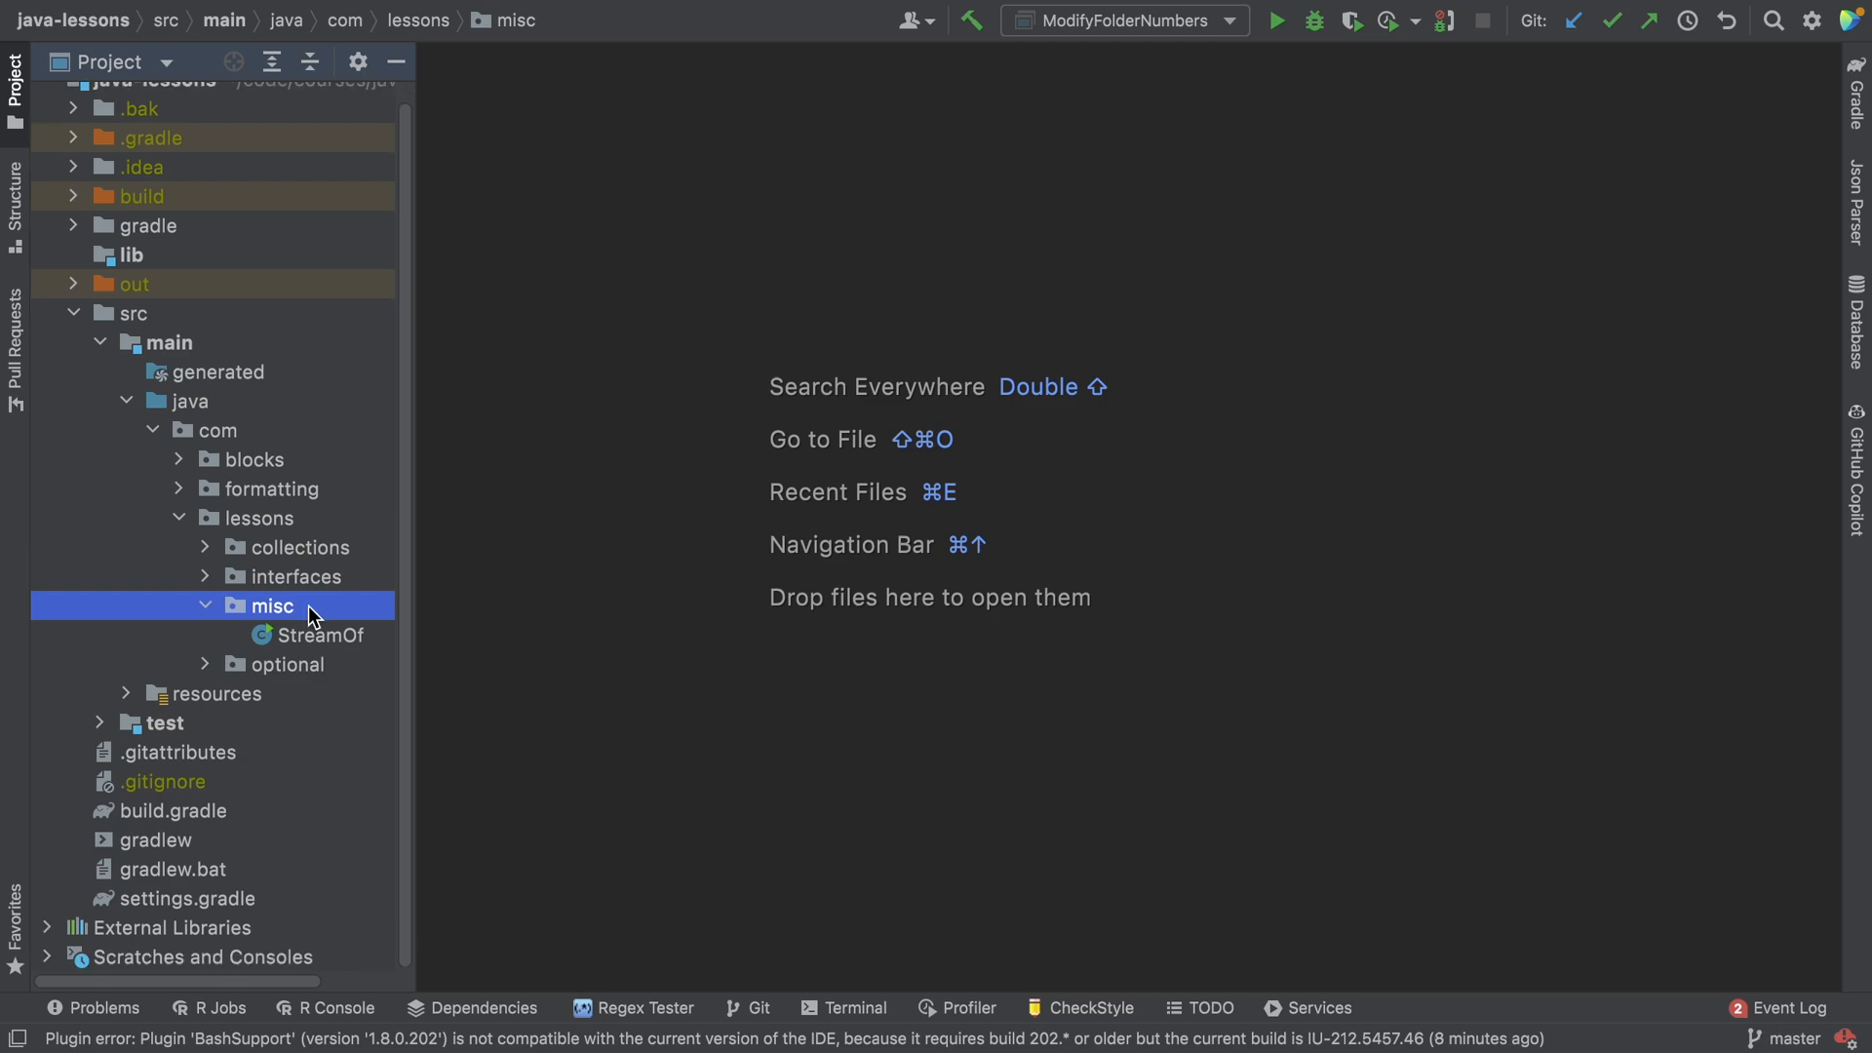
Create a new enum named Vehicle in the com.lessons.misc package.
{"action": "right_click", "coordinate": [273, 604]}
{"action": "type", "text": "V"}
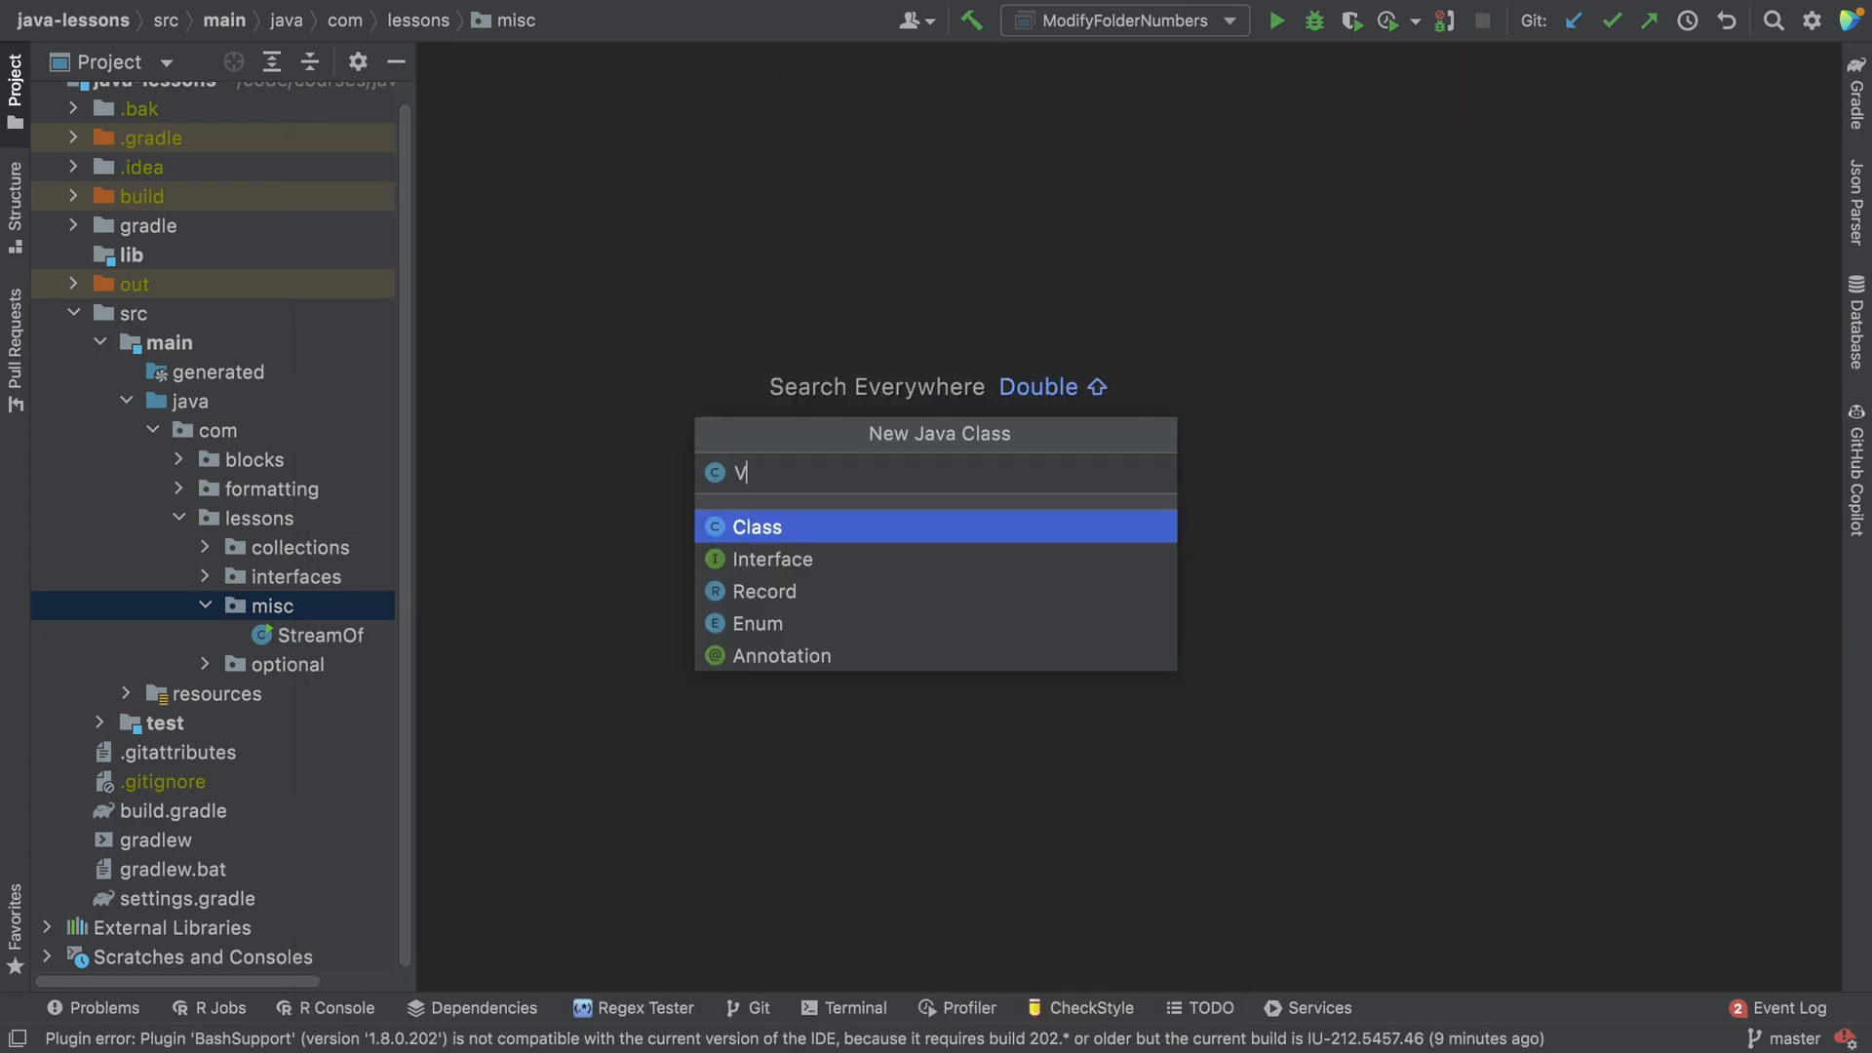
{"action": "type", "text": "ehicle"}
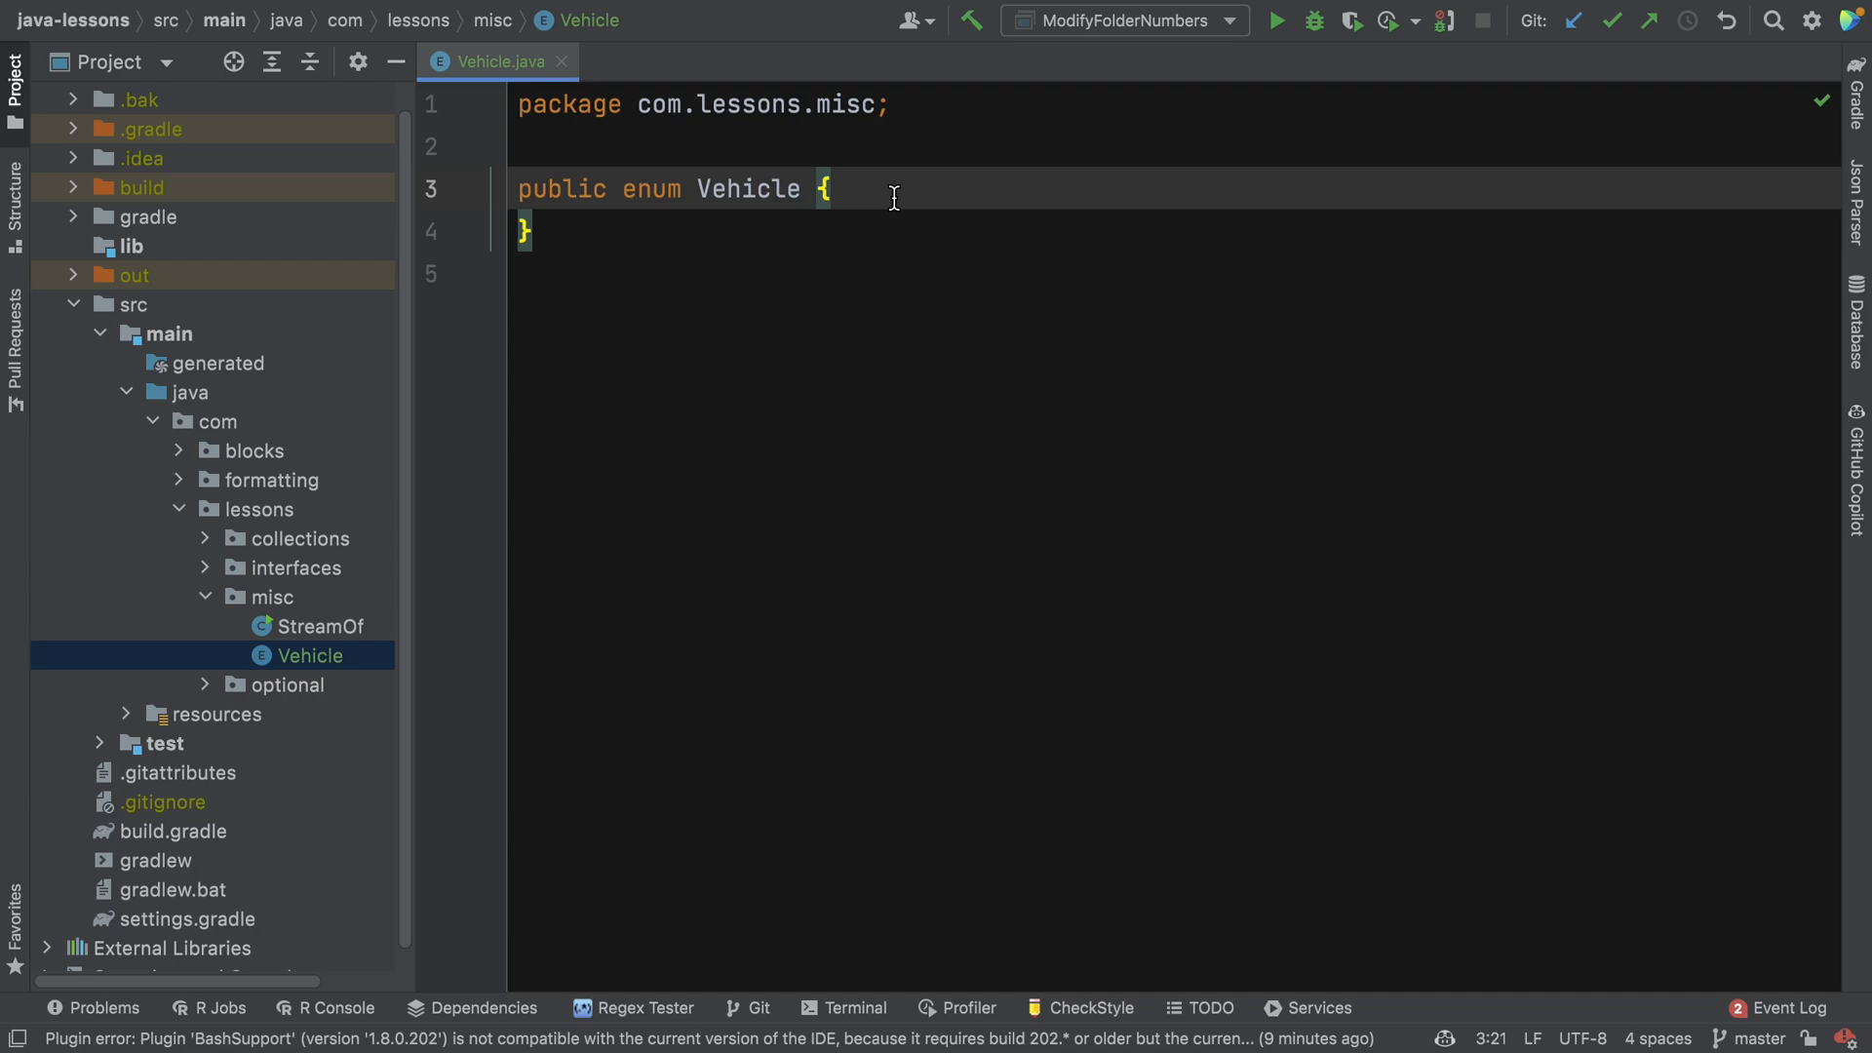
Declare the constants CAR, BOAT and AIRPLANE, replacing TRUCK, MOTORCYCLE and BIKE.
{"action": "type", "text": "CAR, TRUCK, MOTORCYCLE, BIKE"}
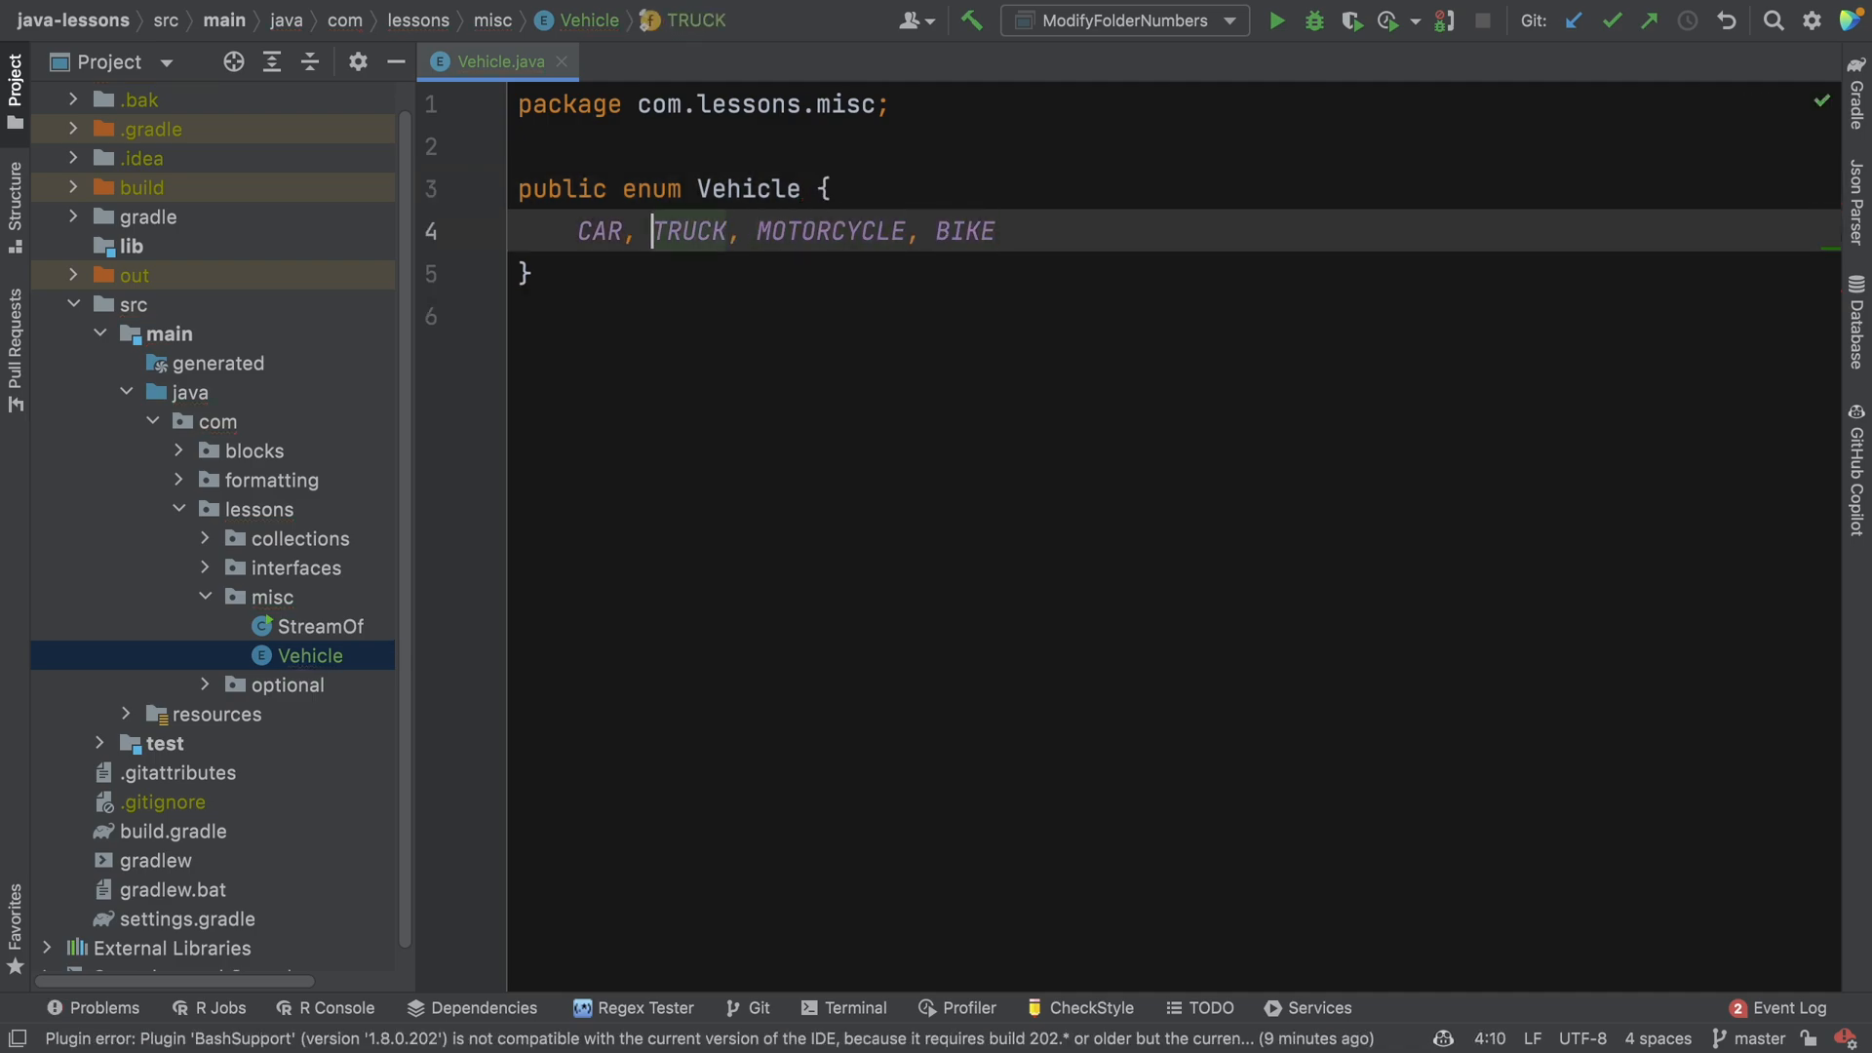
{"action": "double_click", "coordinate": [690, 230]}
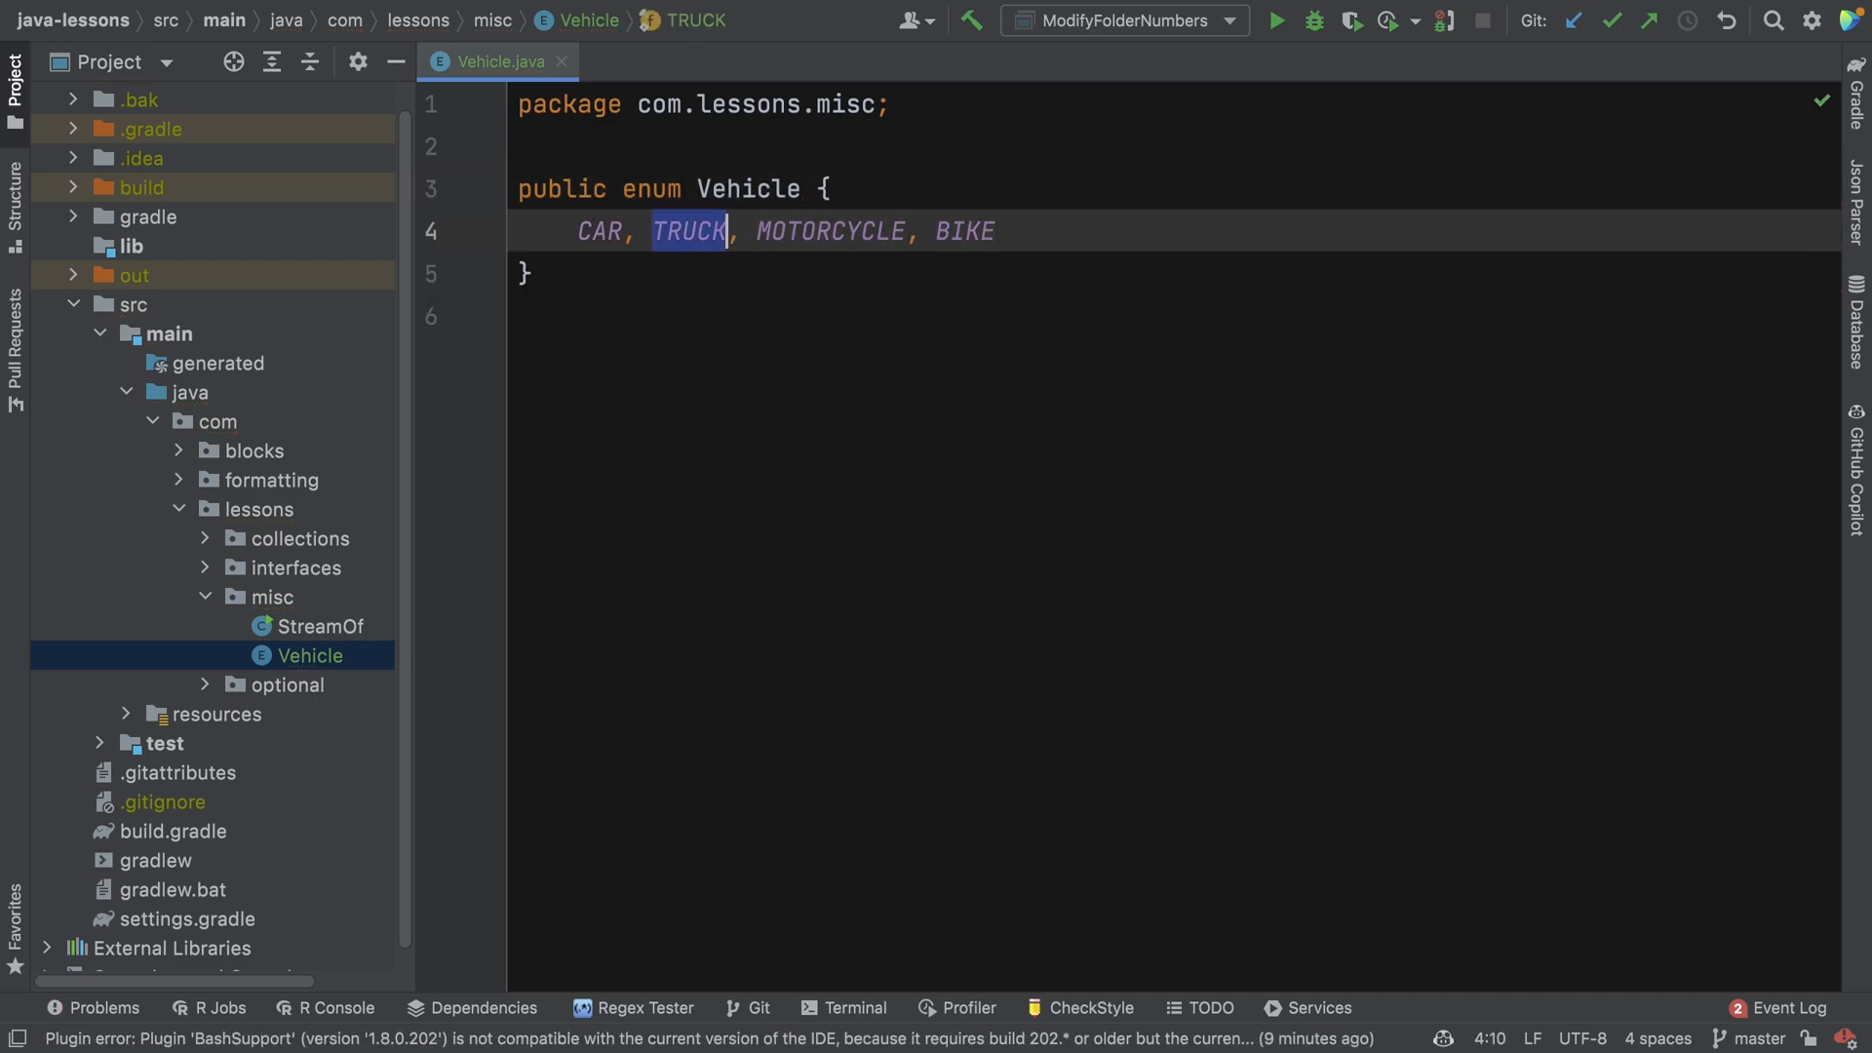
{"action": "type", "text": "BO"}
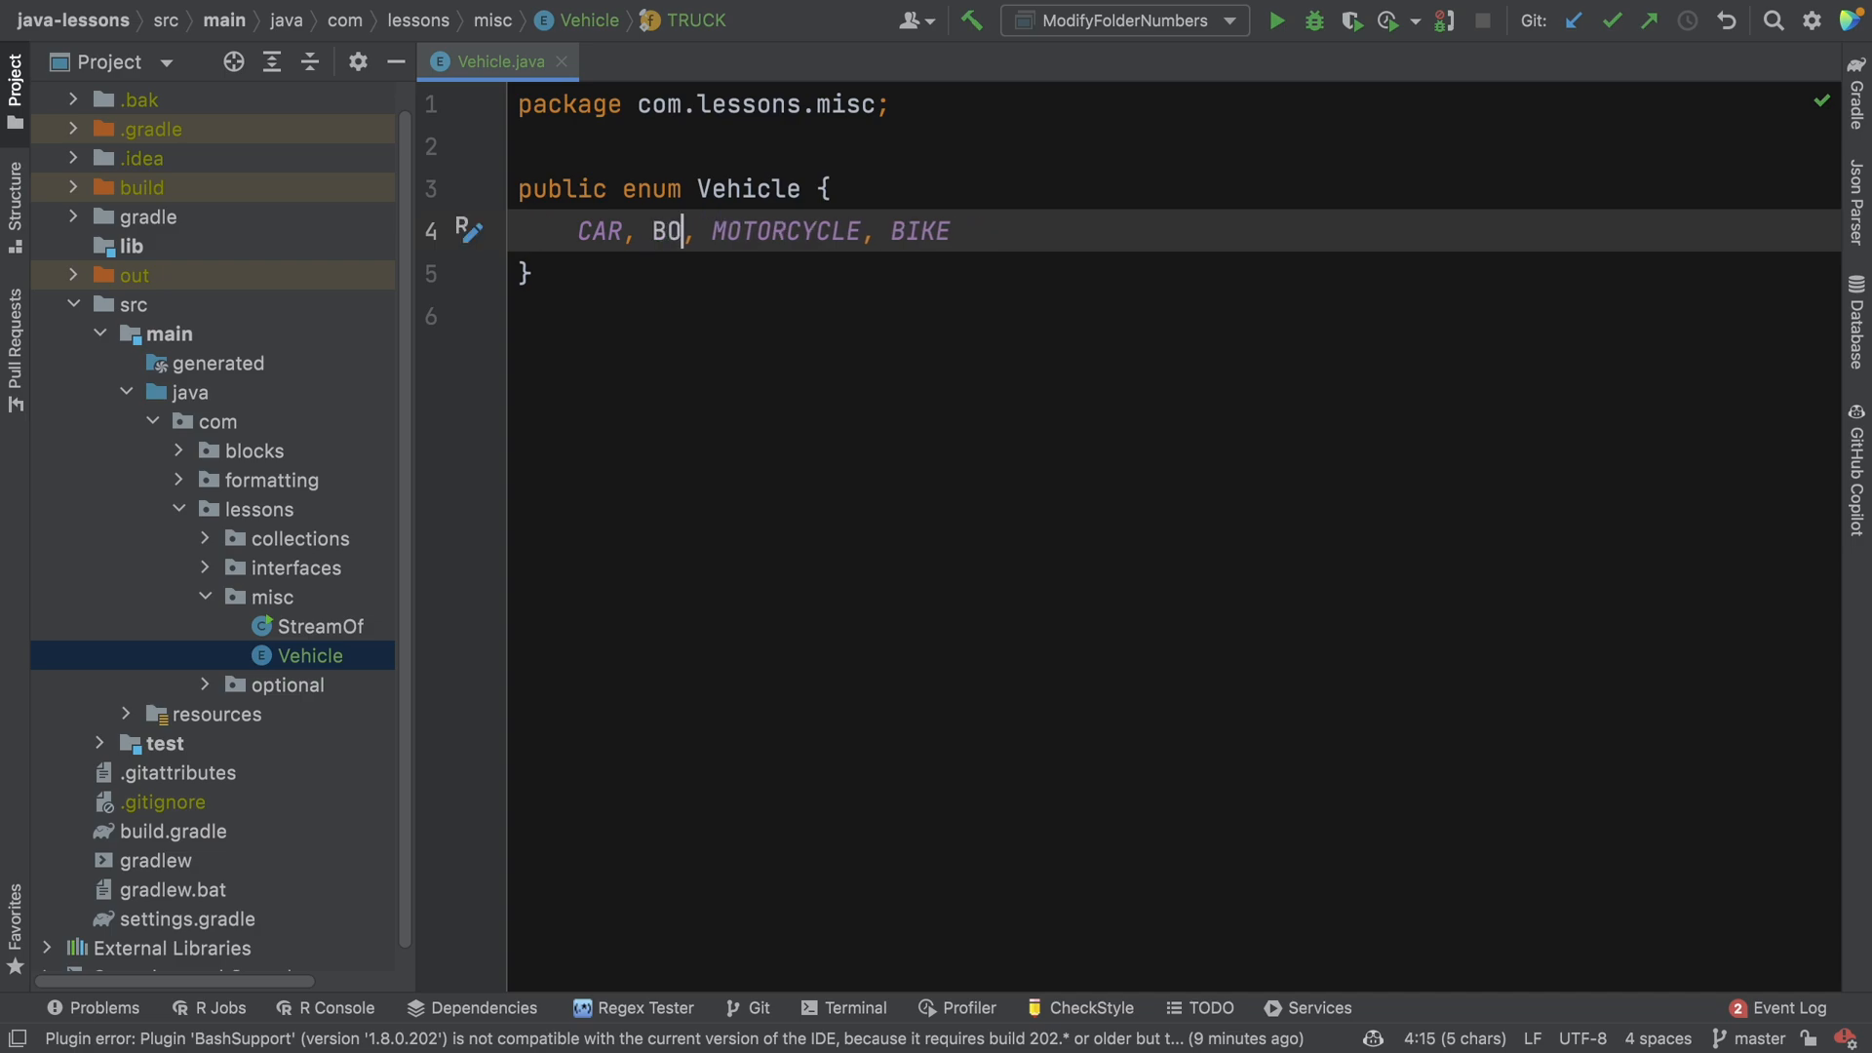
{"action": "type", "text": "AT"}
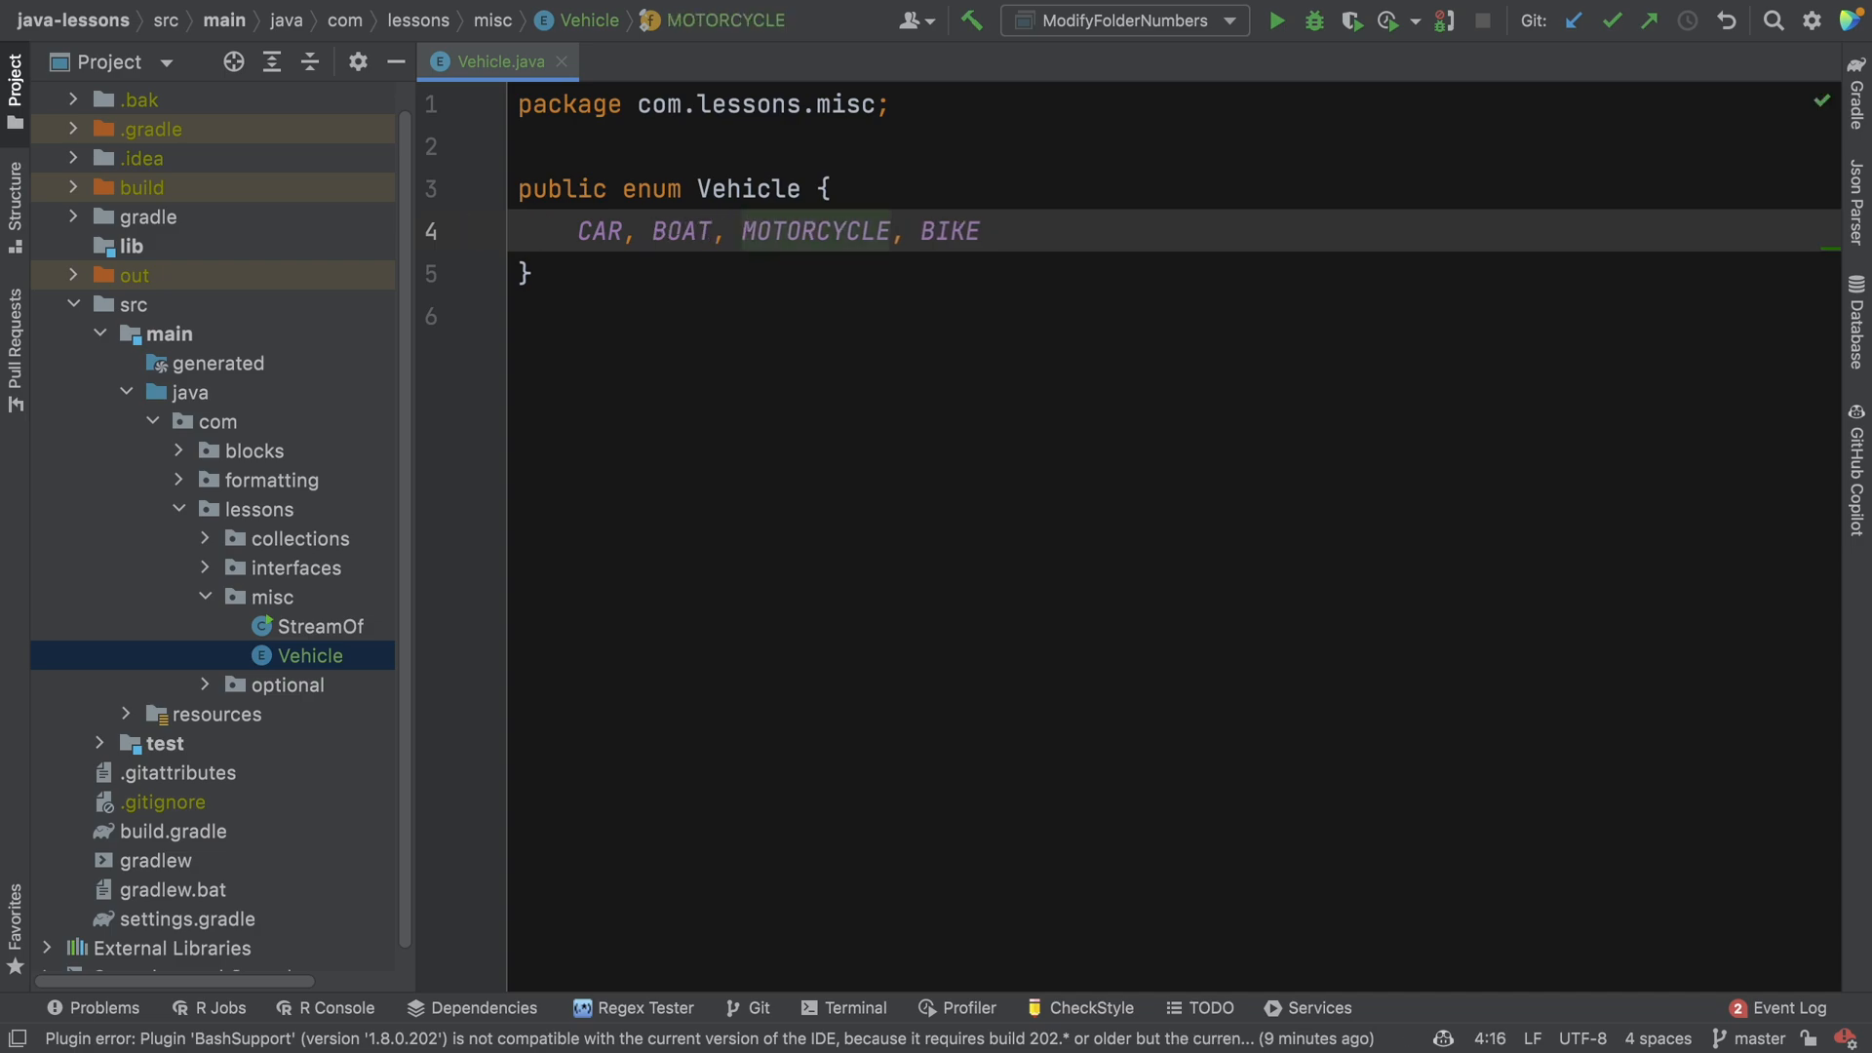
{"action": "type", "text": "AIRPLANE"}
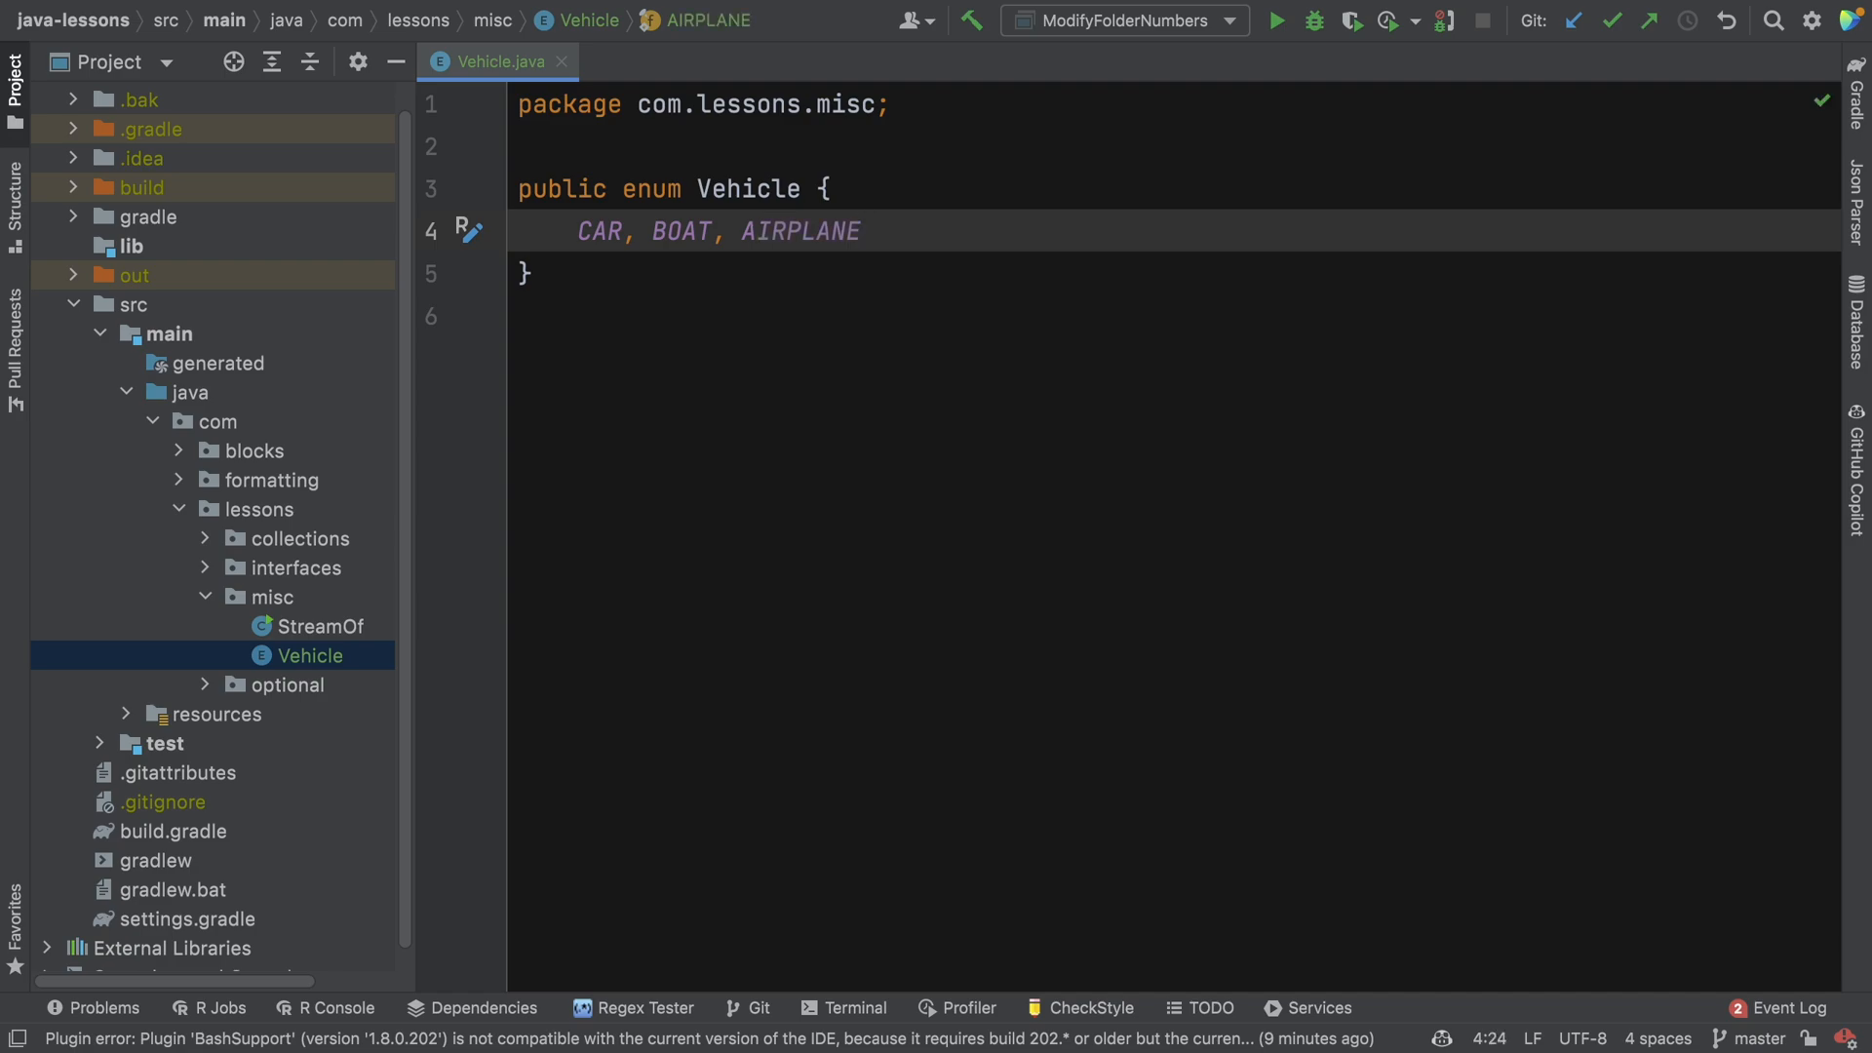
{"action": "double_click", "coordinate": [799, 230]}
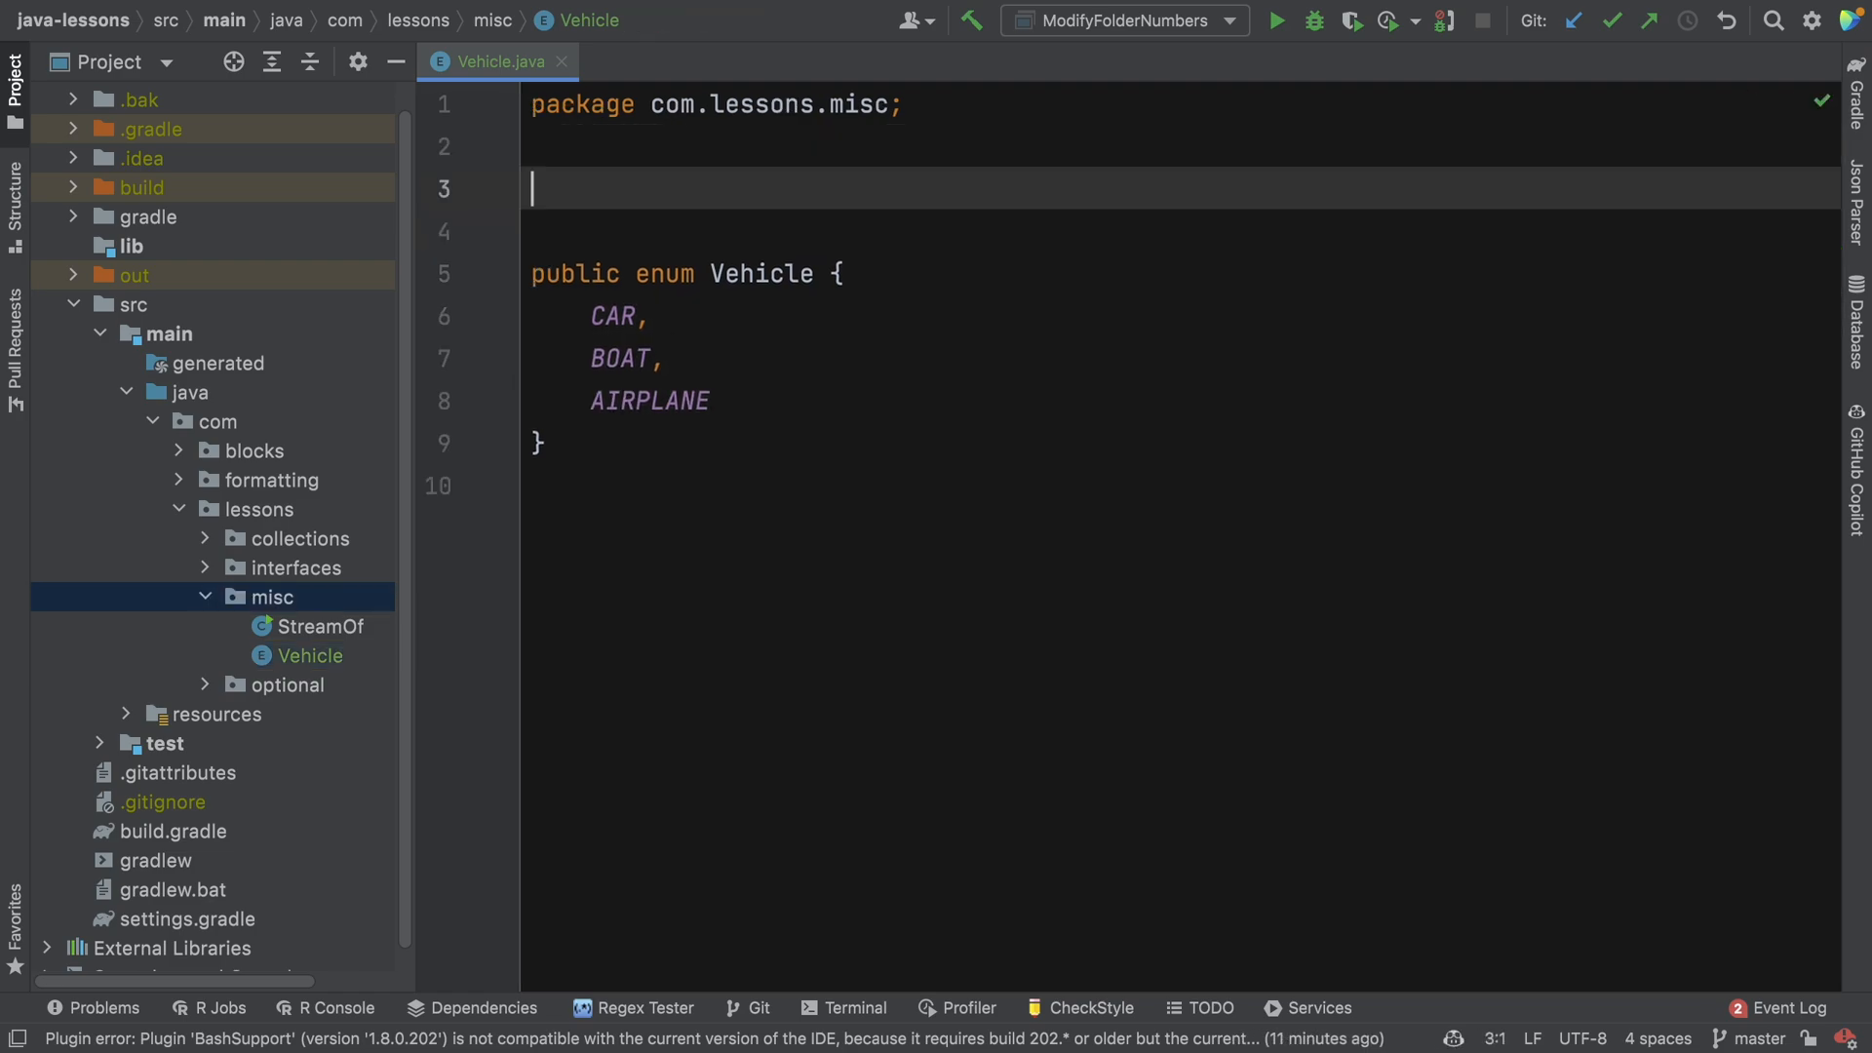
Write interface CanCarryPassengers with int getNumberOfPassengers() and boolean canCarry(int numberOfPassengers).
{"action": "type", "text": "int"}
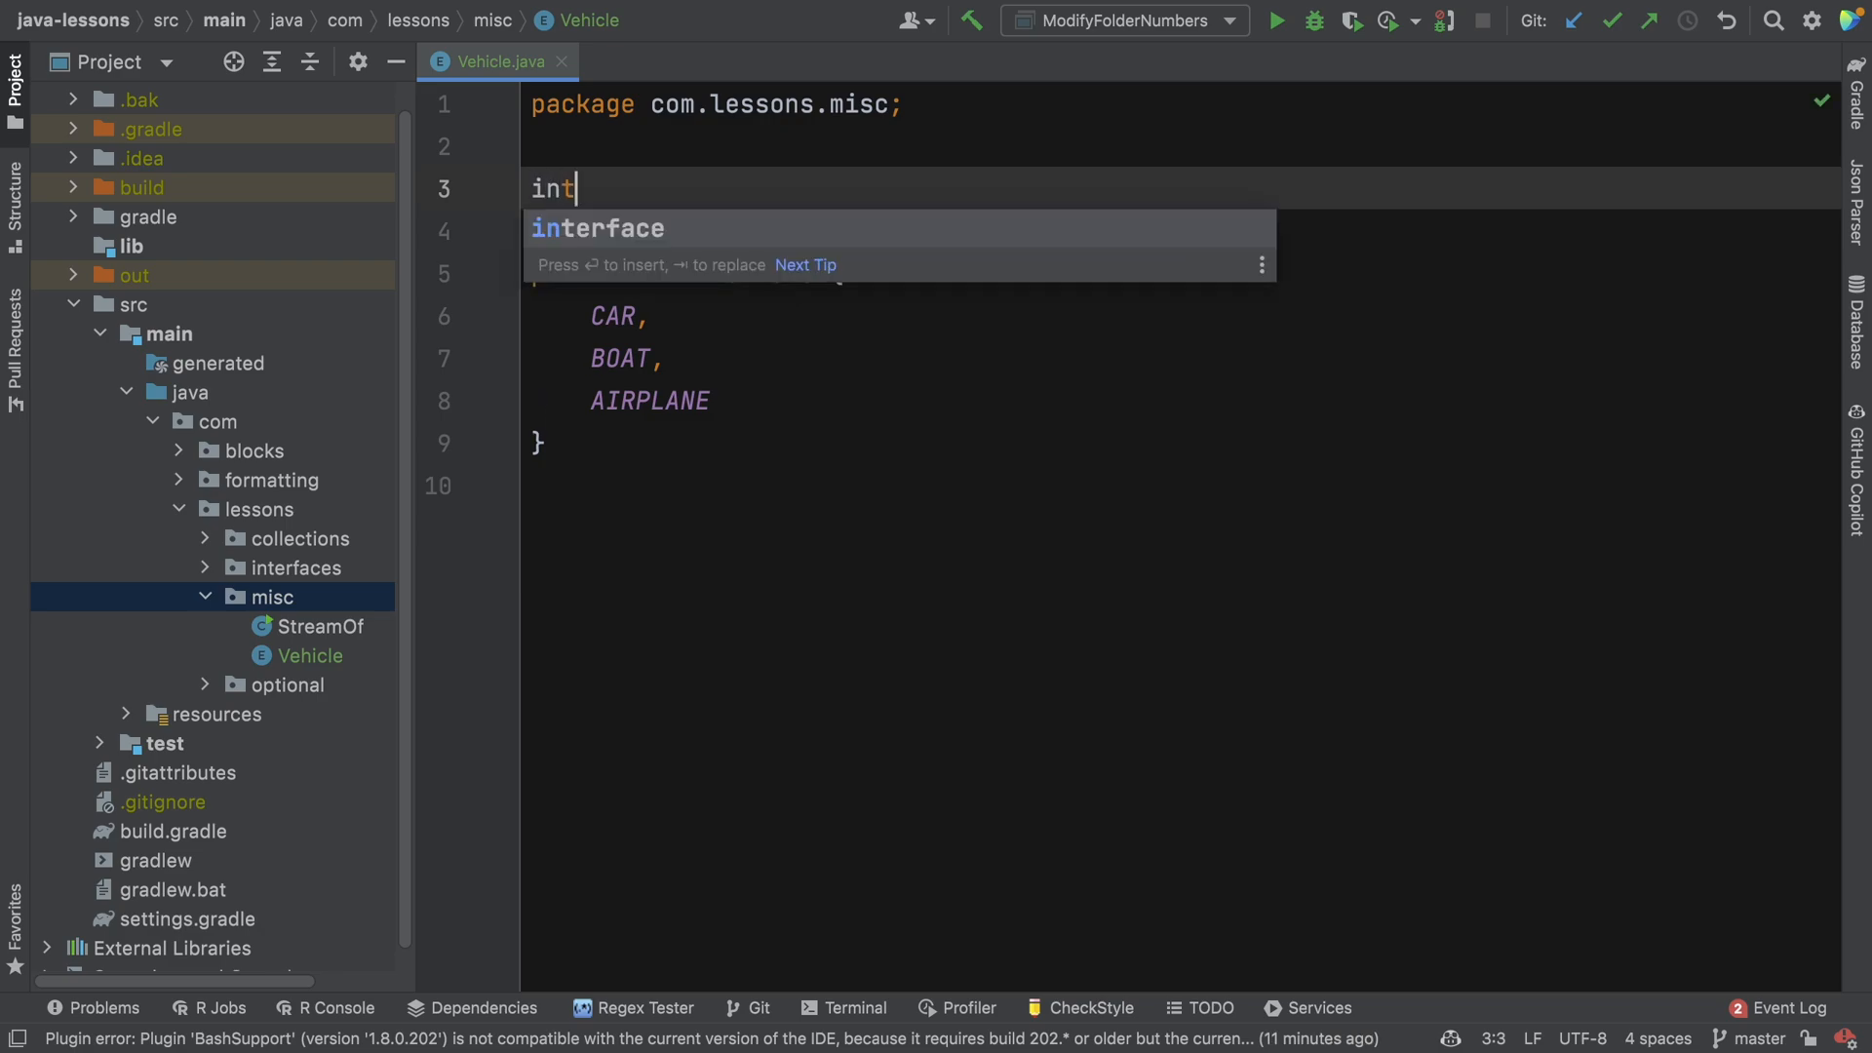
{"action": "key", "text": "Enter"}
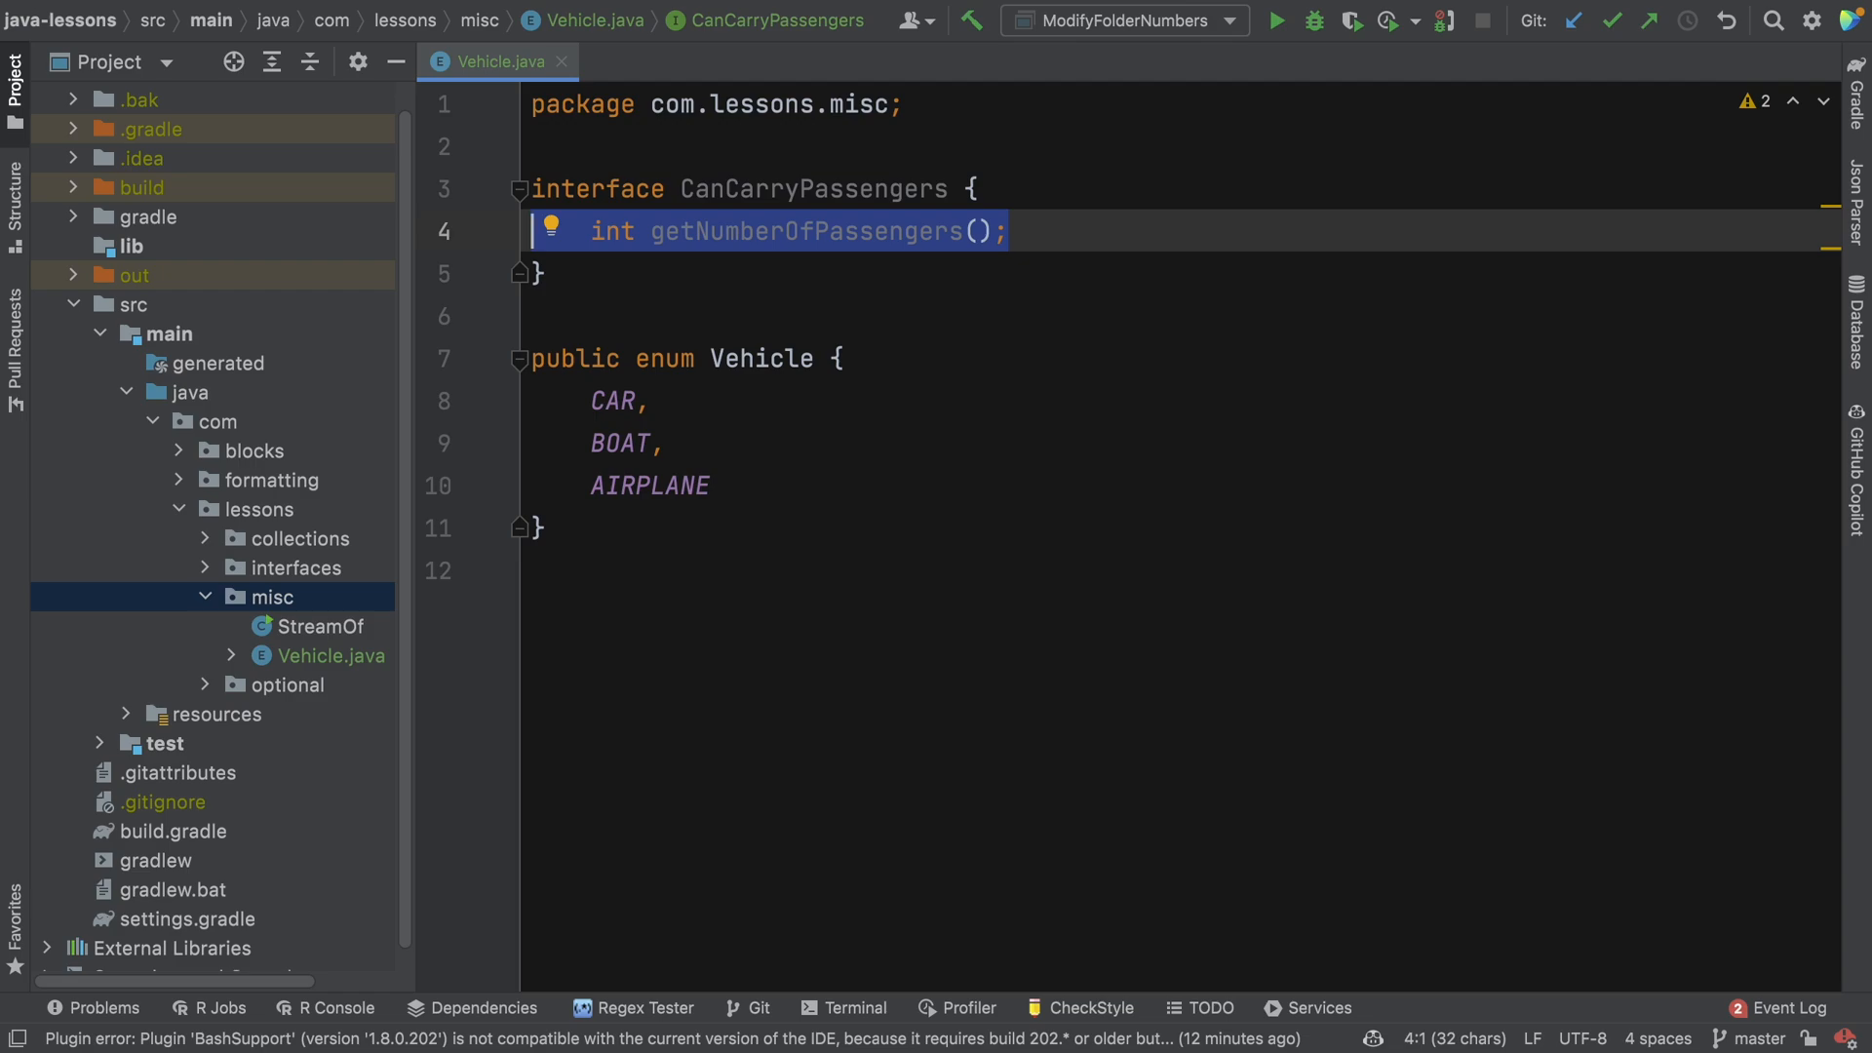
{"action": "left_click", "coordinate": [534, 231]}
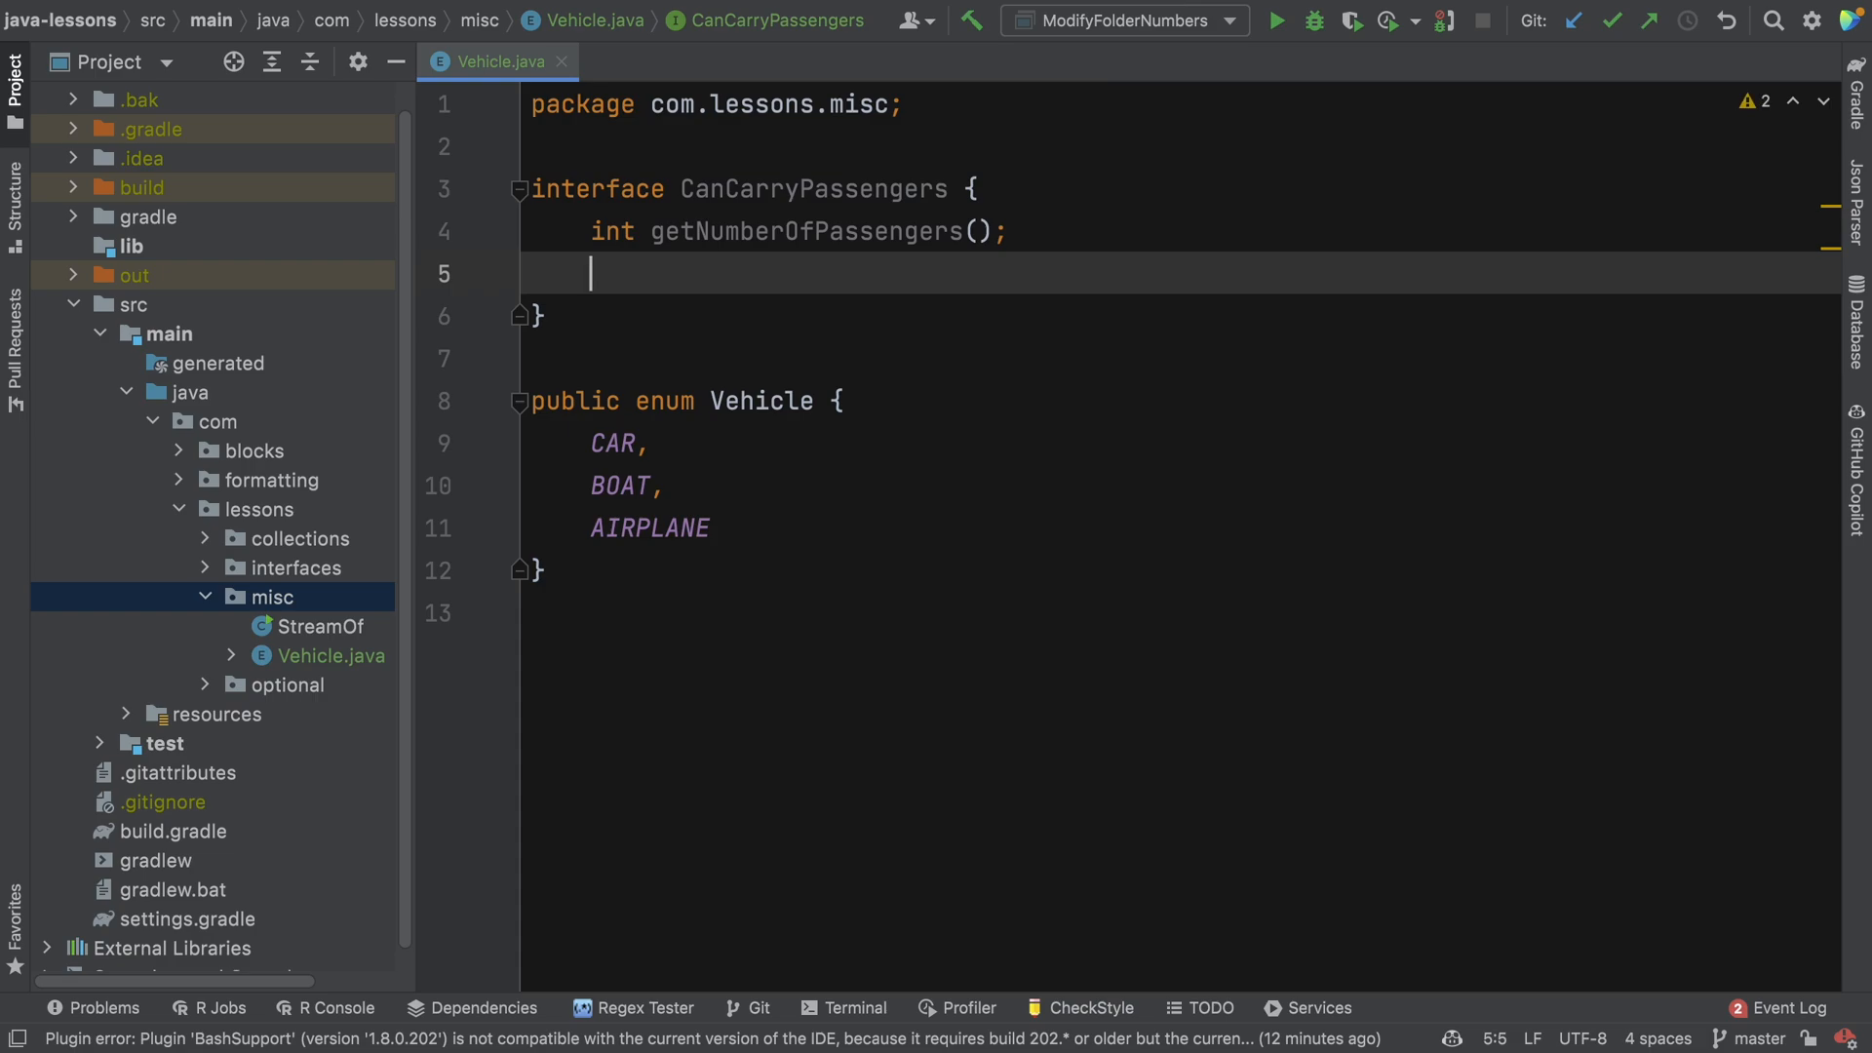
{"action": "type", "text": "boolean"}
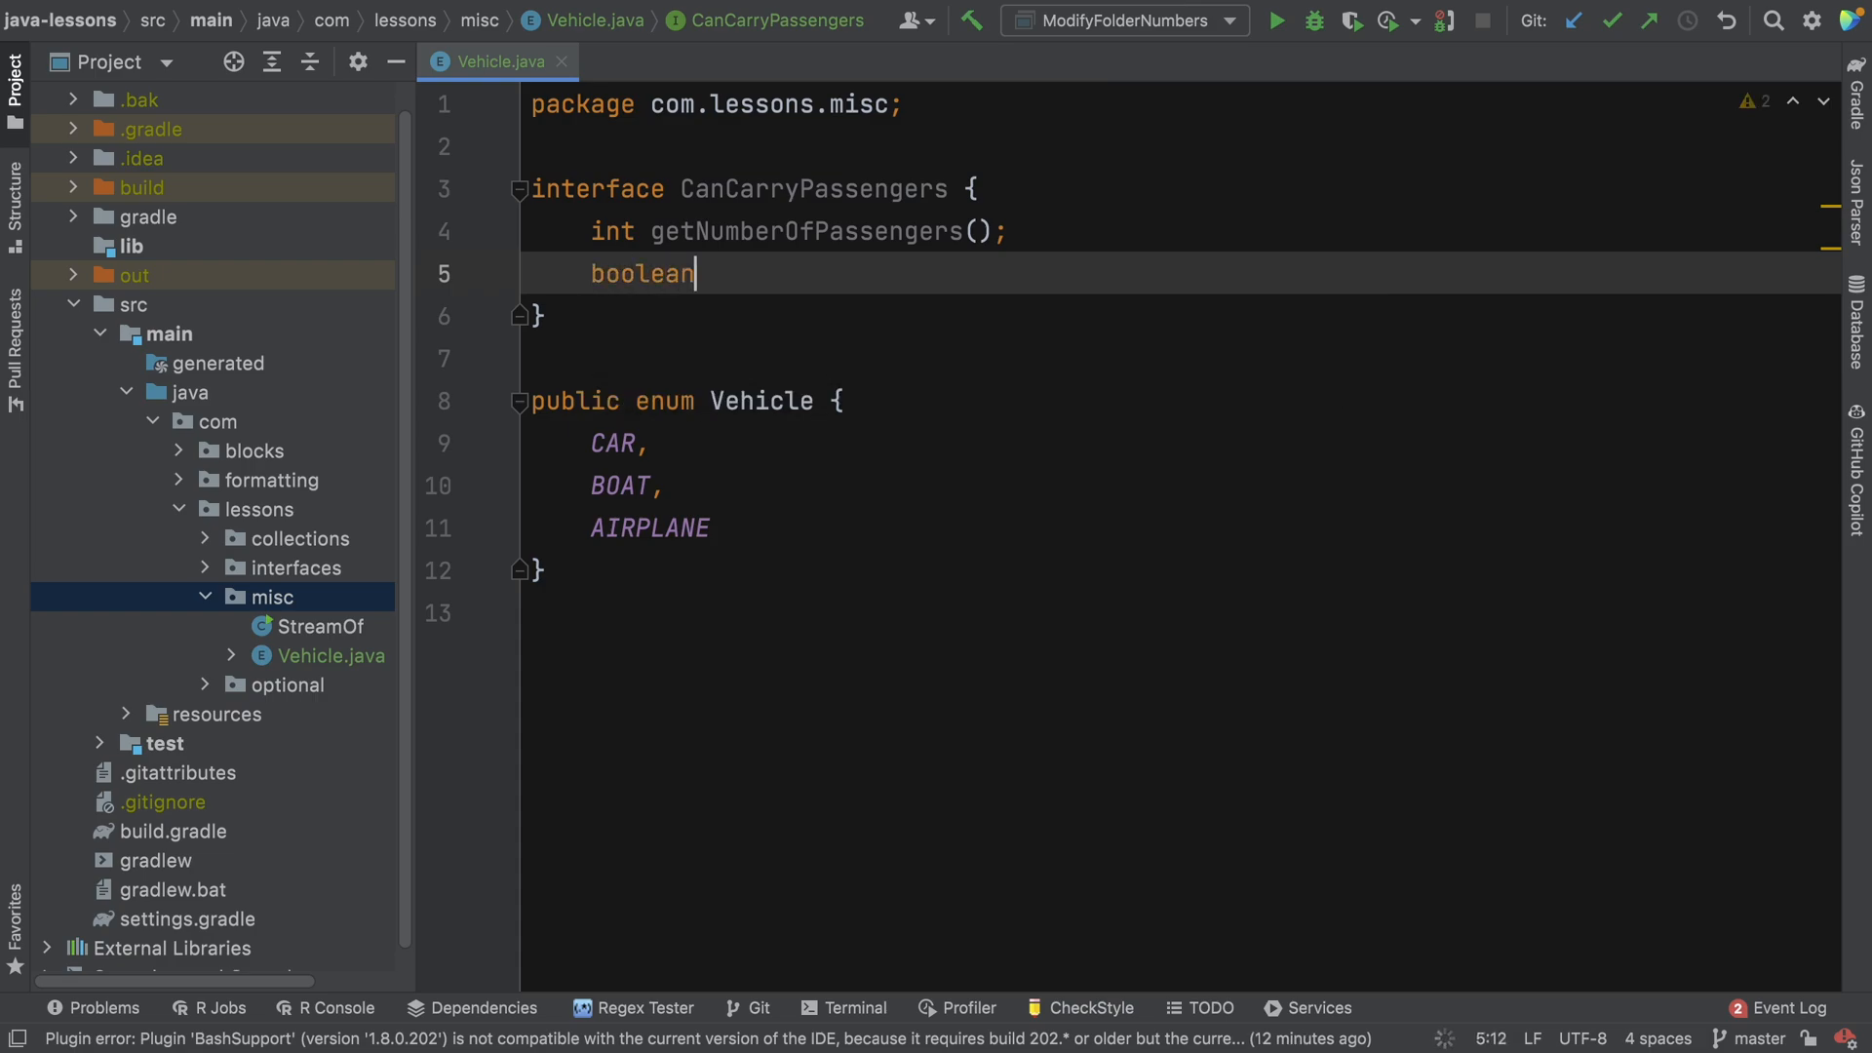
{"action": "type", "text": "canCarry(int numberOfPassengers);"}
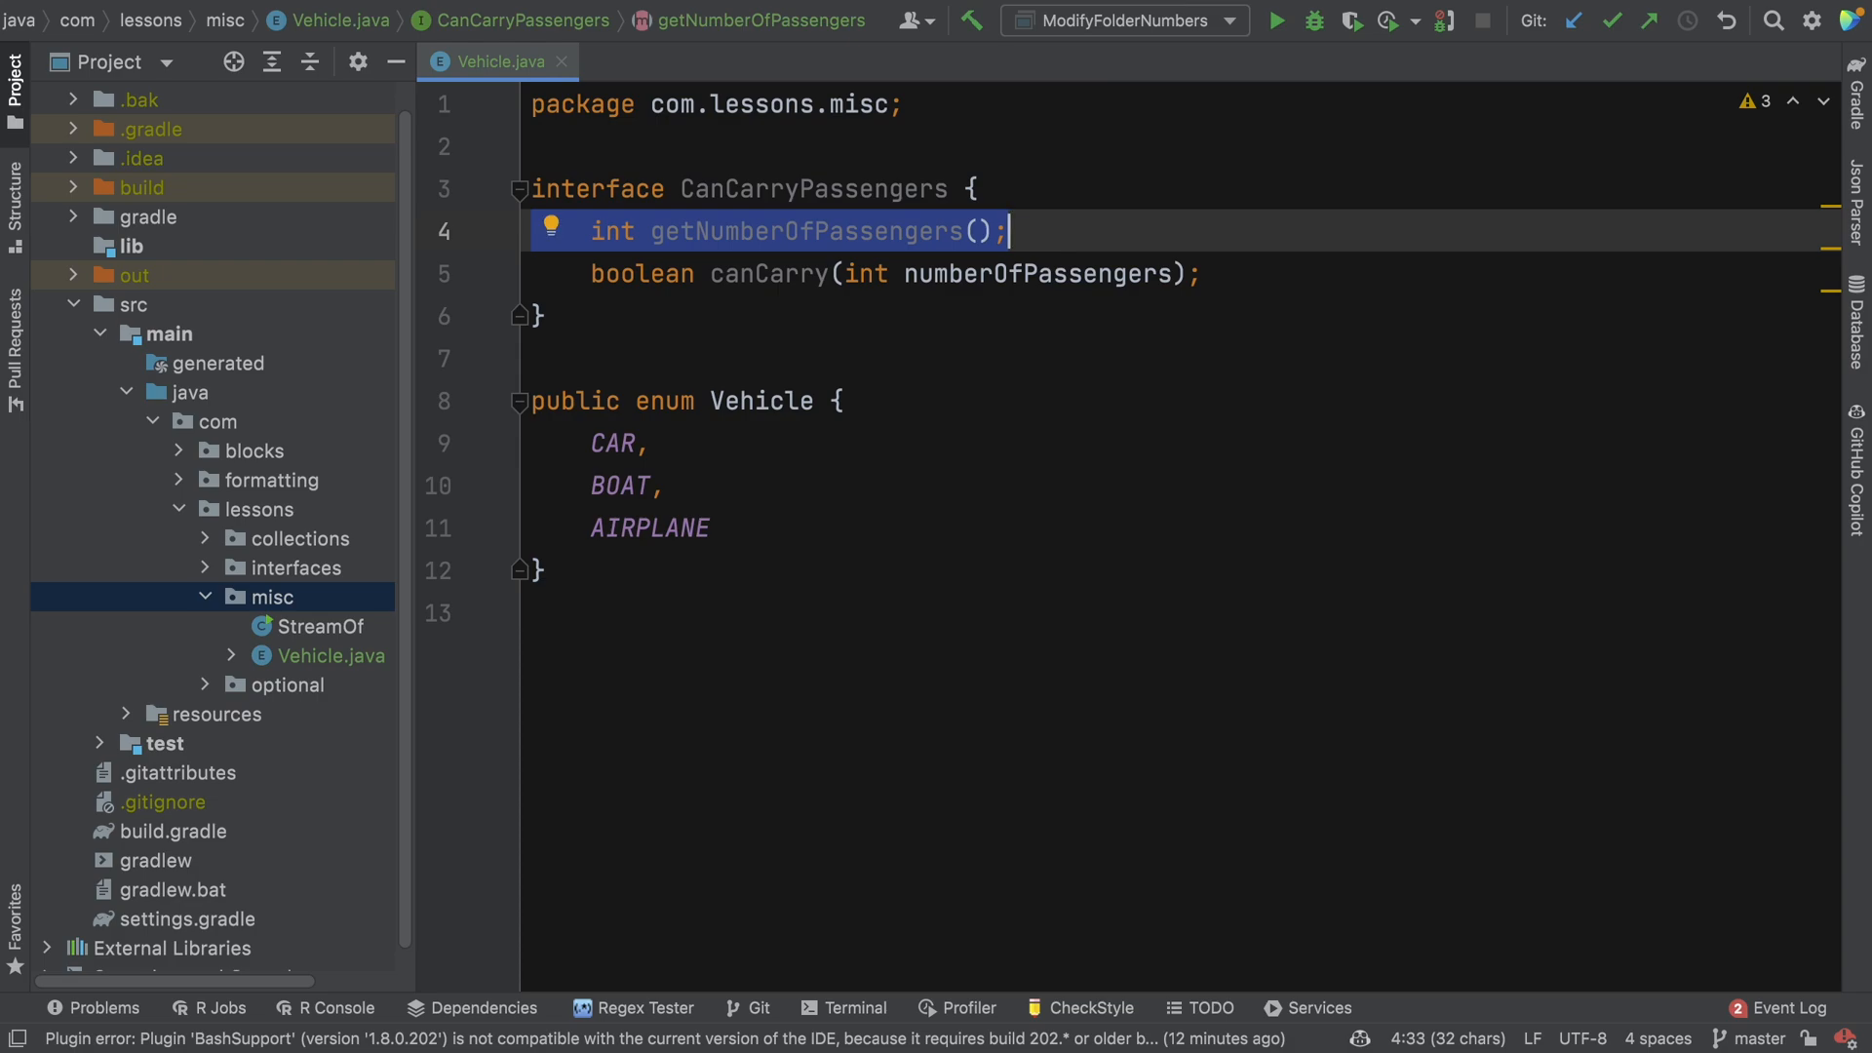
{"action": "left_click", "coordinate": [1037, 273]}
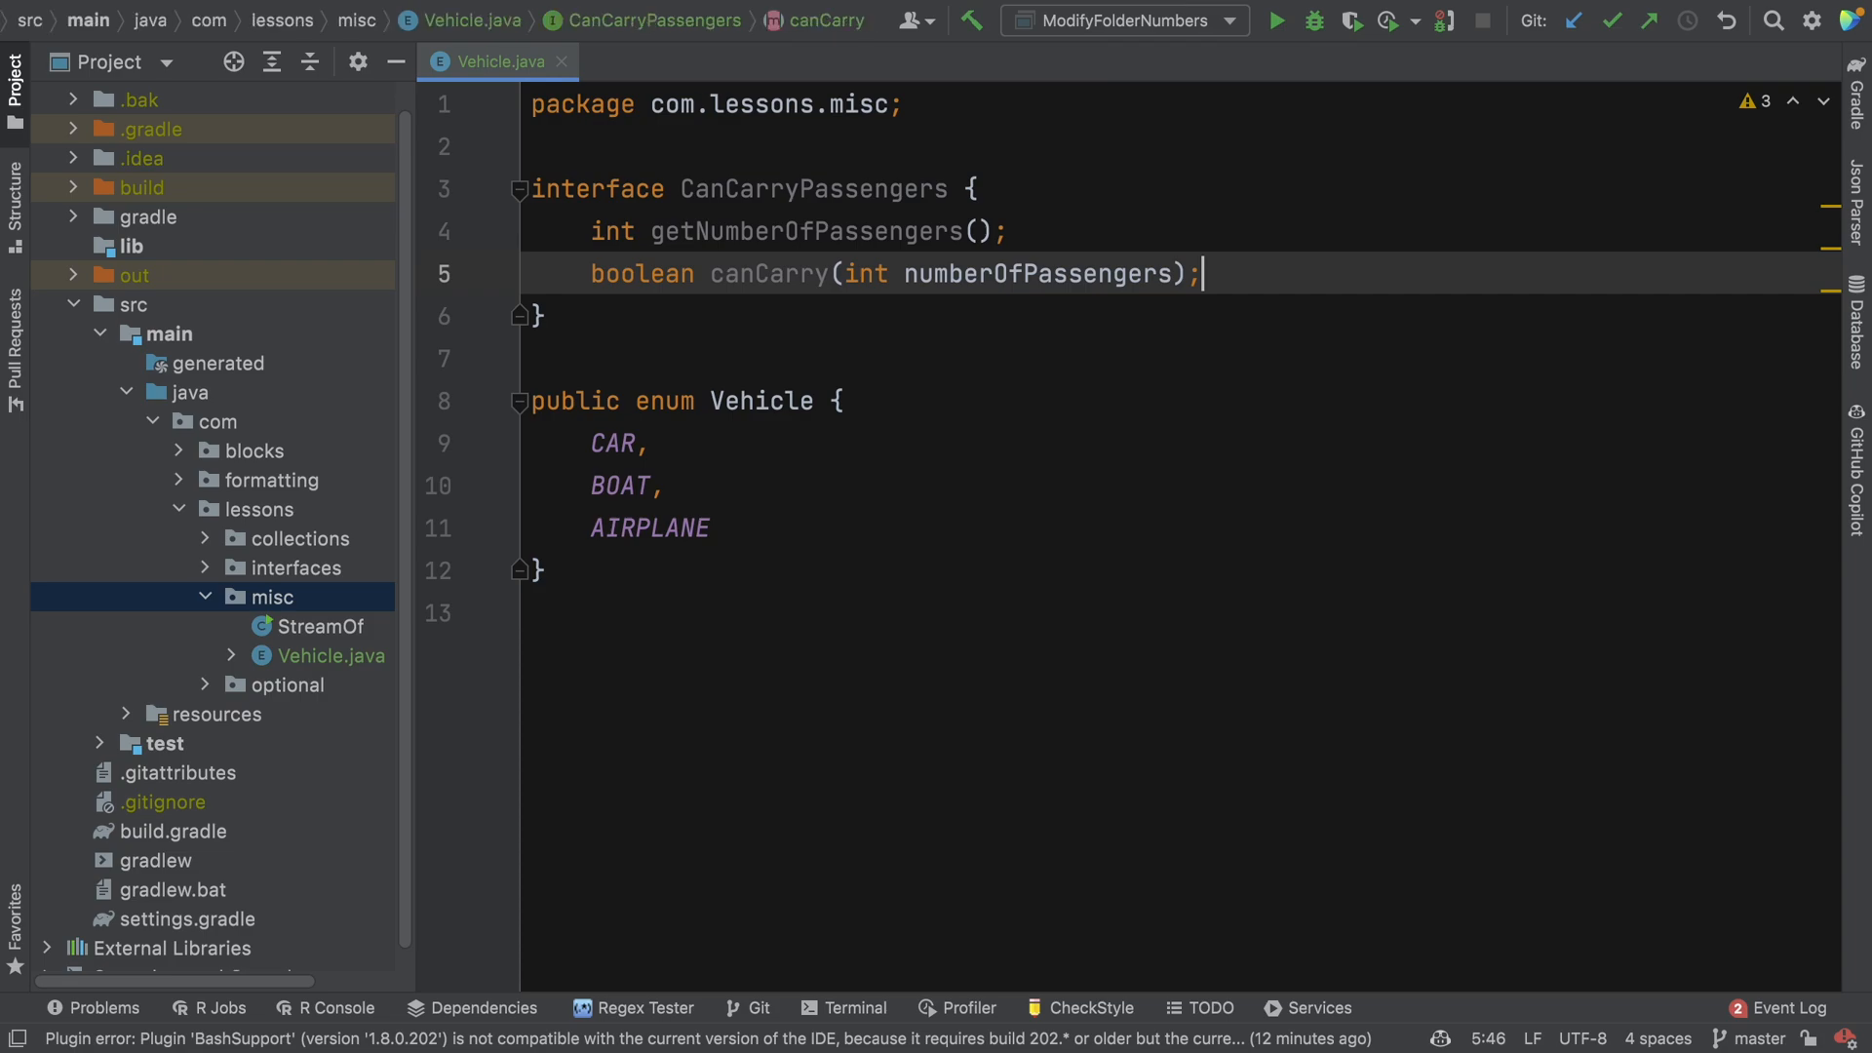
{"action": "double_click", "coordinate": [1037, 273]}
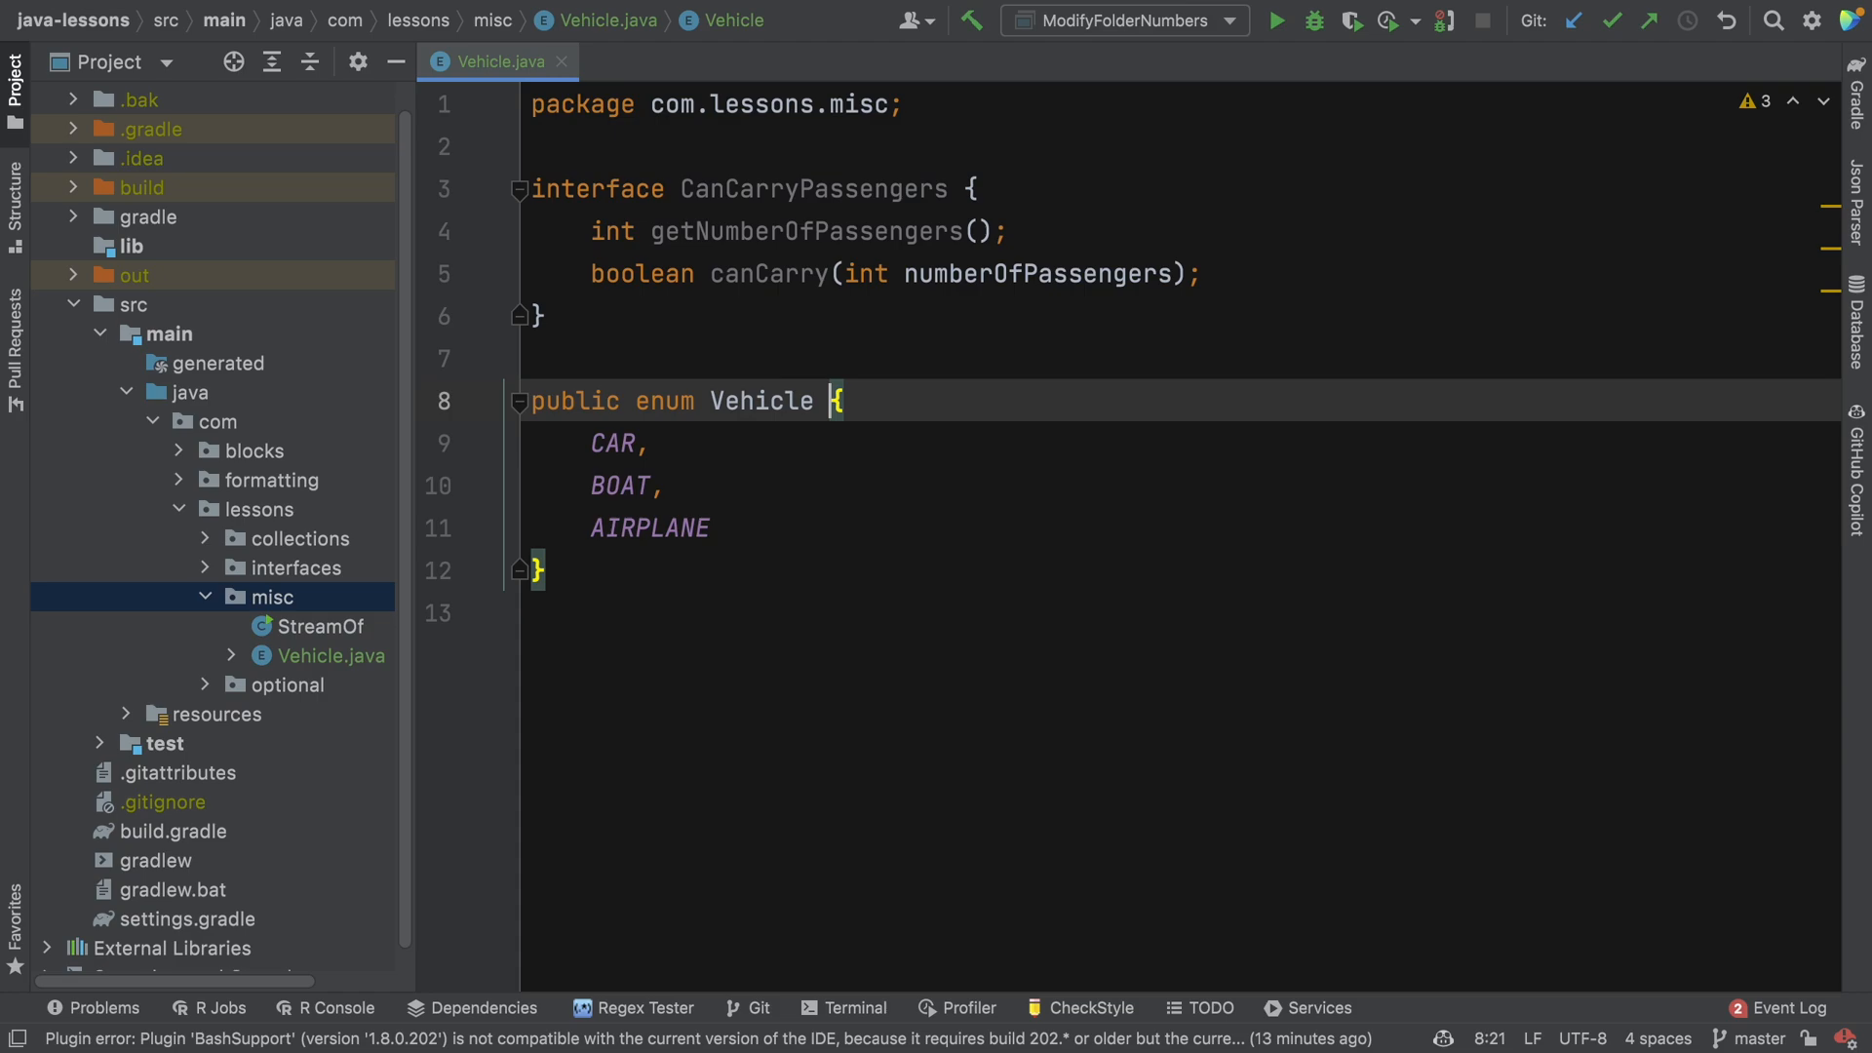
Make Vehicle implement CanCarryPassengers and generate stub overrides for both interface methods.
{"action": "type", "text": "implements CanCarryPassengers"}
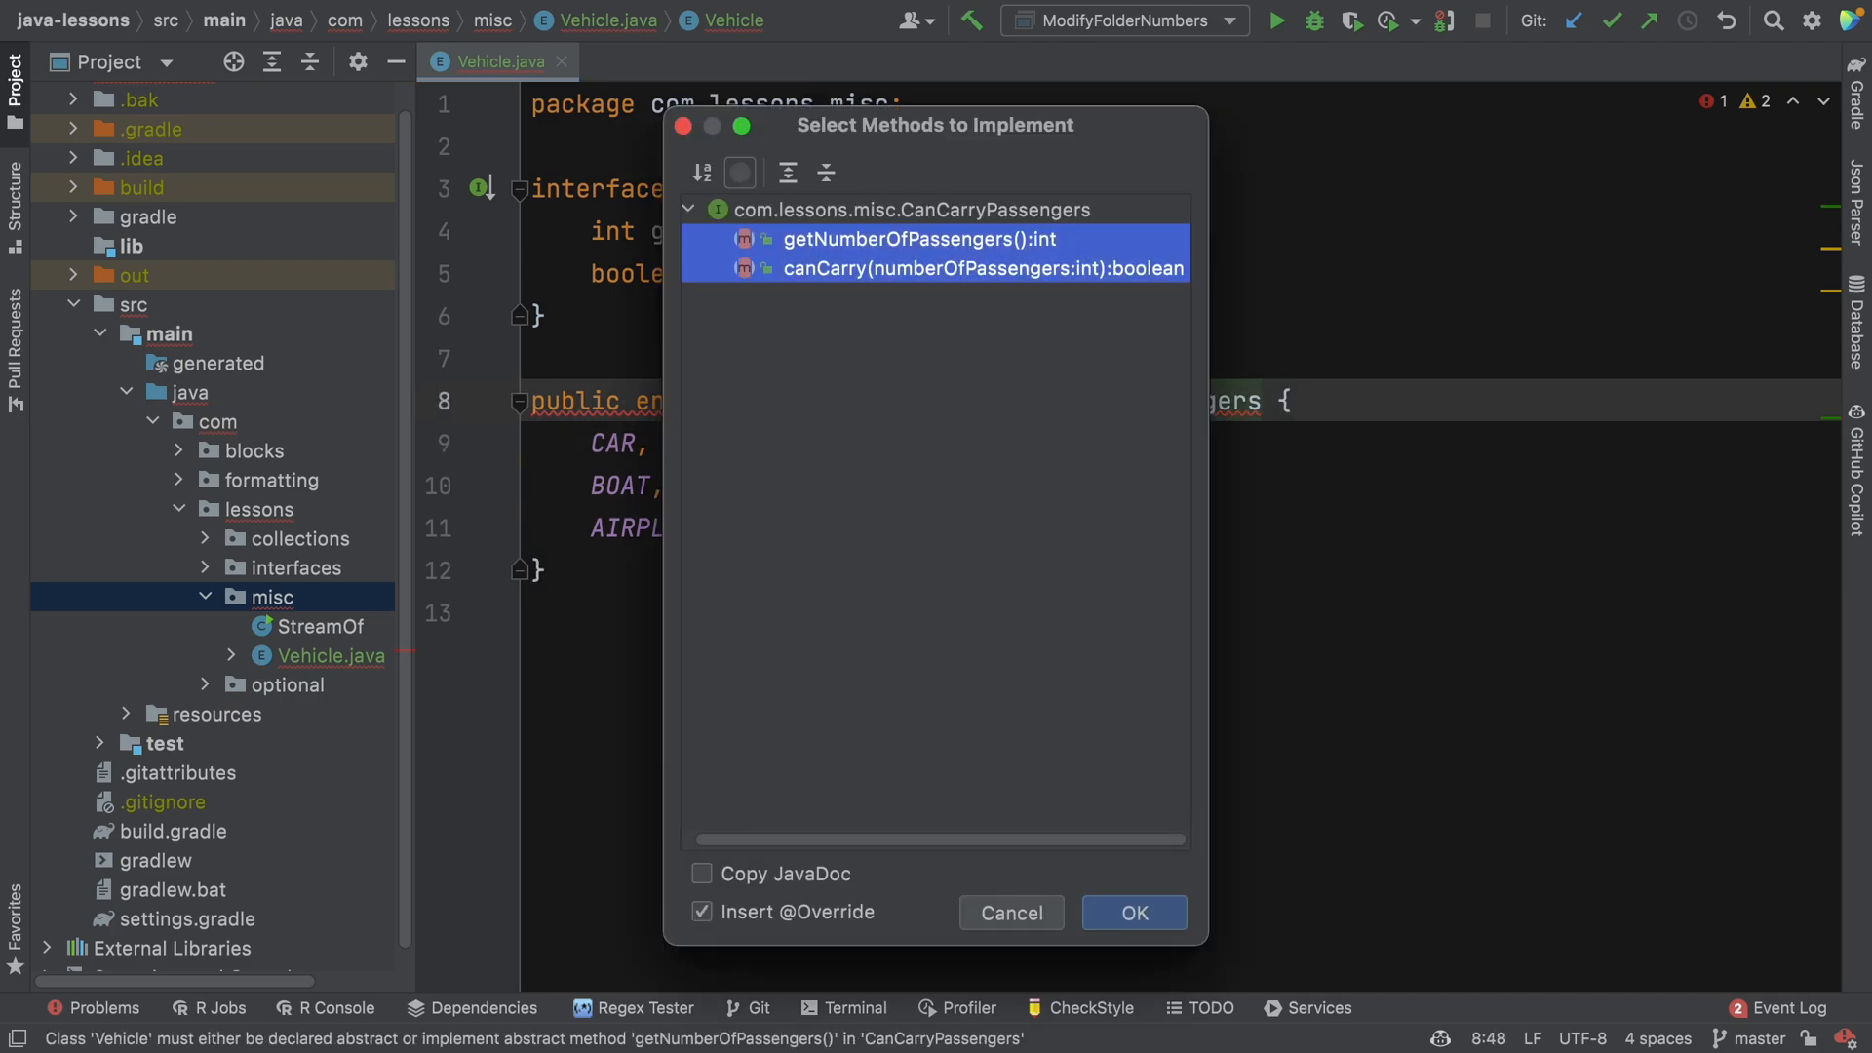
{"action": "left_click", "coordinate": [1131, 913]}
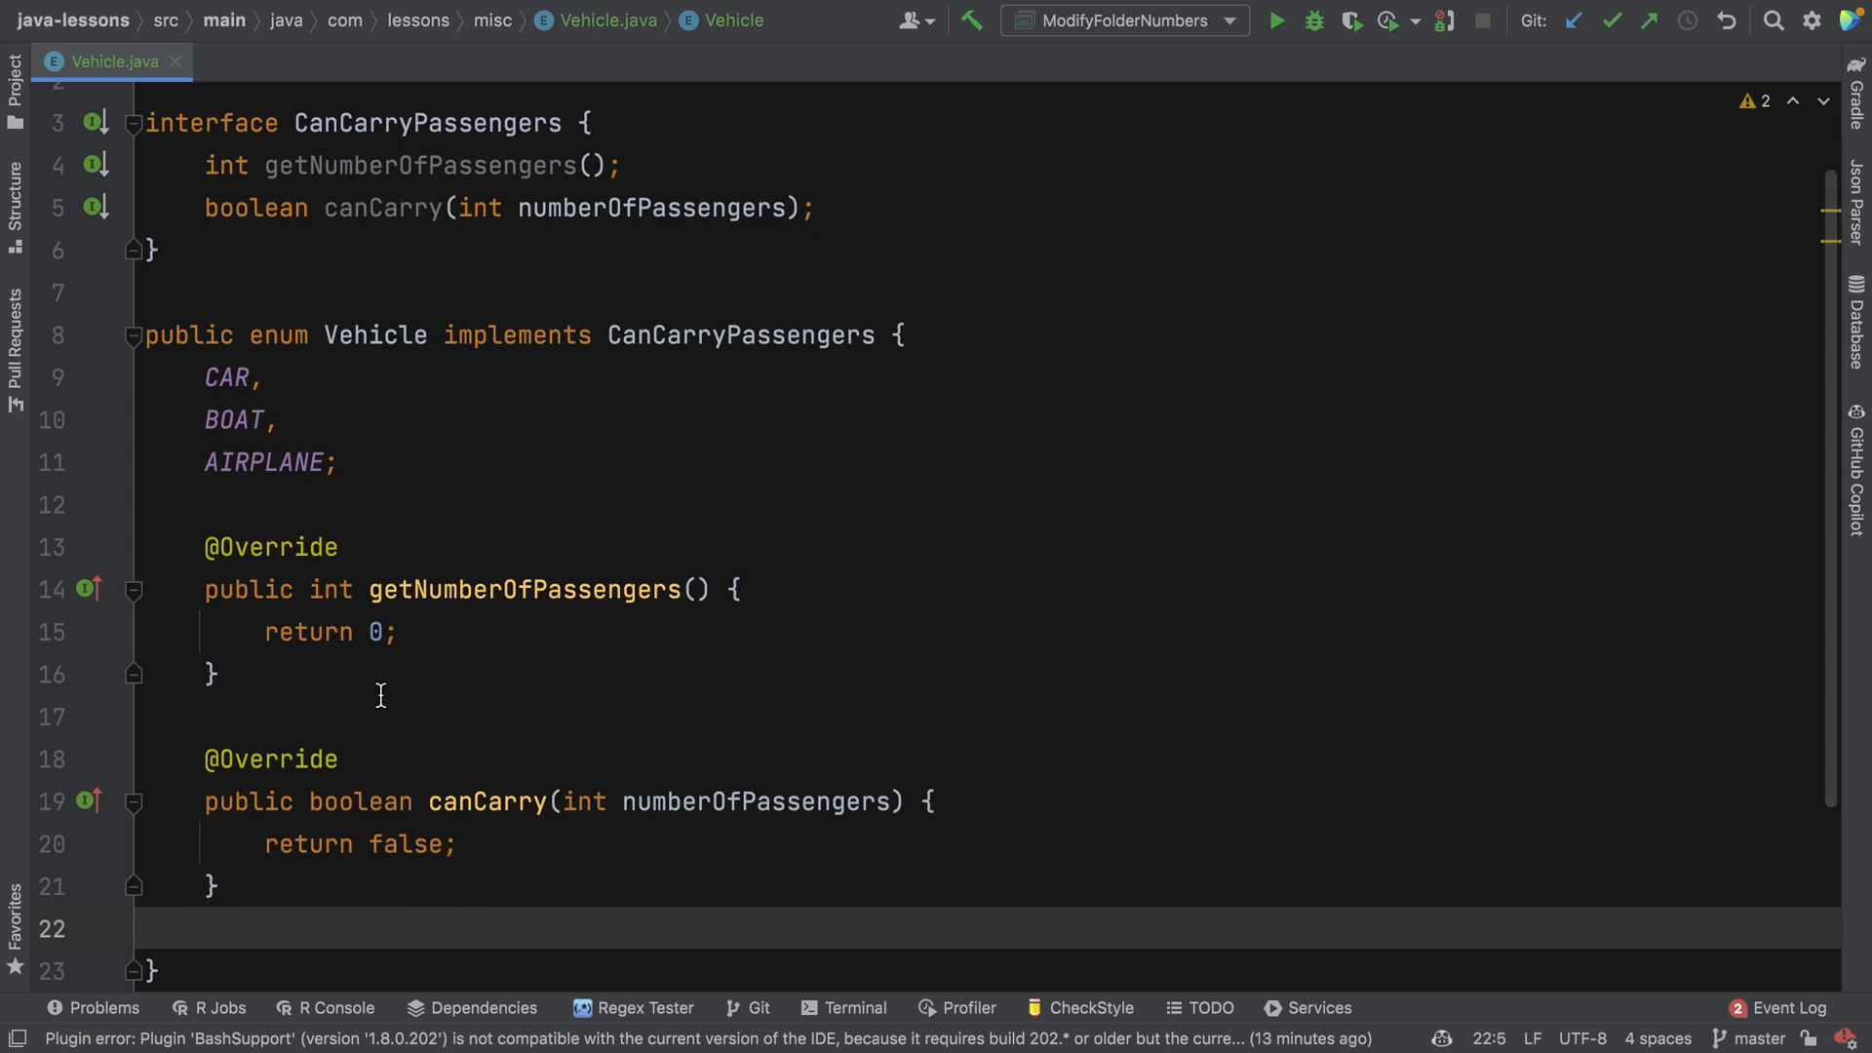
{"action": "mouse_move", "coordinate": [478, 316]}
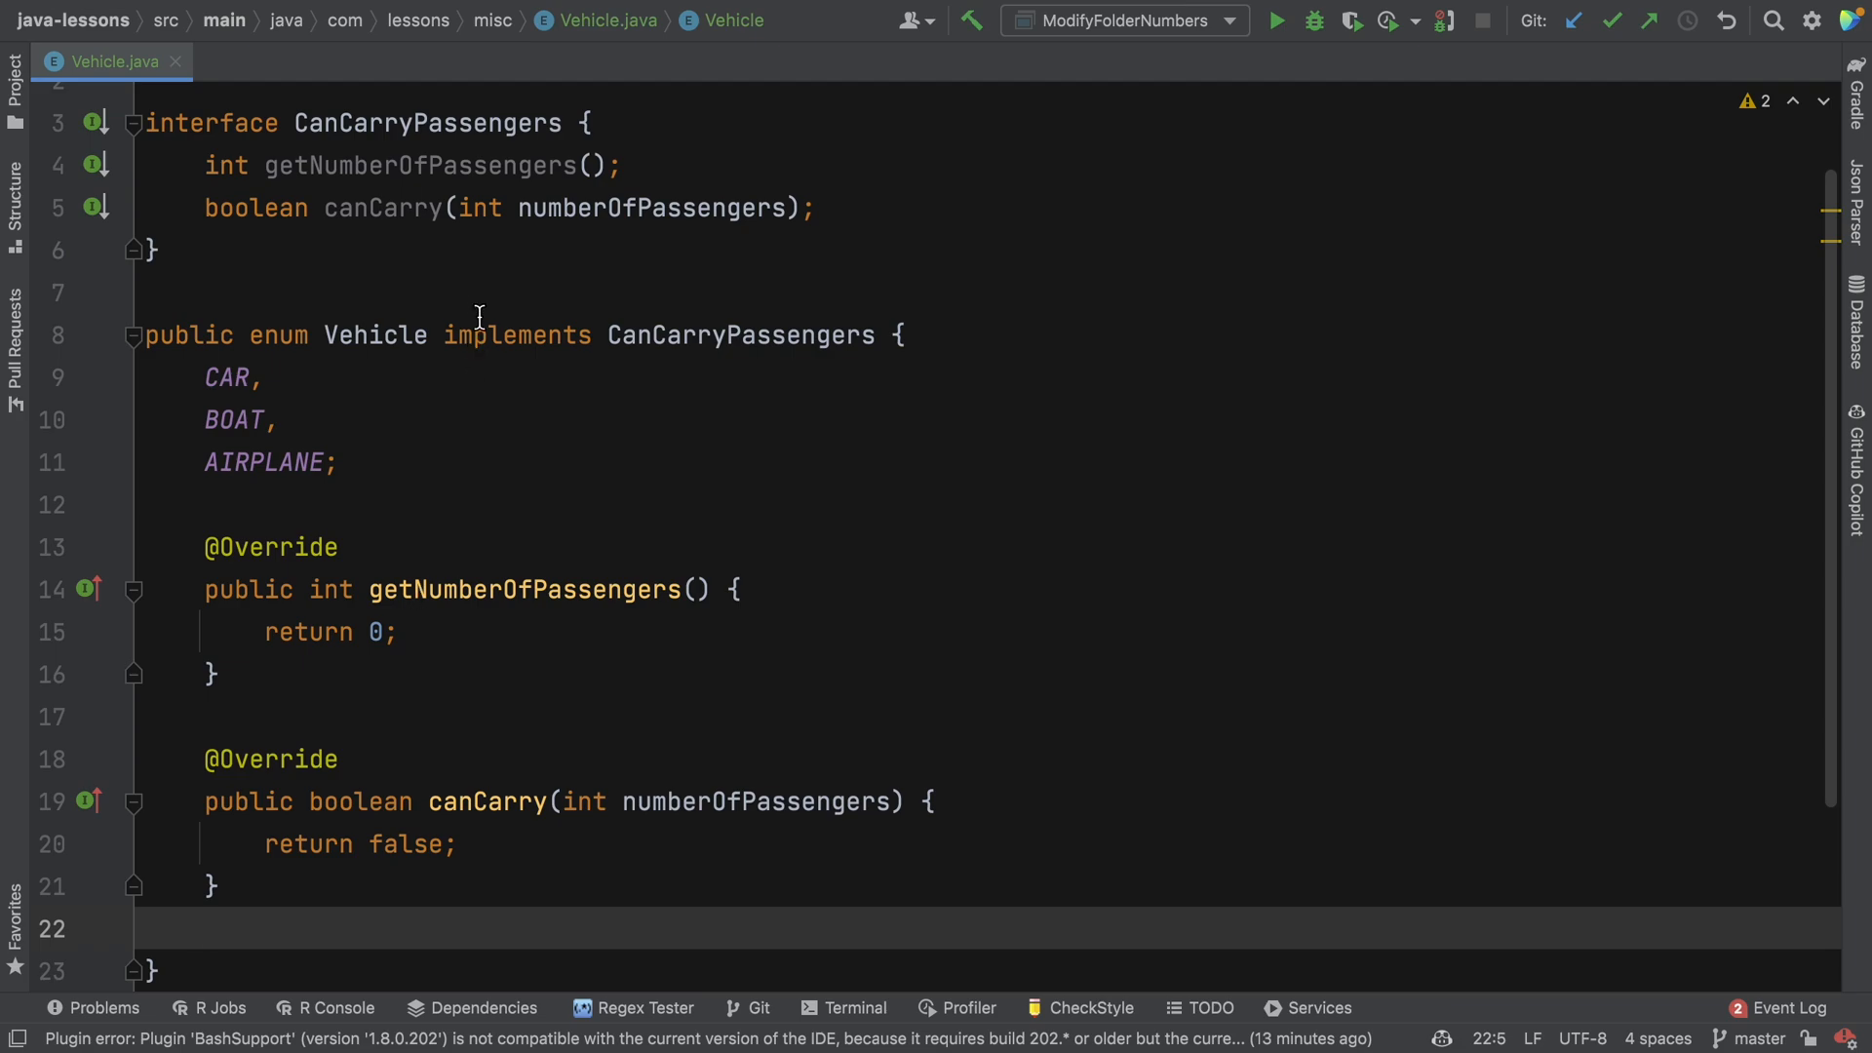
{"action": "mouse_move", "coordinate": [362, 333]}
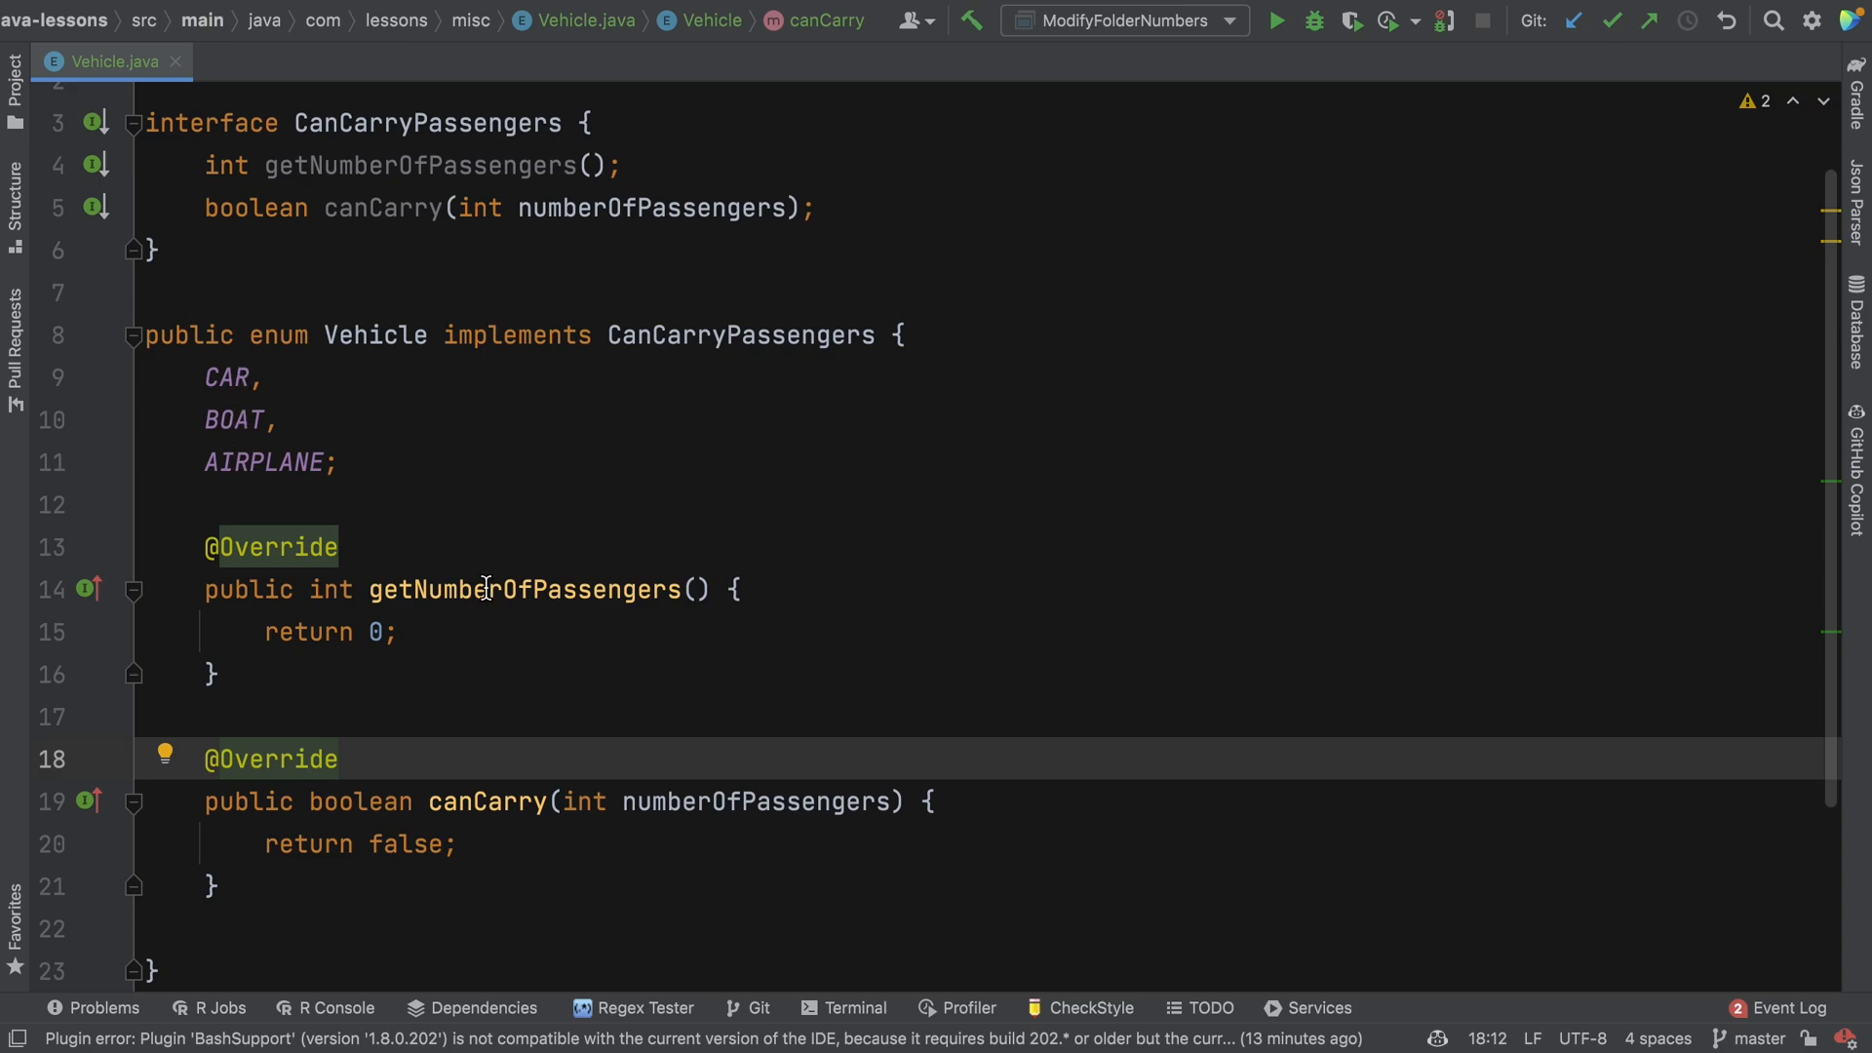
{"action": "mouse_move", "coordinate": [259, 404]}
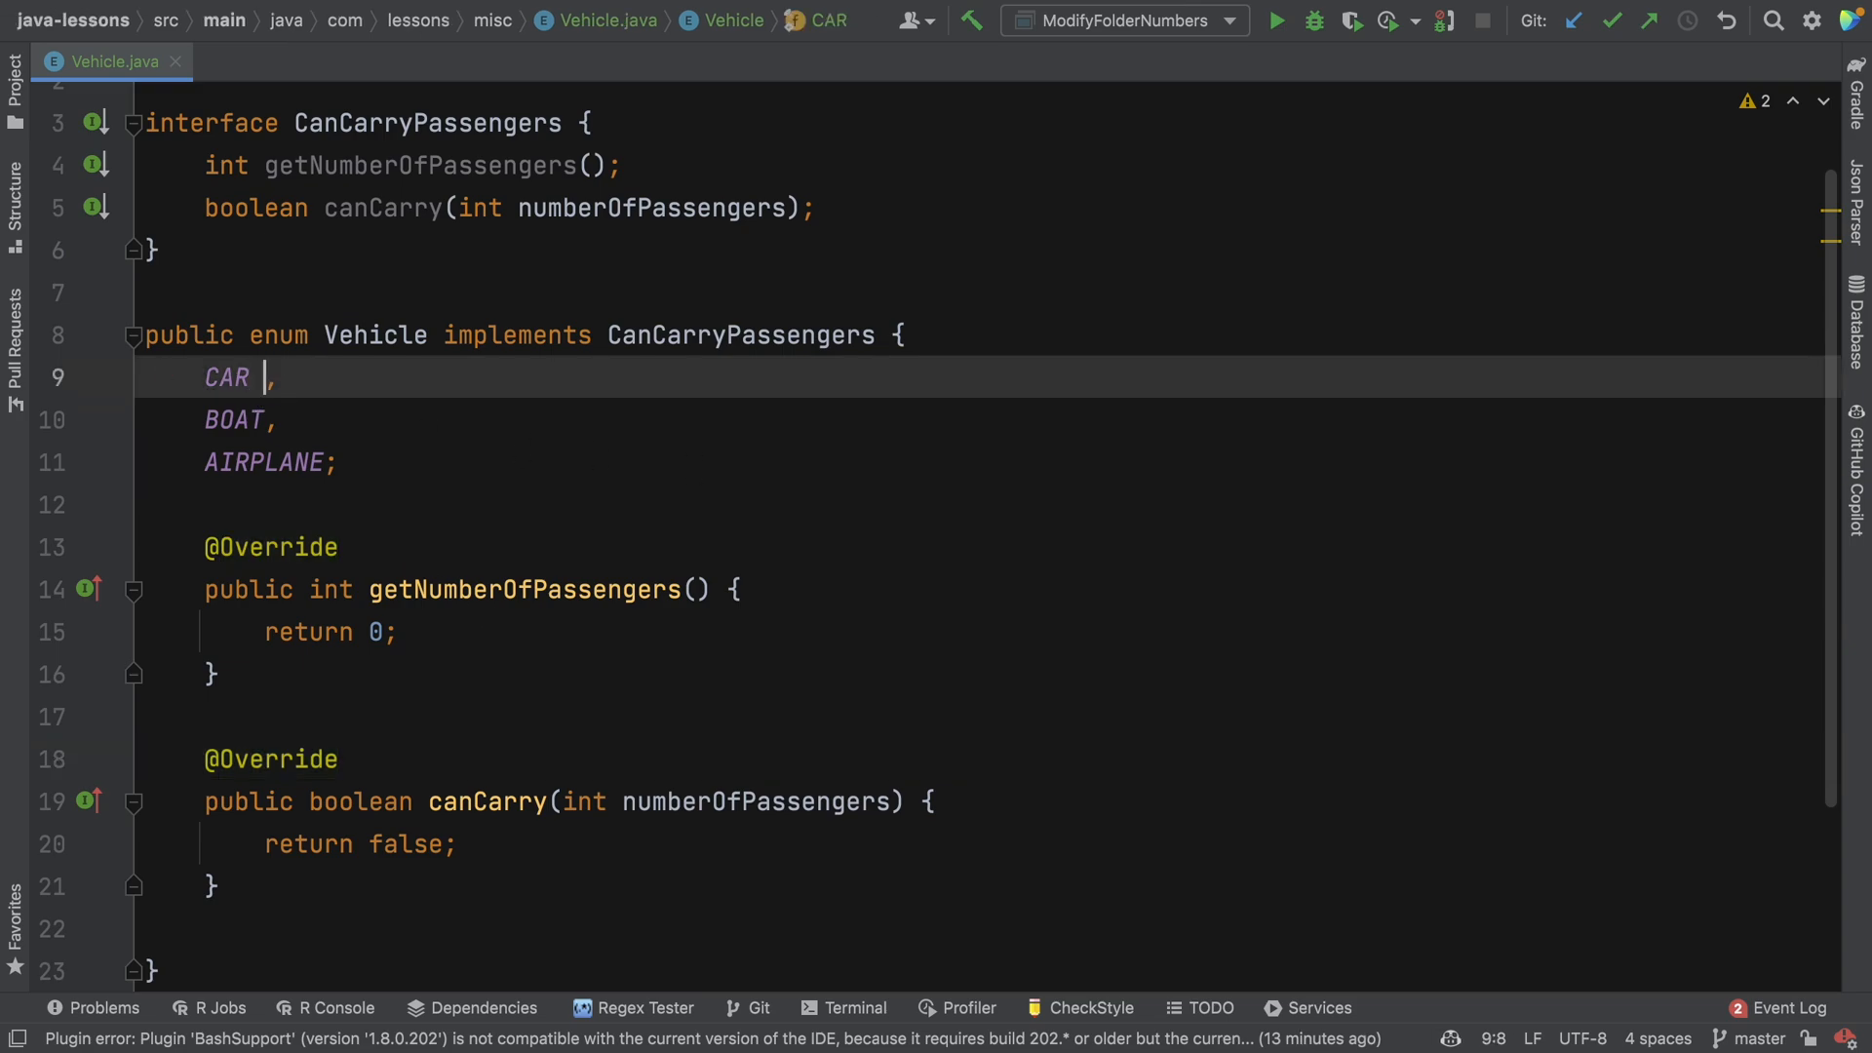
Give CAR a constant body overriding getNumberOfPassengers() to return 4.
{"action": "type", "text": "{}"}
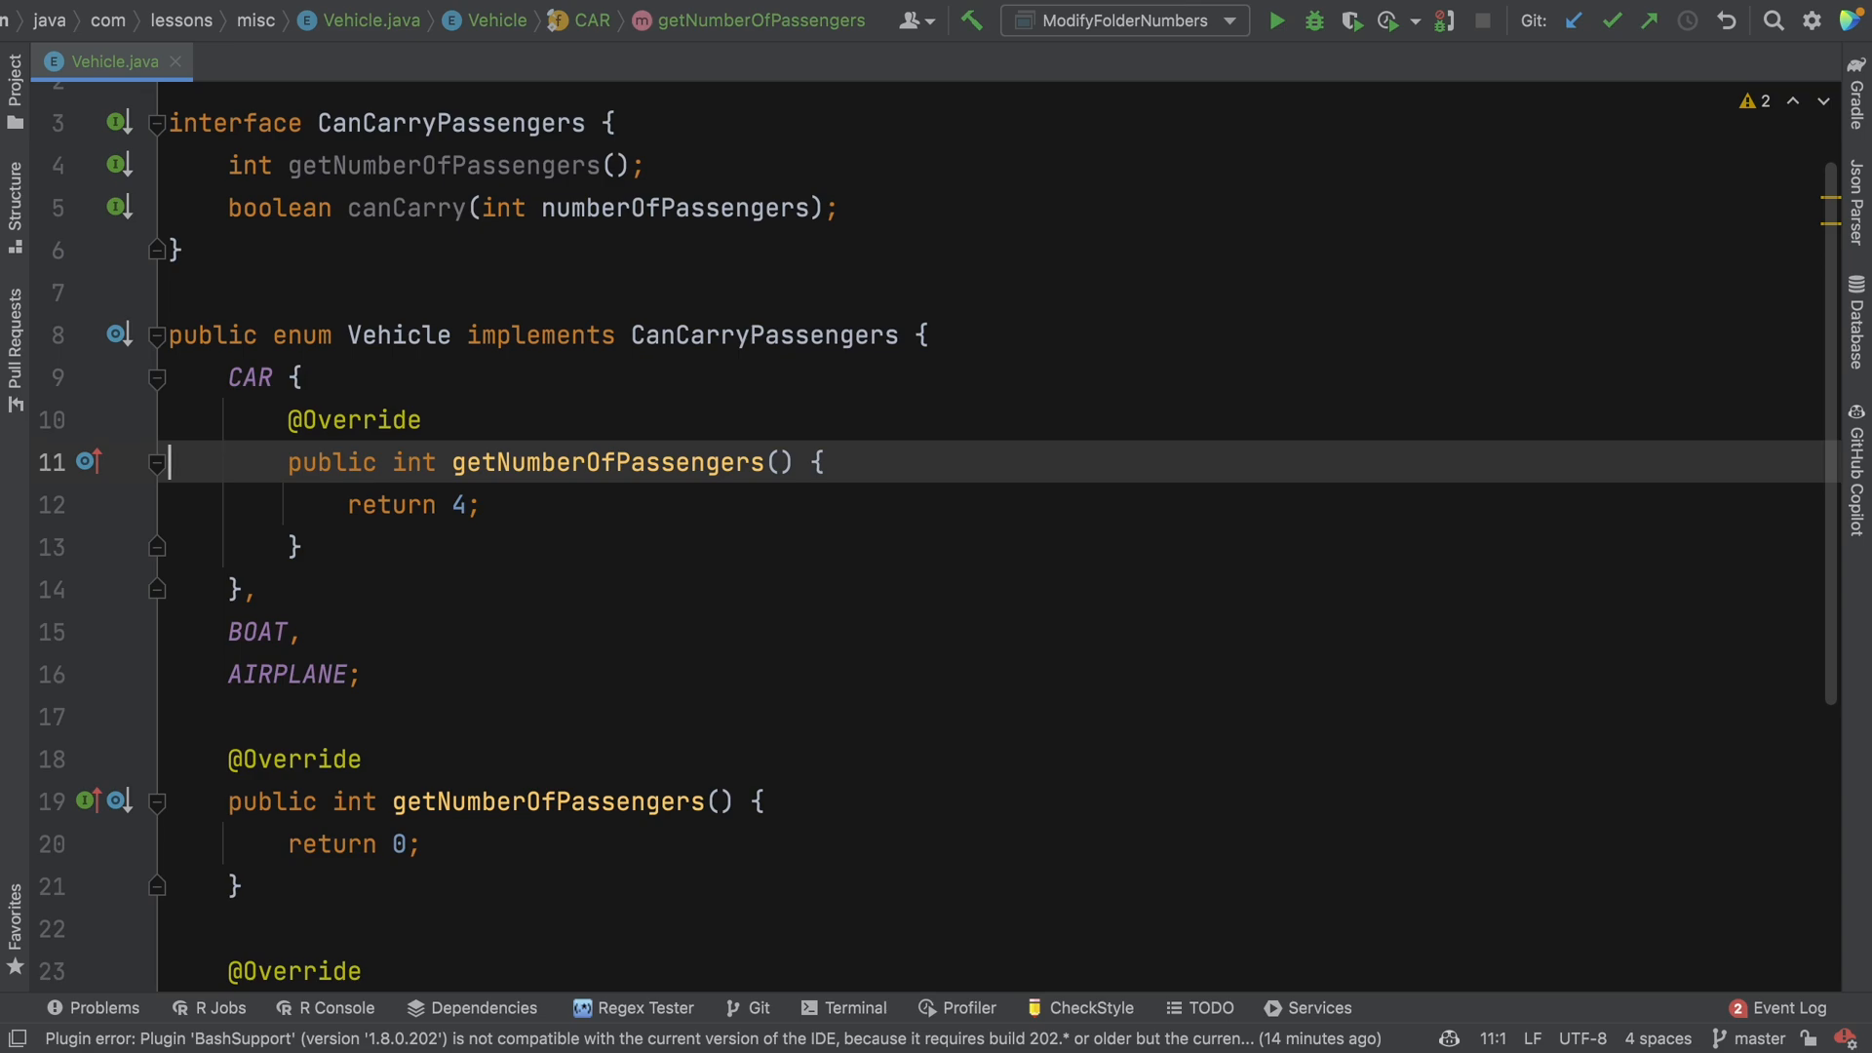
{"action": "scroll", "scroll_direction": "down", "scroll_amount": 3}
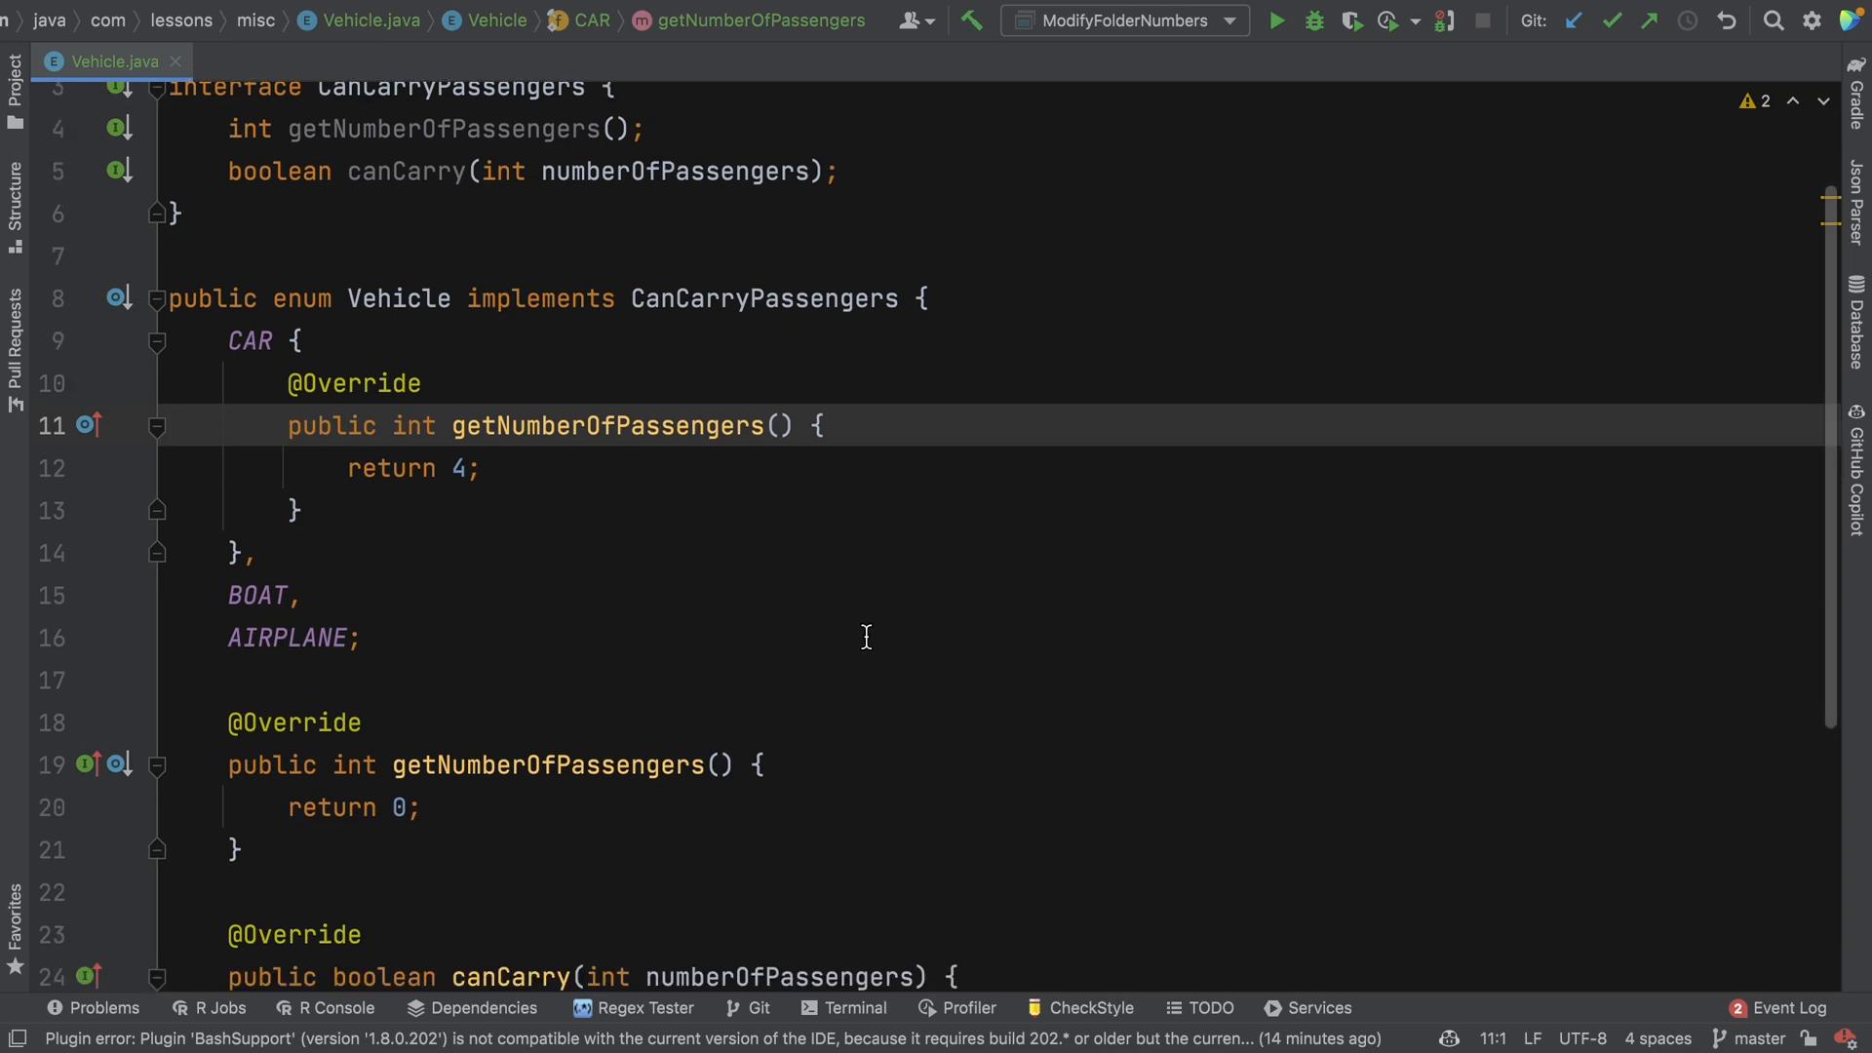
{"action": "scroll", "scroll_direction": "down", "scroll_amount": 3}
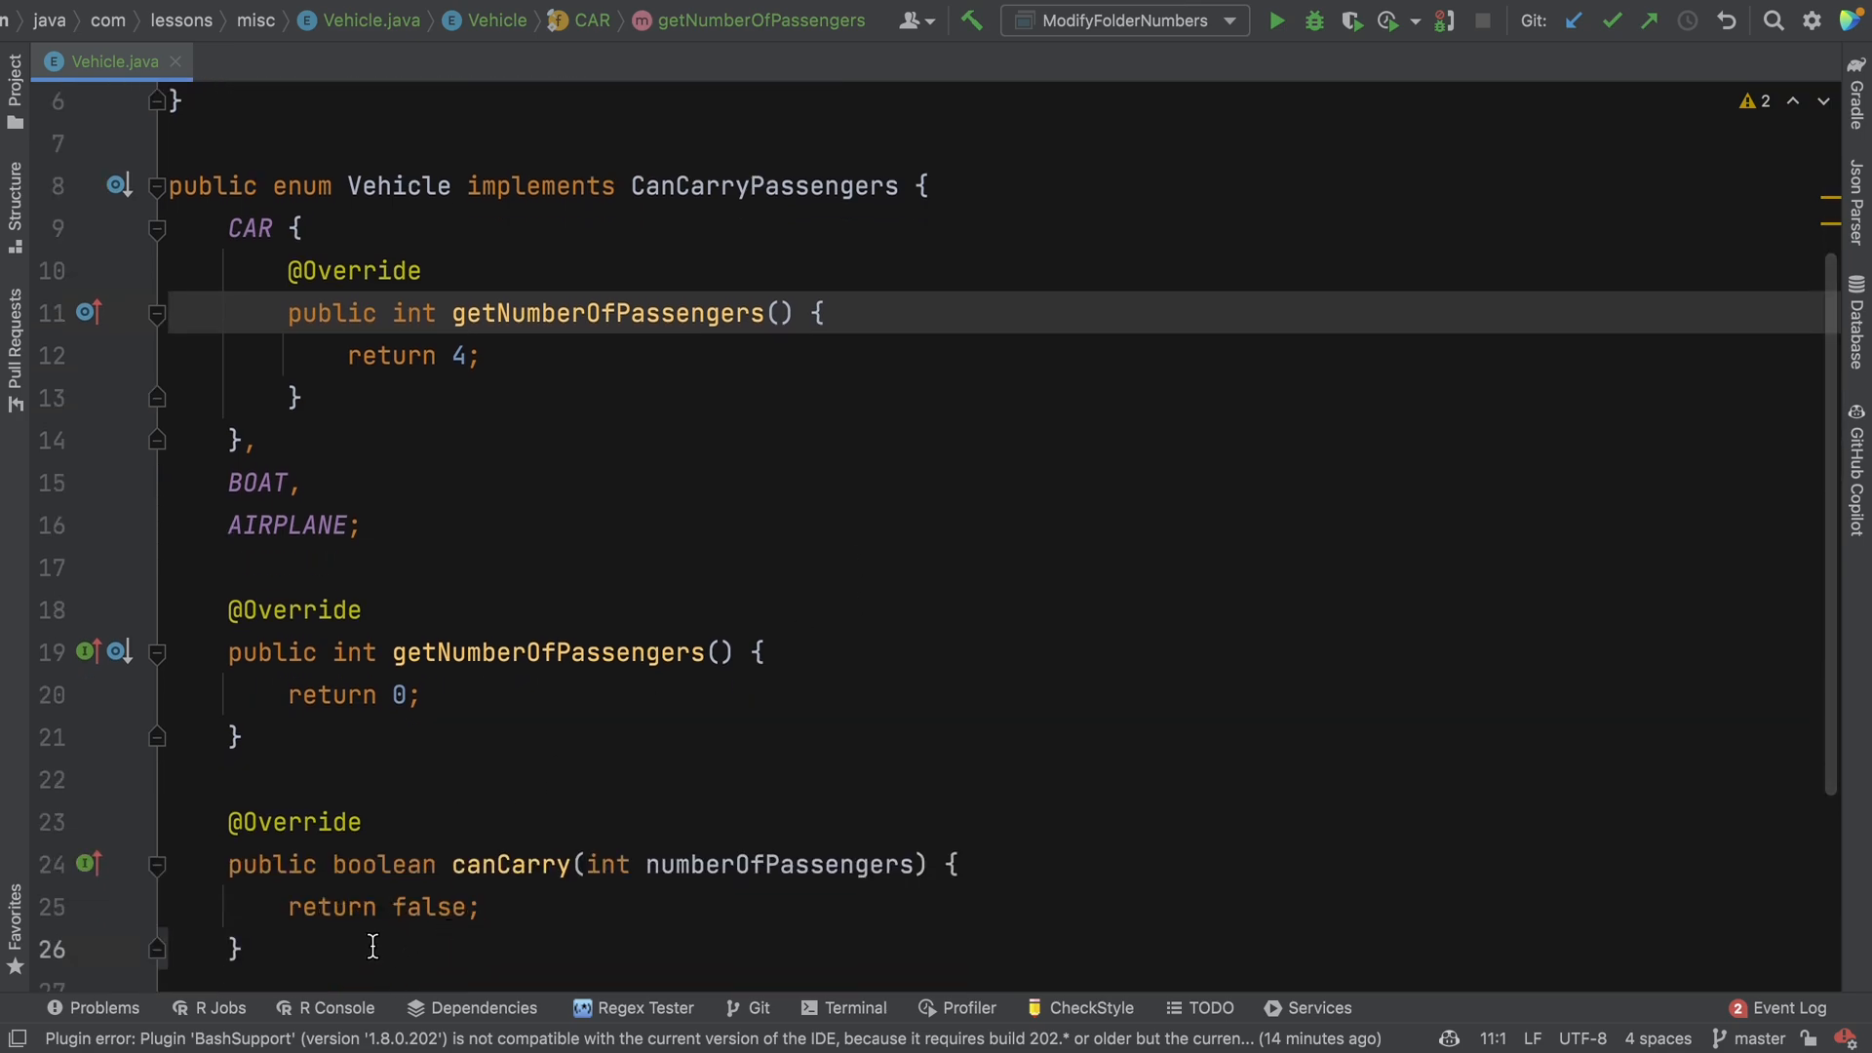
{"action": "left_click", "coordinate": [363, 821]}
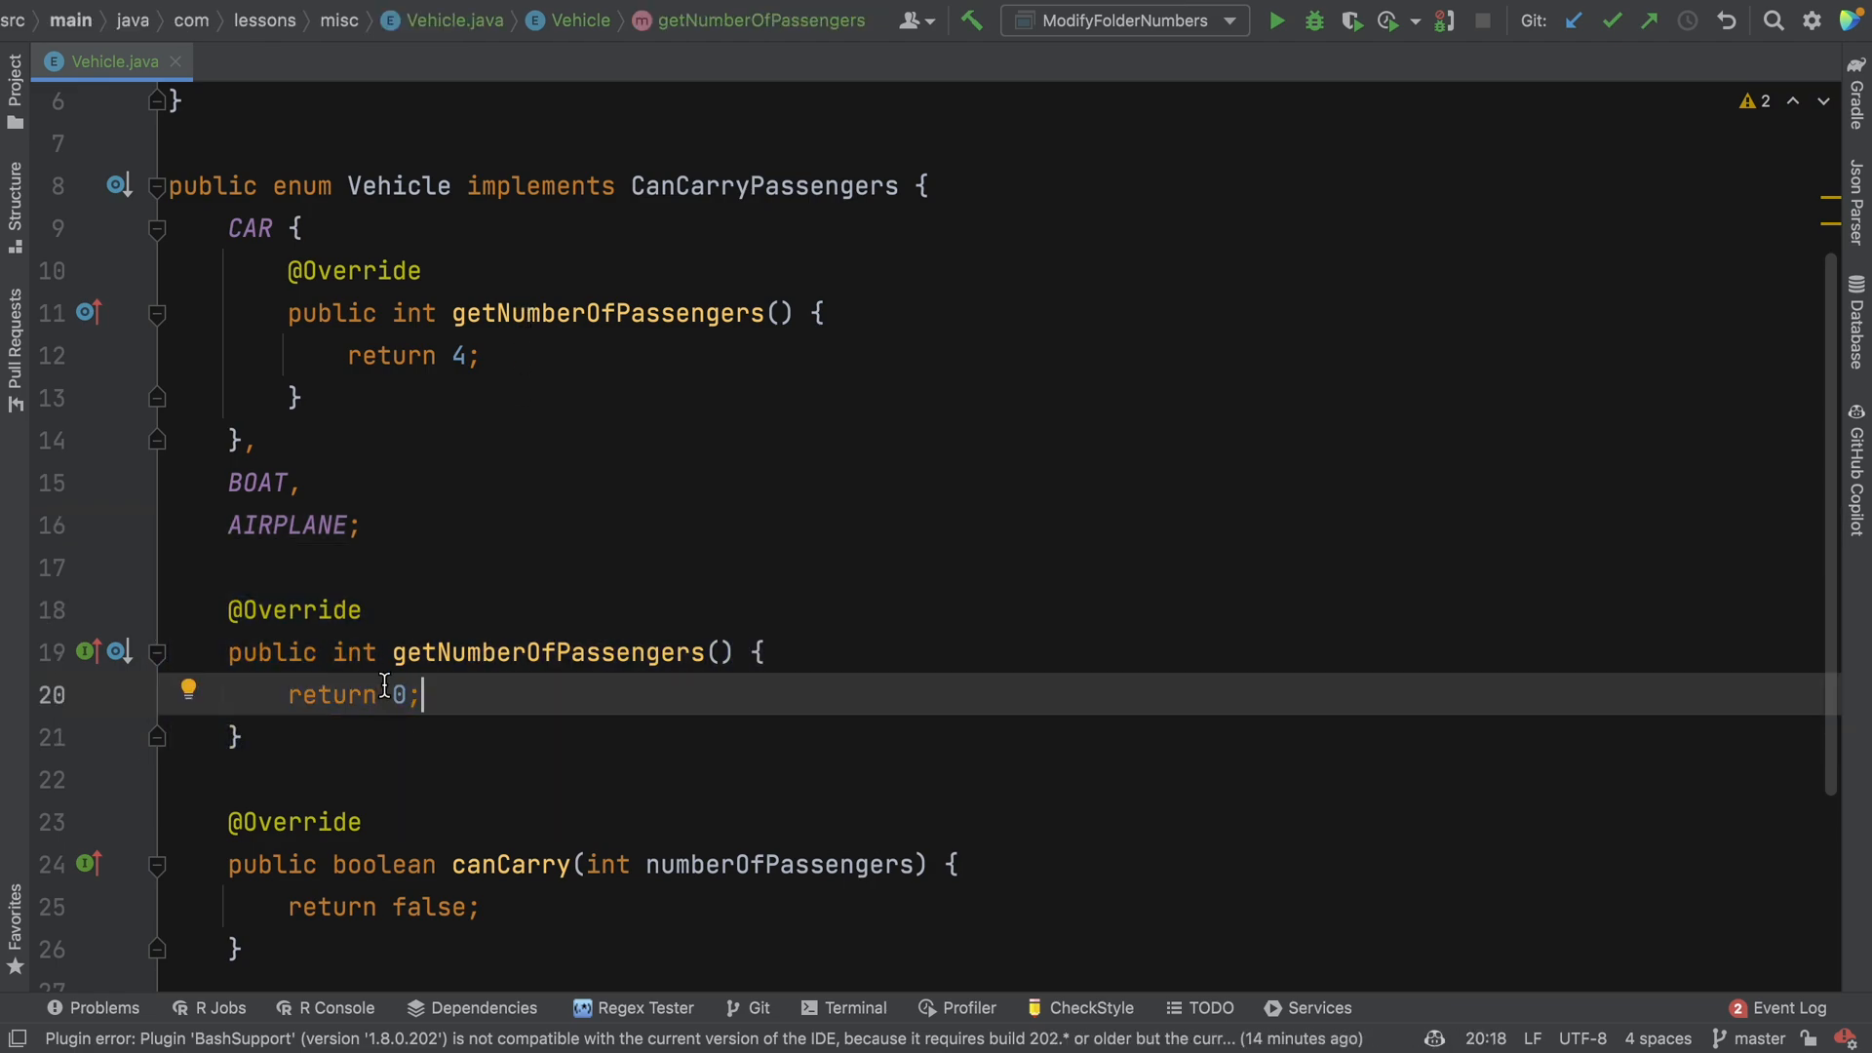
In Test's main, println getNumberOfPassengers() for Vehicle.BOAT and a duplicated line for Vehicle.CAR.
{"action": "left_click", "coordinate": [16, 90]}
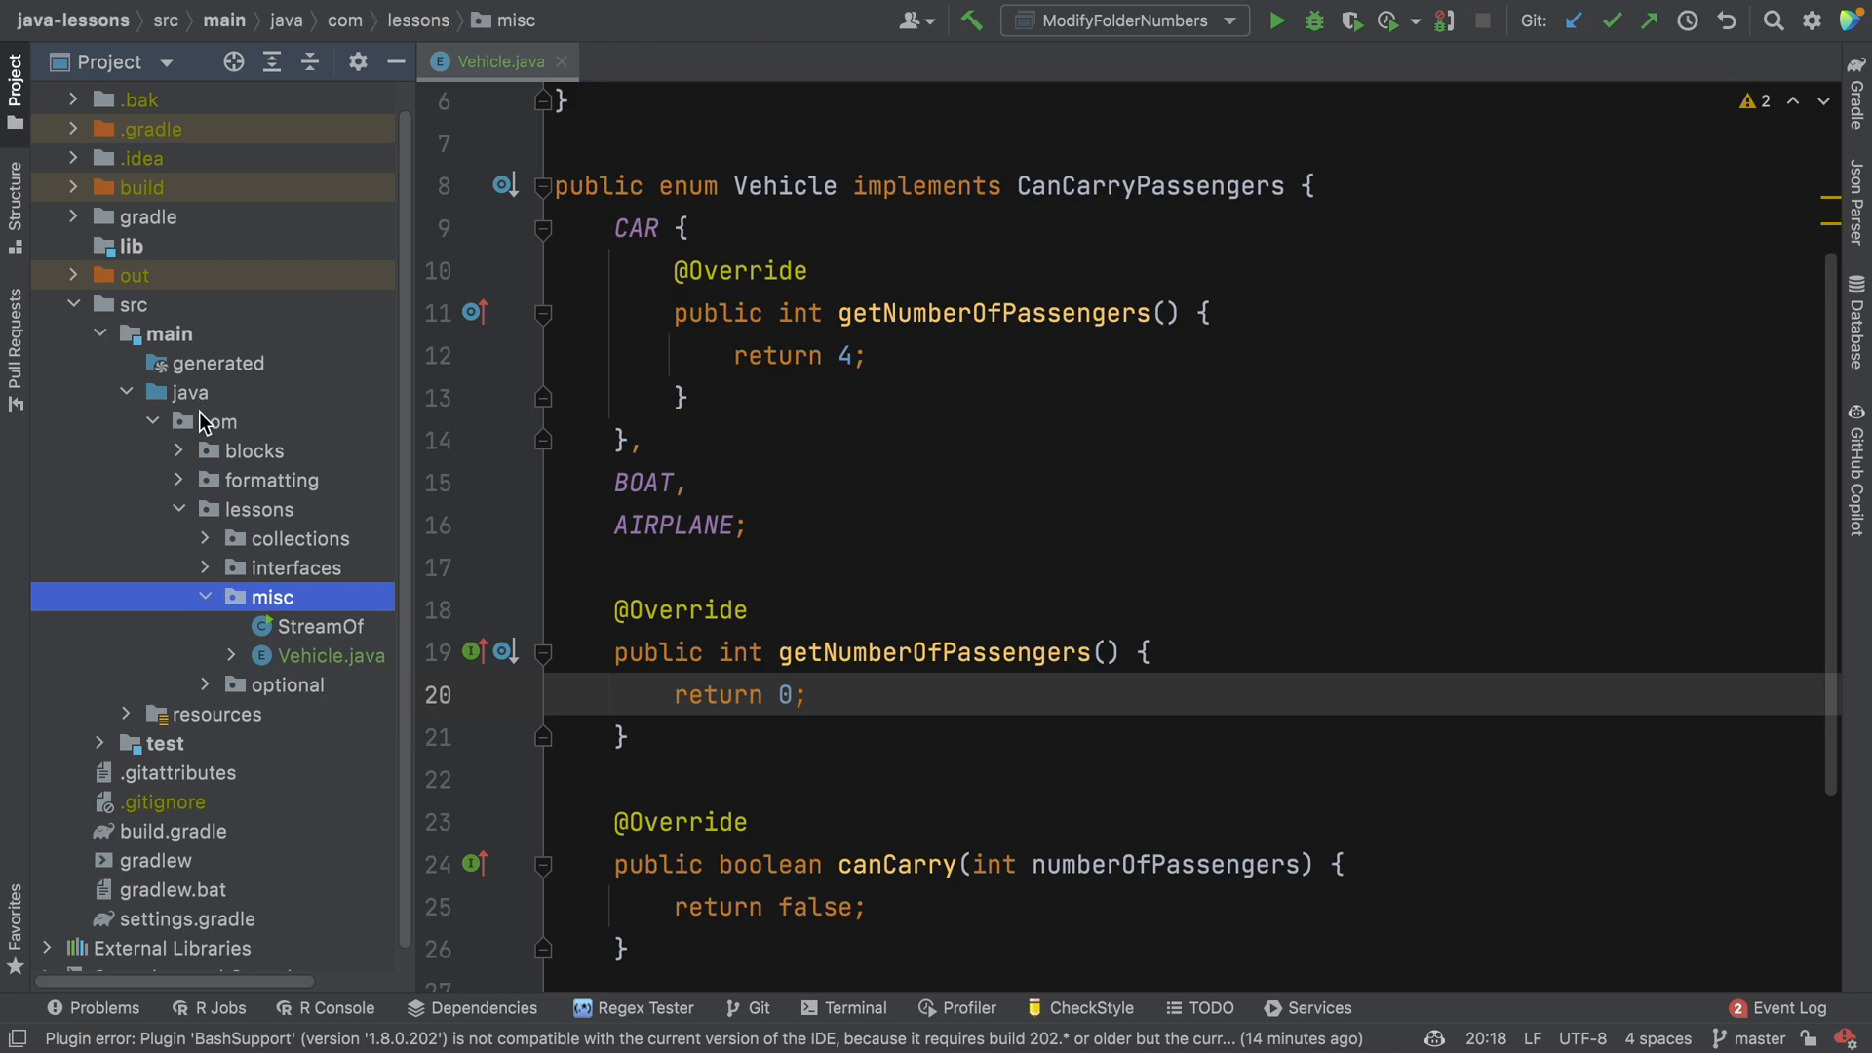
{"action": "mouse_move", "coordinate": [913, 78]}
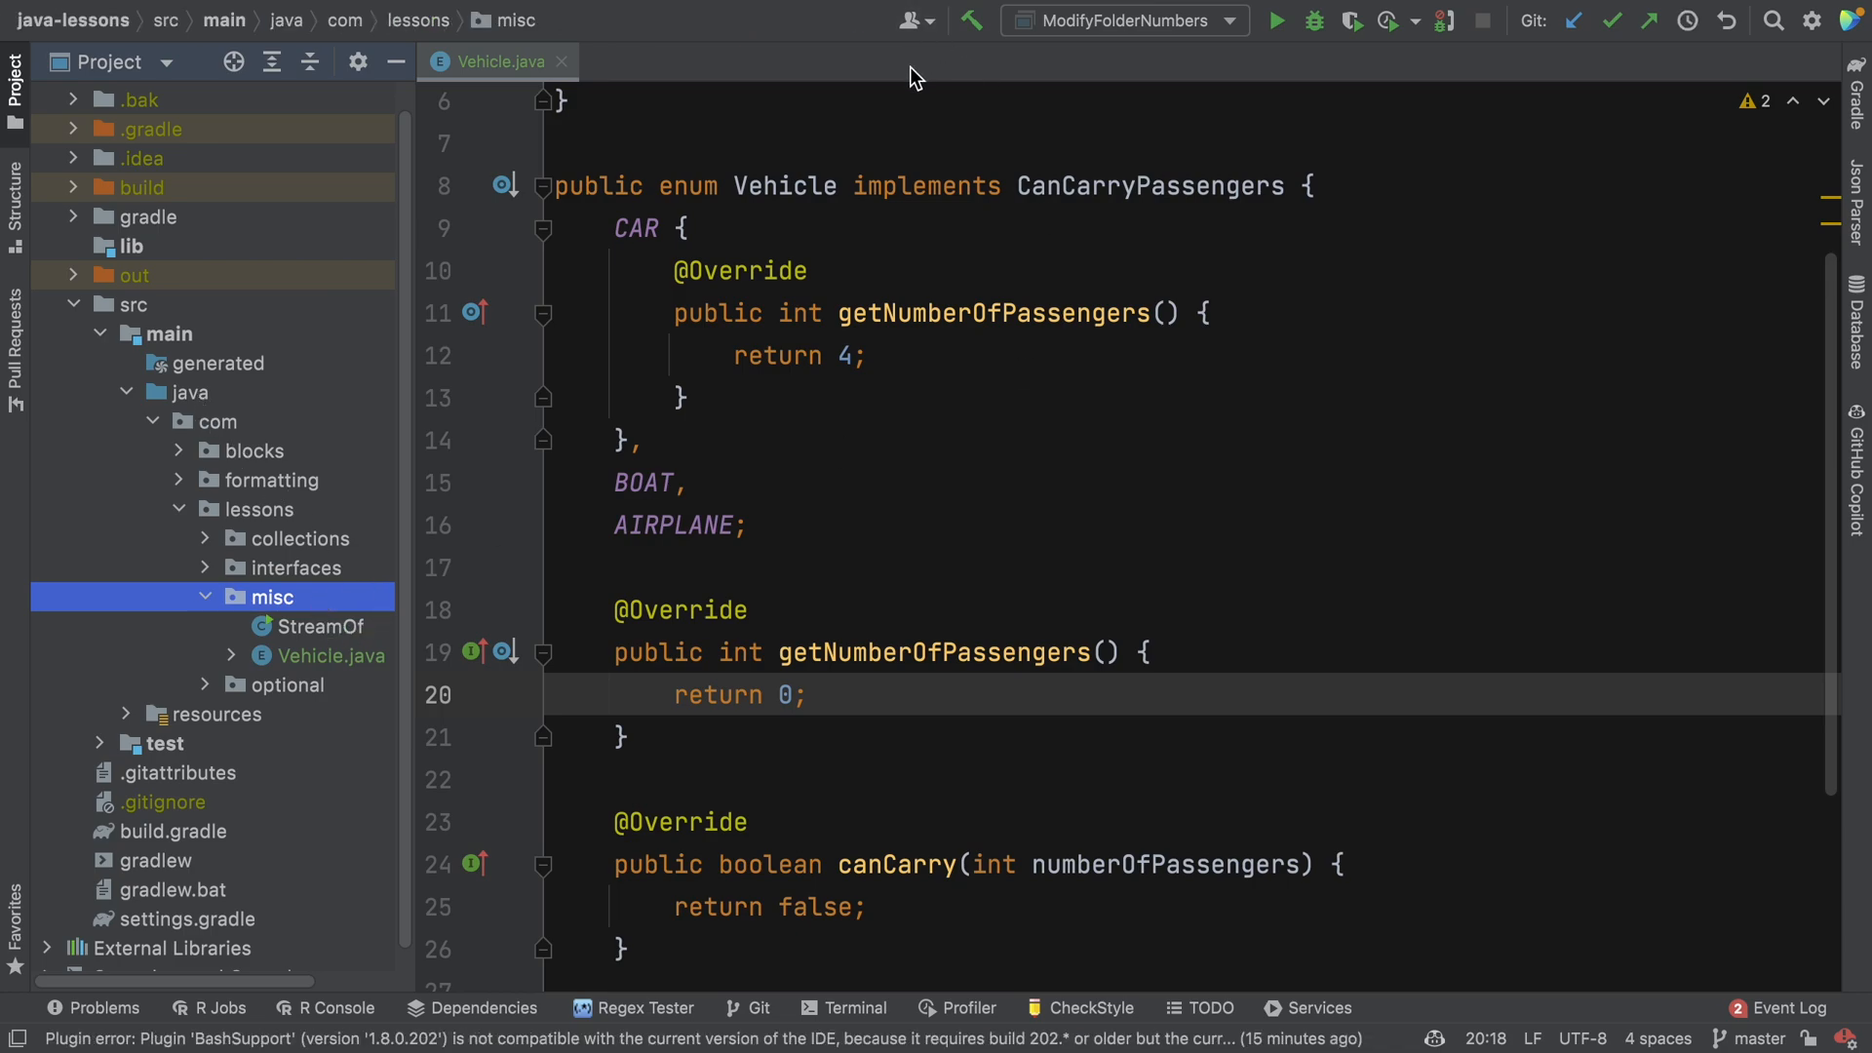
{"action": "type", "text": "static void main(String[] args) {"}
{"action": "type", "text": "Ve"}
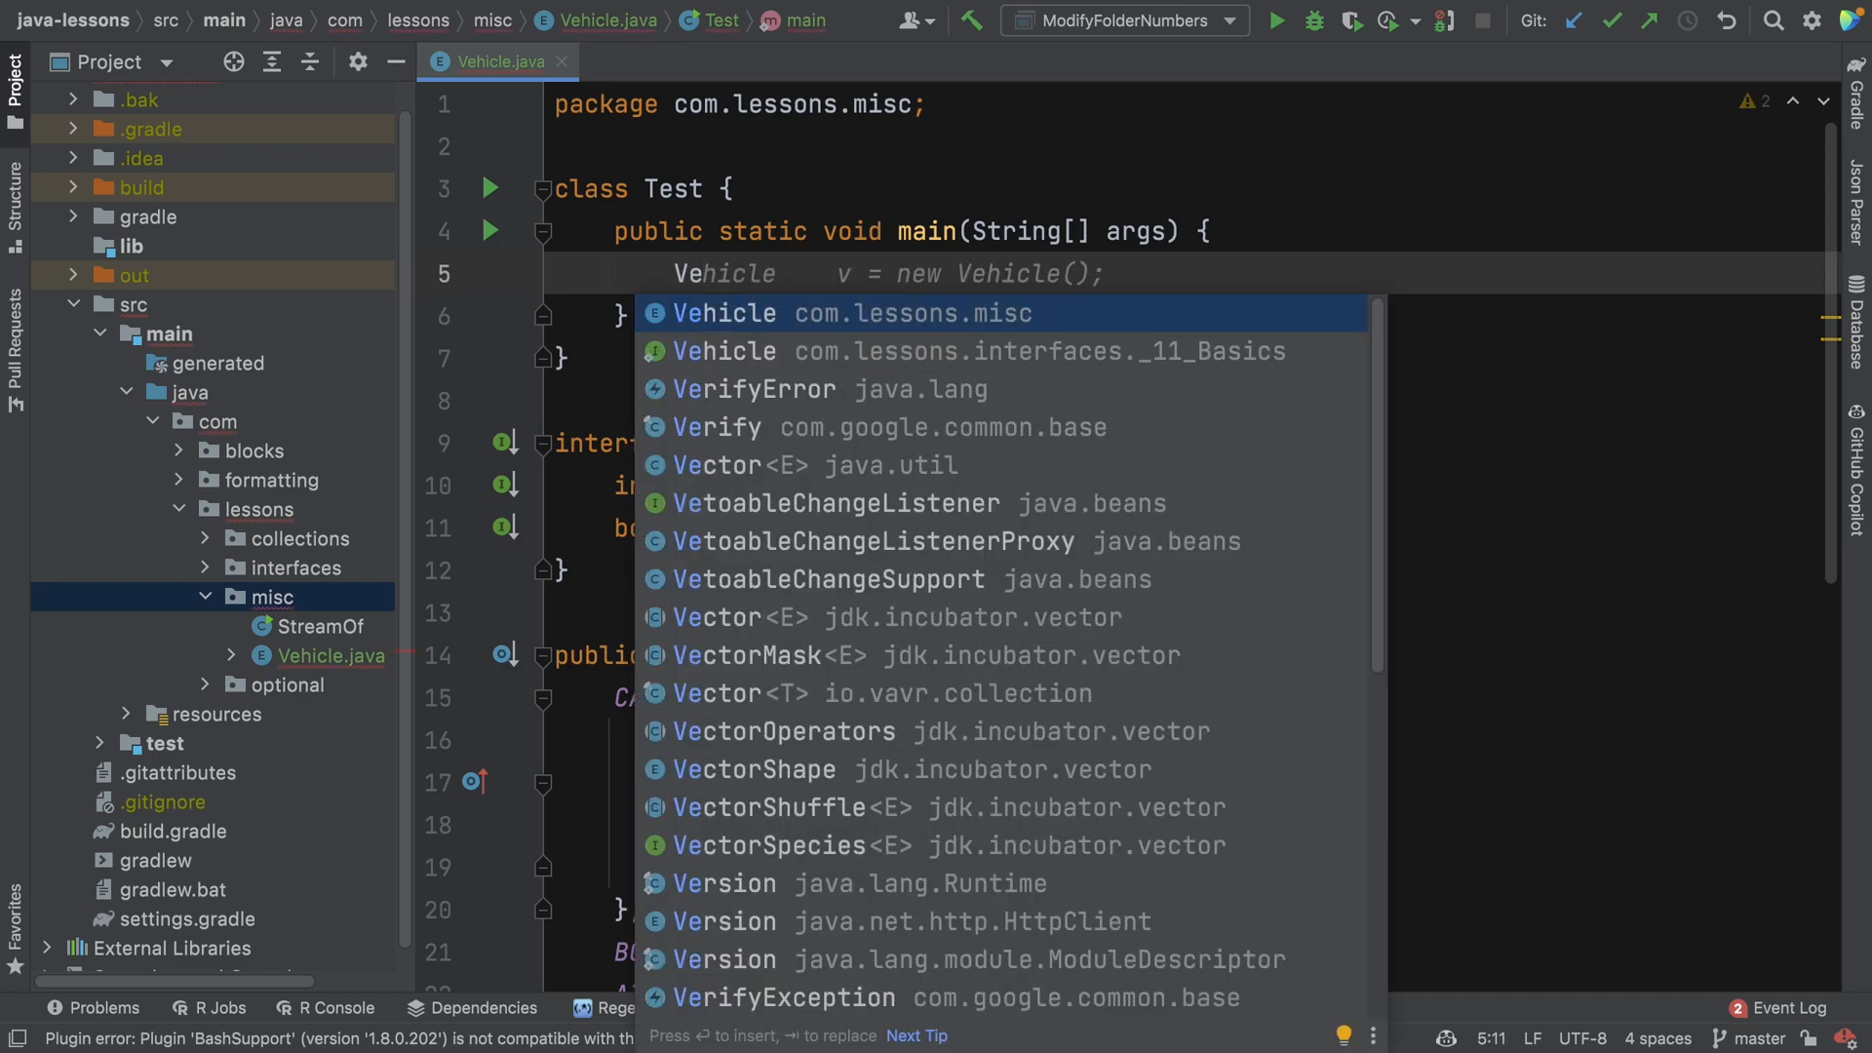
{"action": "type", "text": ".printVehicleCount();"}
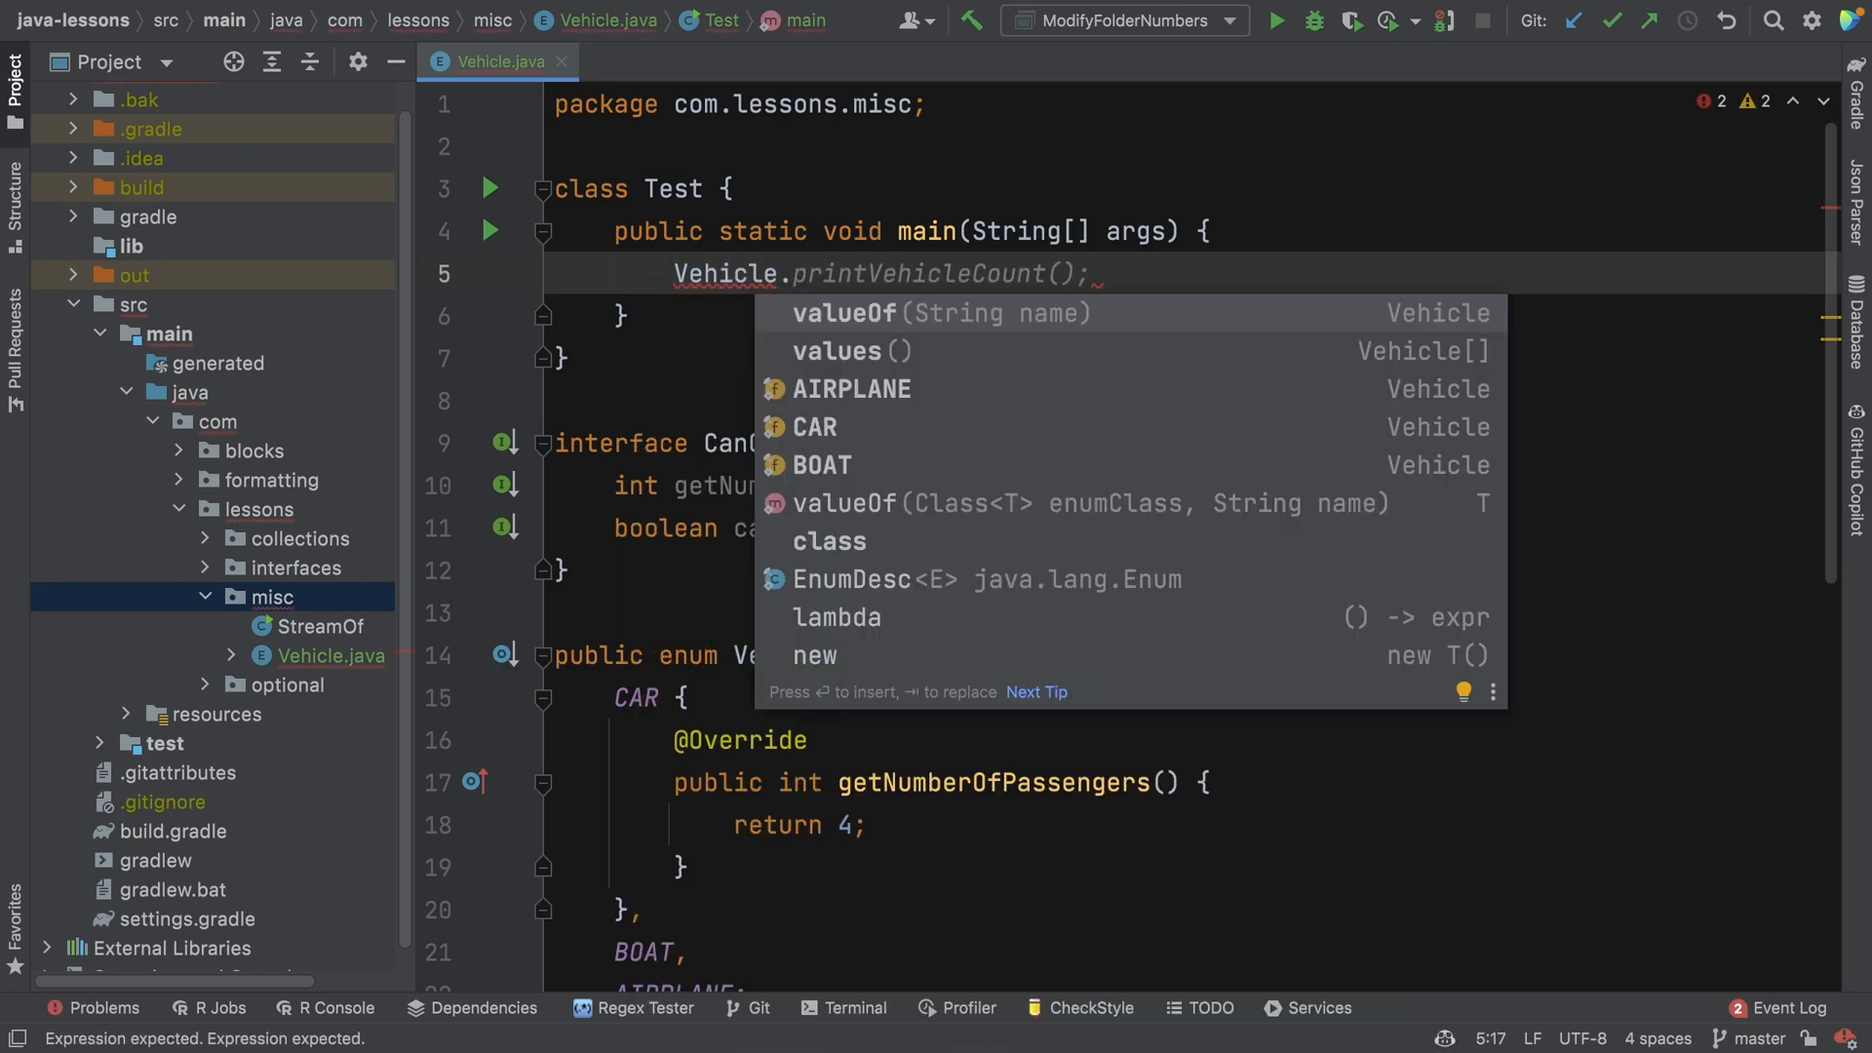
{"action": "left_click", "coordinate": [821, 464]}
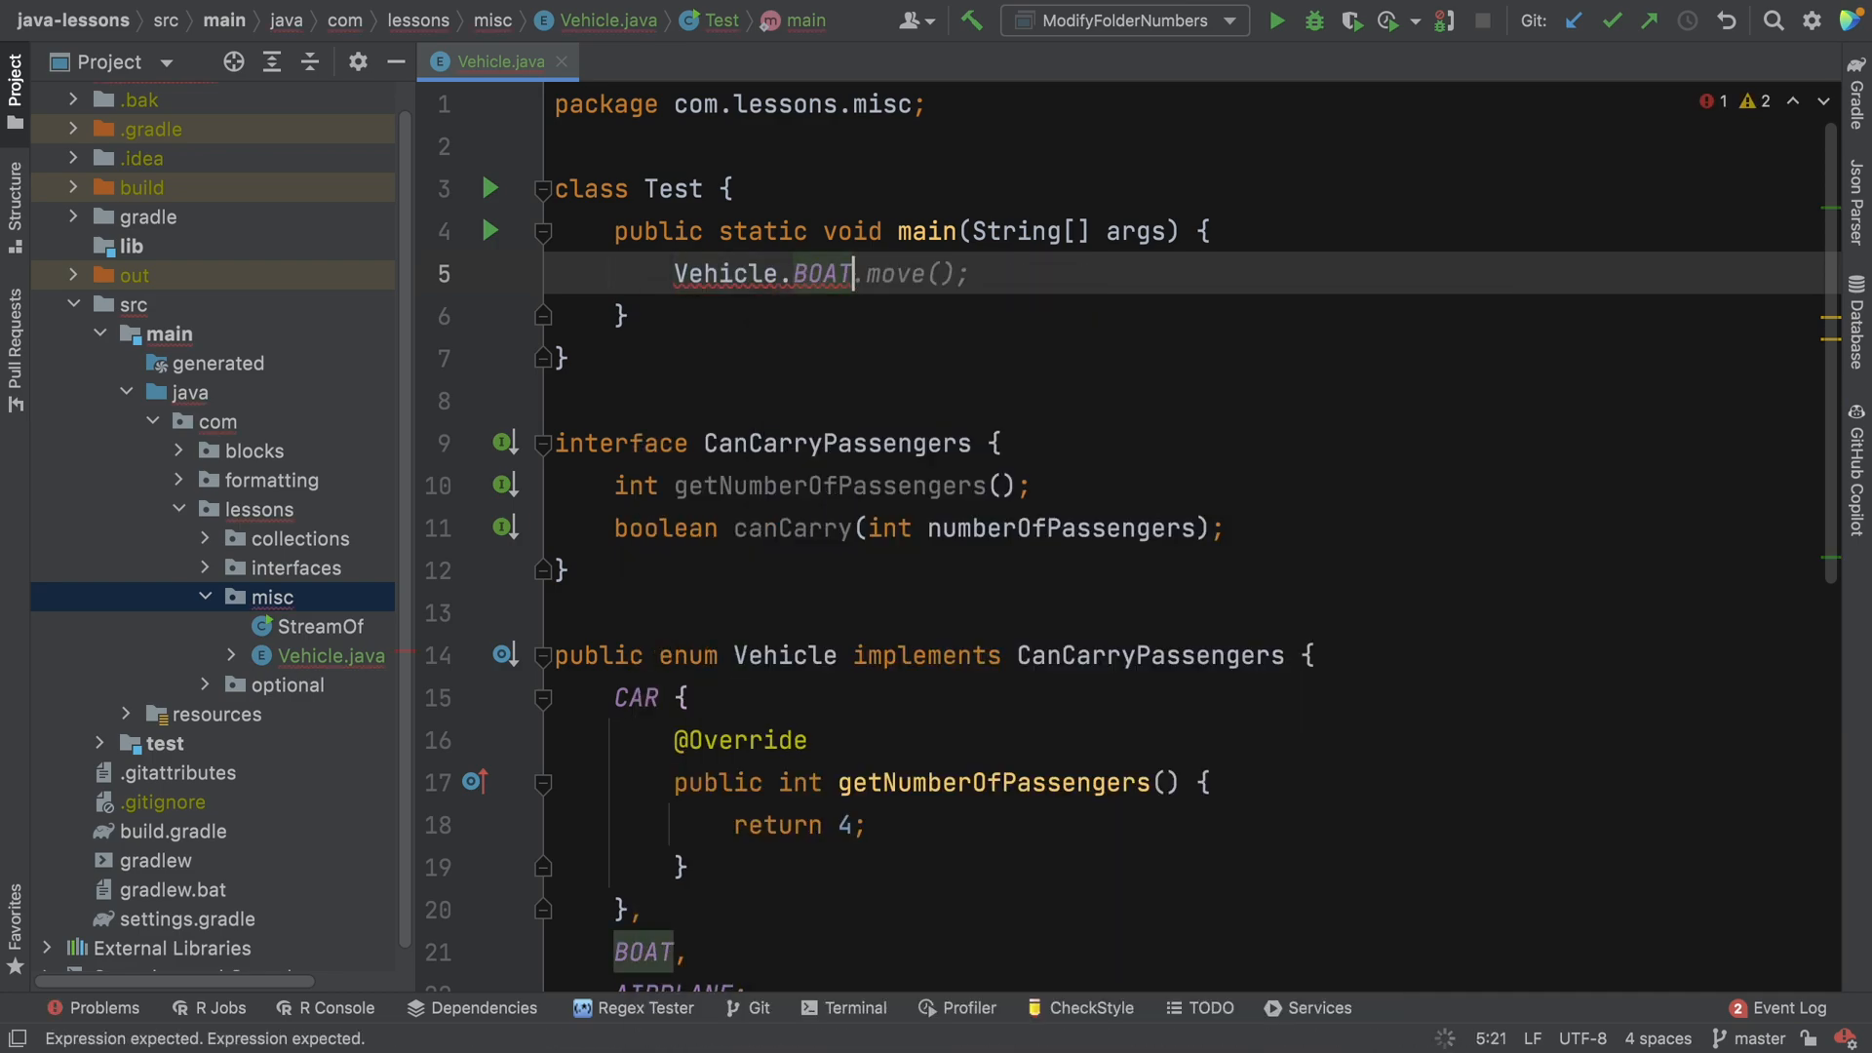
{"action": "type", "text": "sout"}
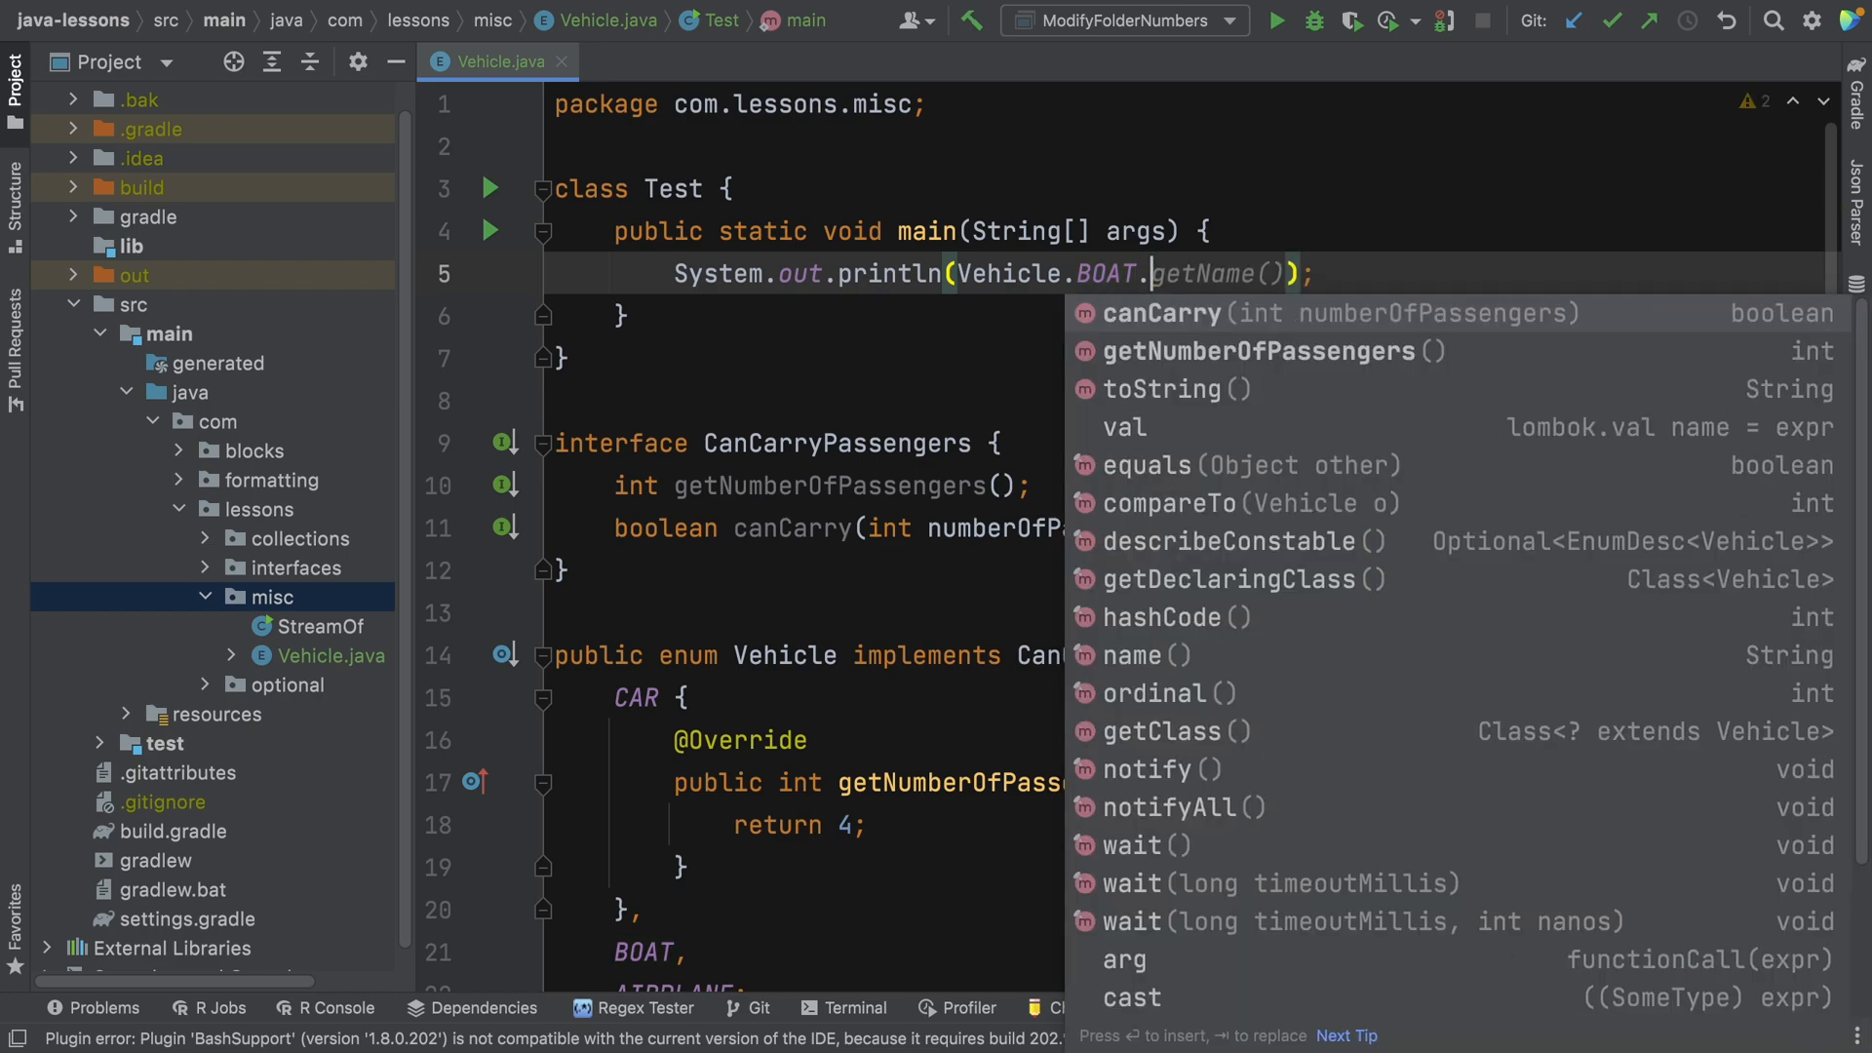
{"action": "left_click", "coordinate": [1258, 351]}
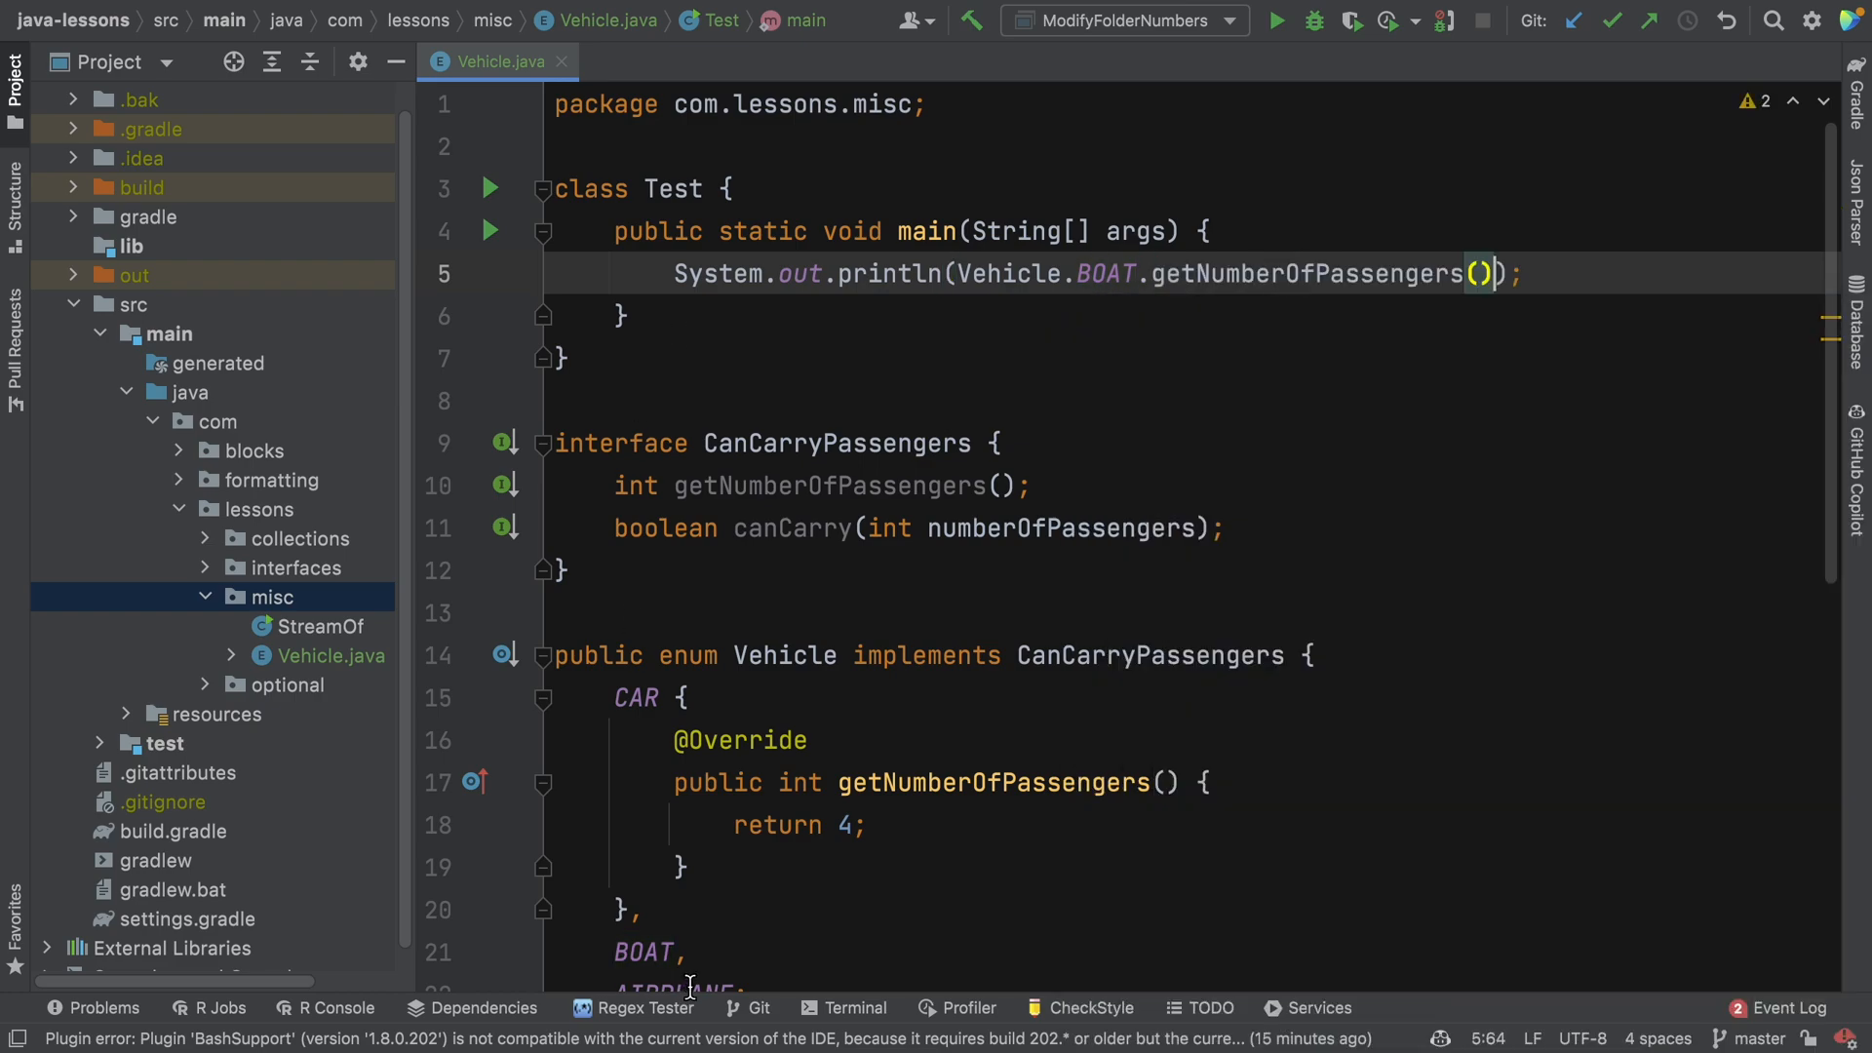
{"action": "scroll", "scroll_direction": "down", "scroll_amount": 3}
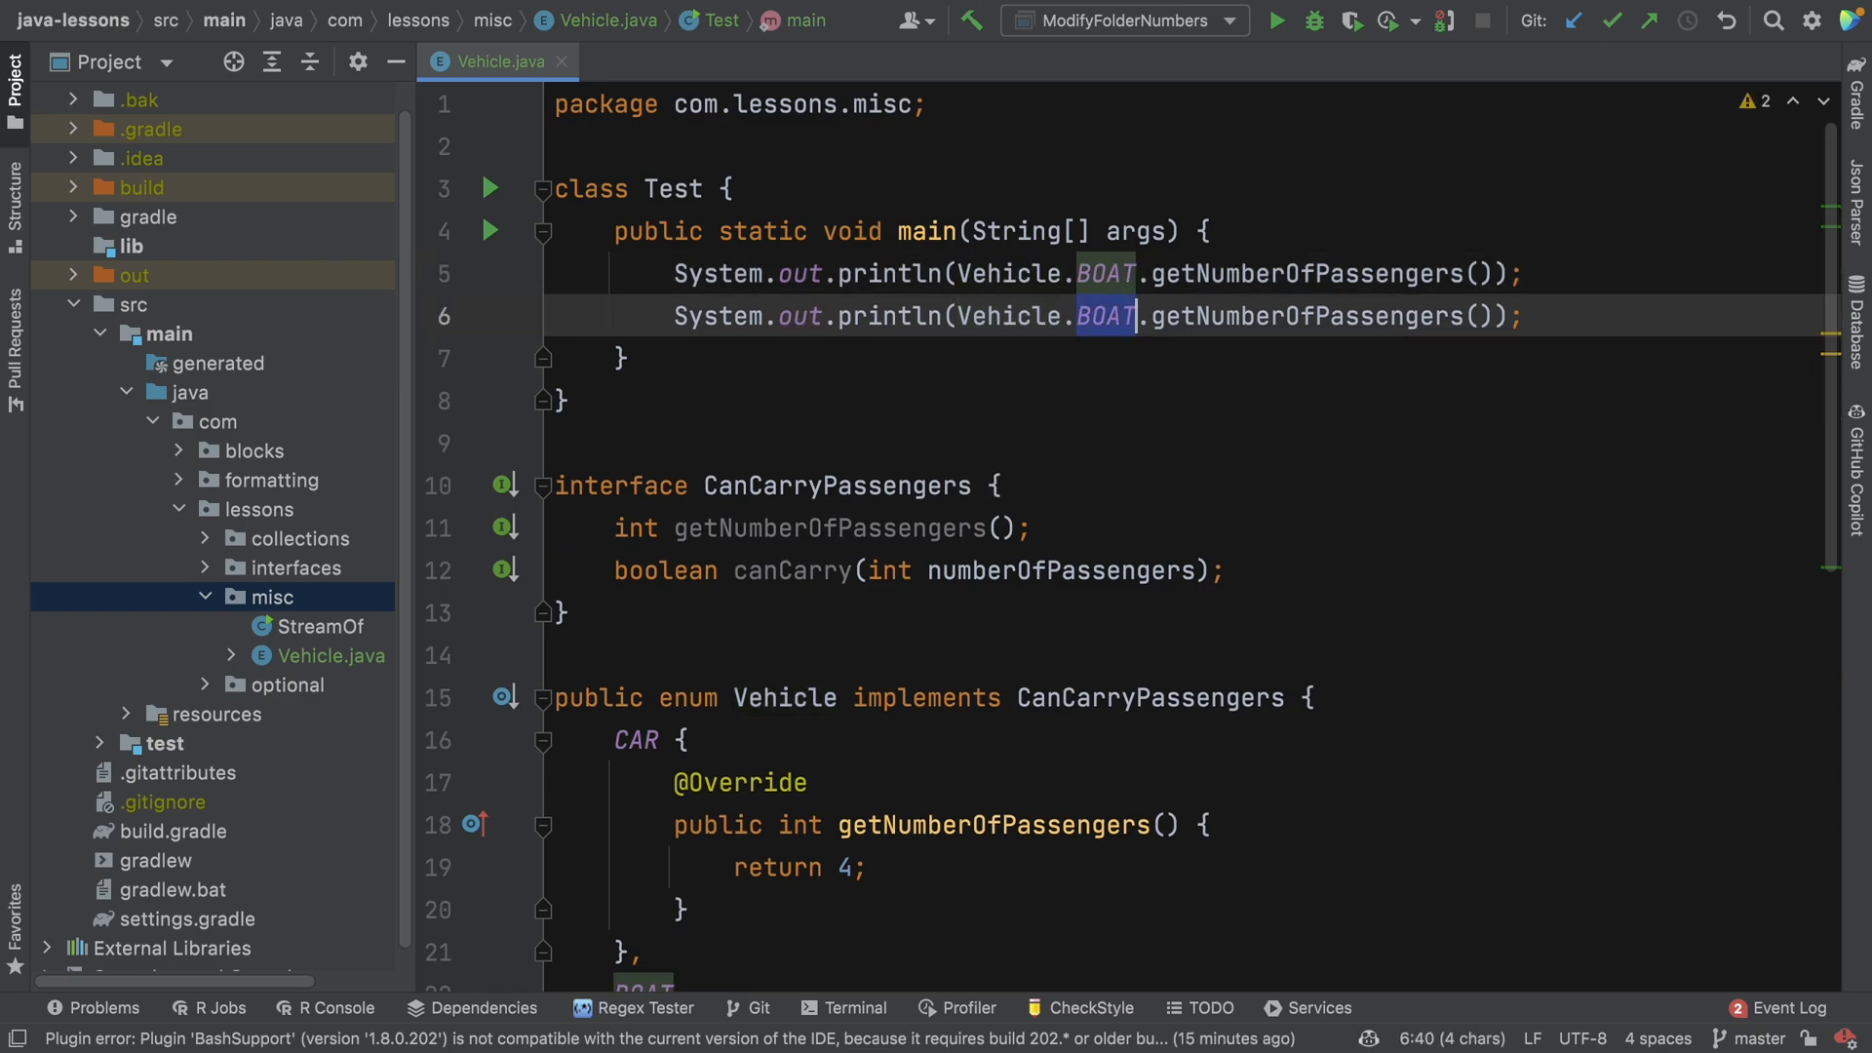
{"action": "type", "text": "CAR"}
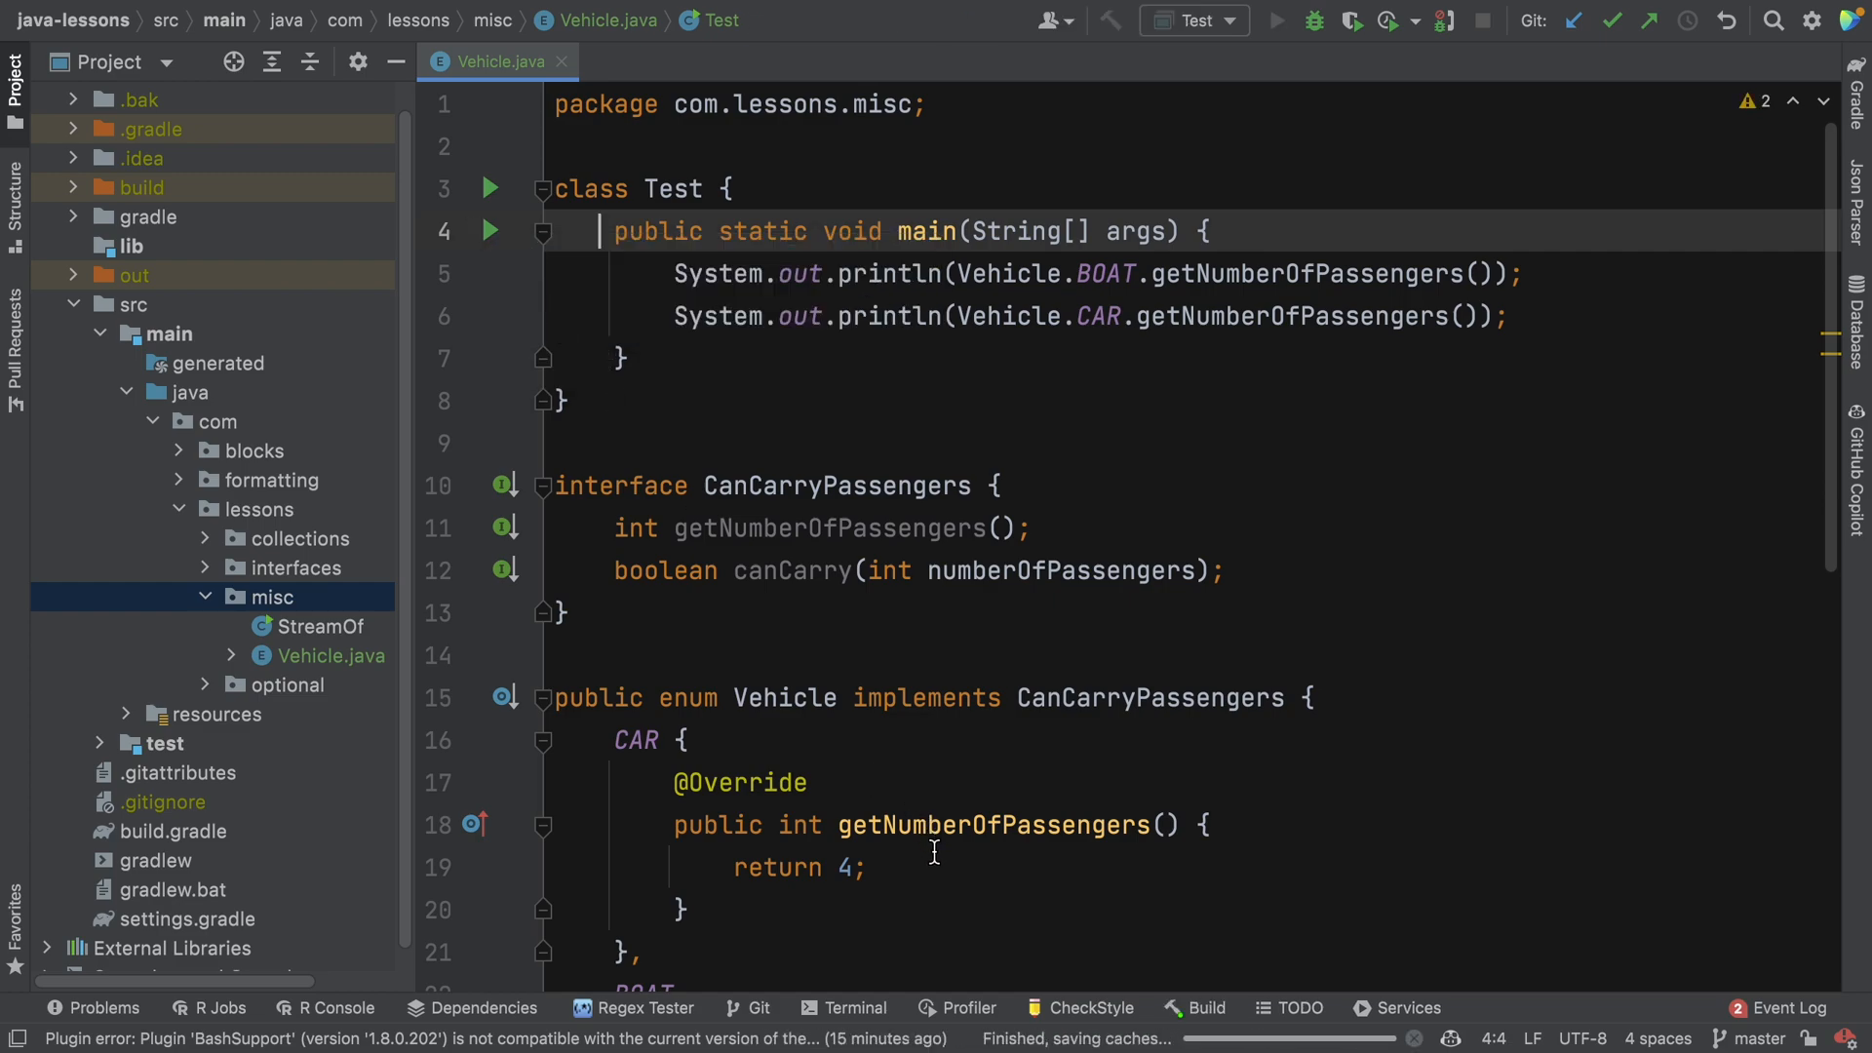
Run Test to print the BOAT and CAR passenger counts, then select the default getNumberOfPassengers().
{"action": "left_click", "coordinate": [1275, 20]}
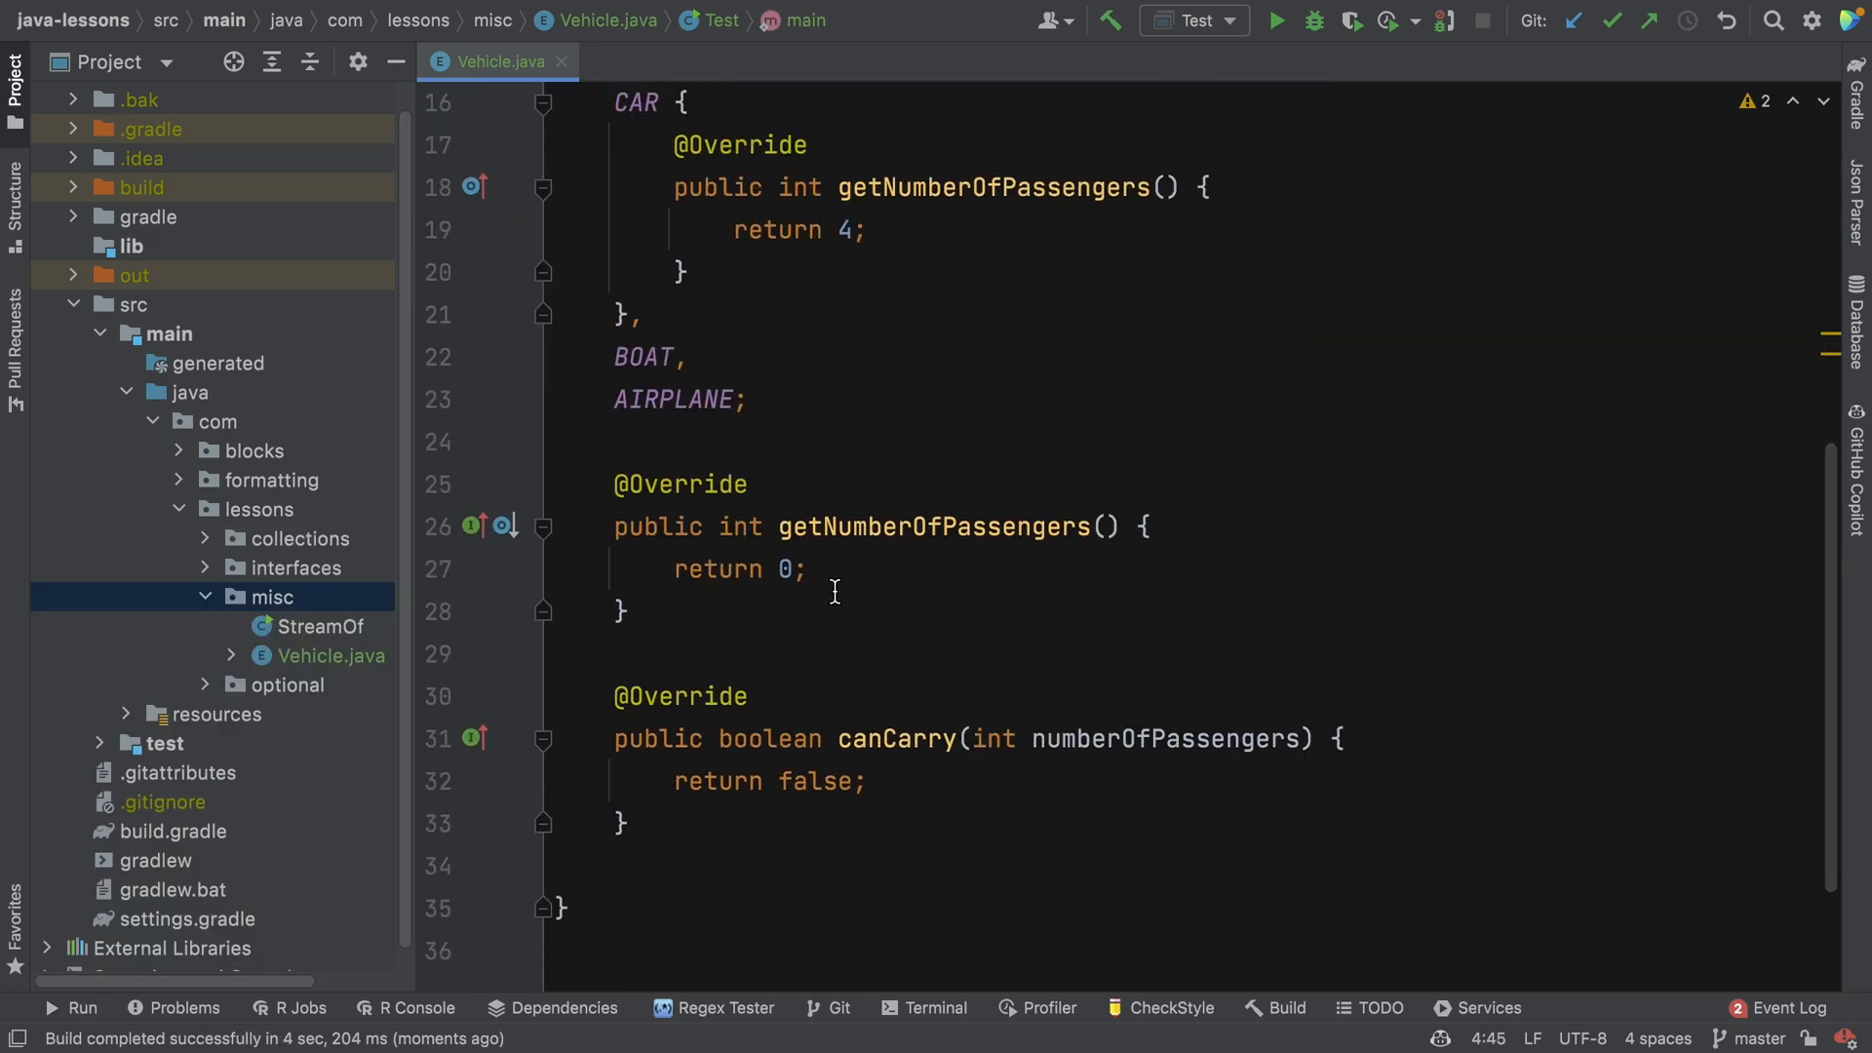
{"action": "left_click", "coordinate": [651, 398]}
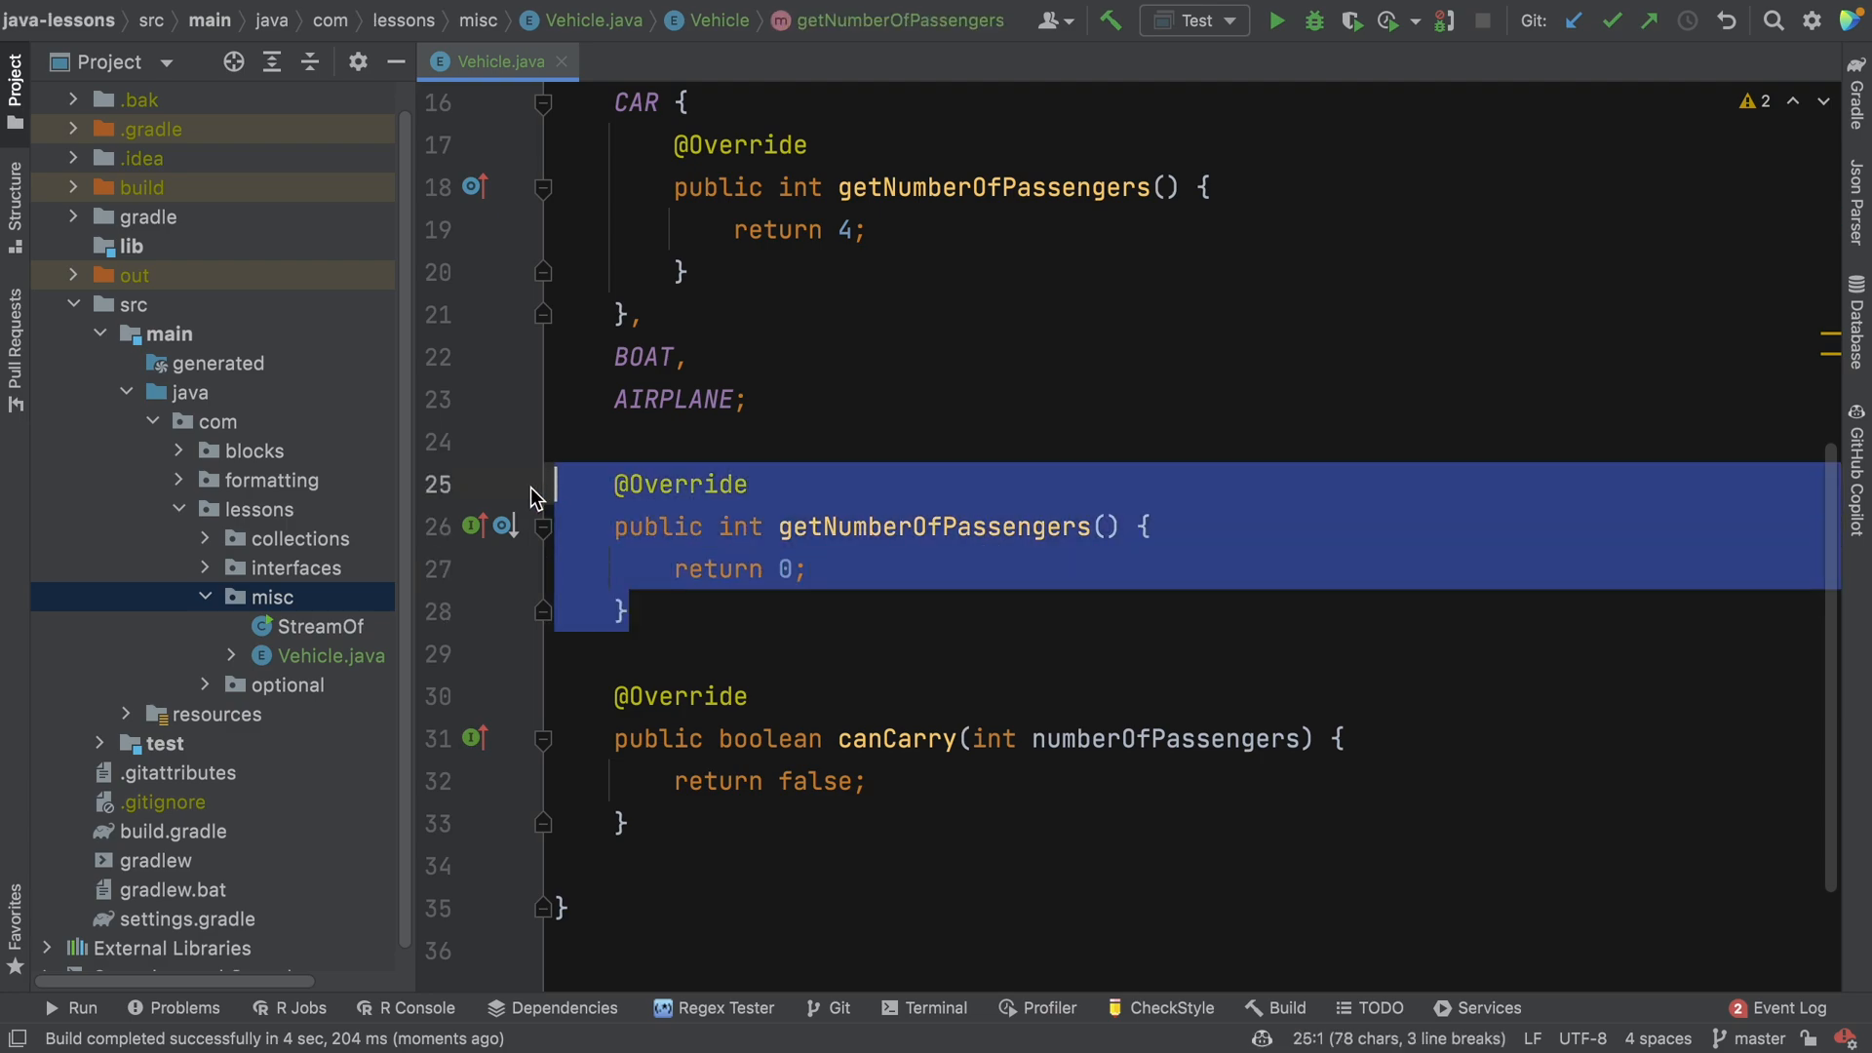
Move getNumberOfPassengers out of the enum body into BOAT and AIRPLANE overrides returning 10 and 100.
{"action": "key", "text": "Delete"}
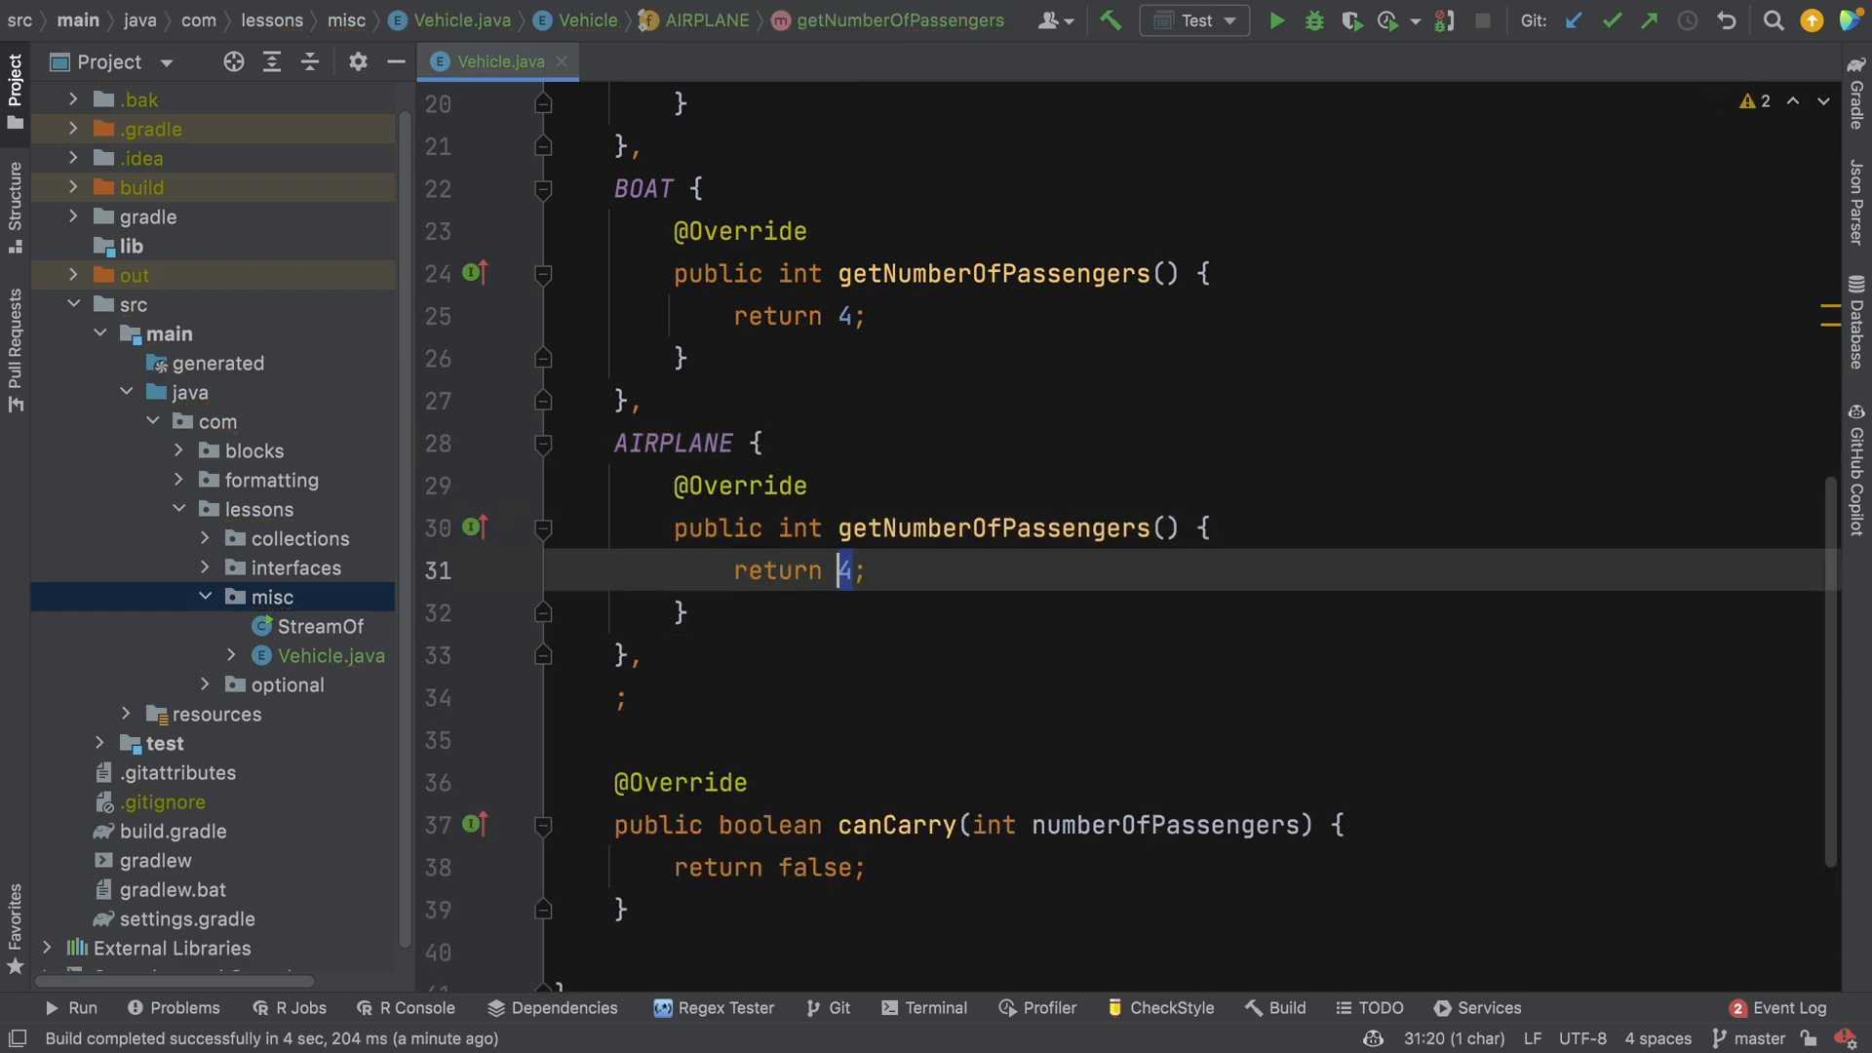
{"action": "type", "text": "100"}
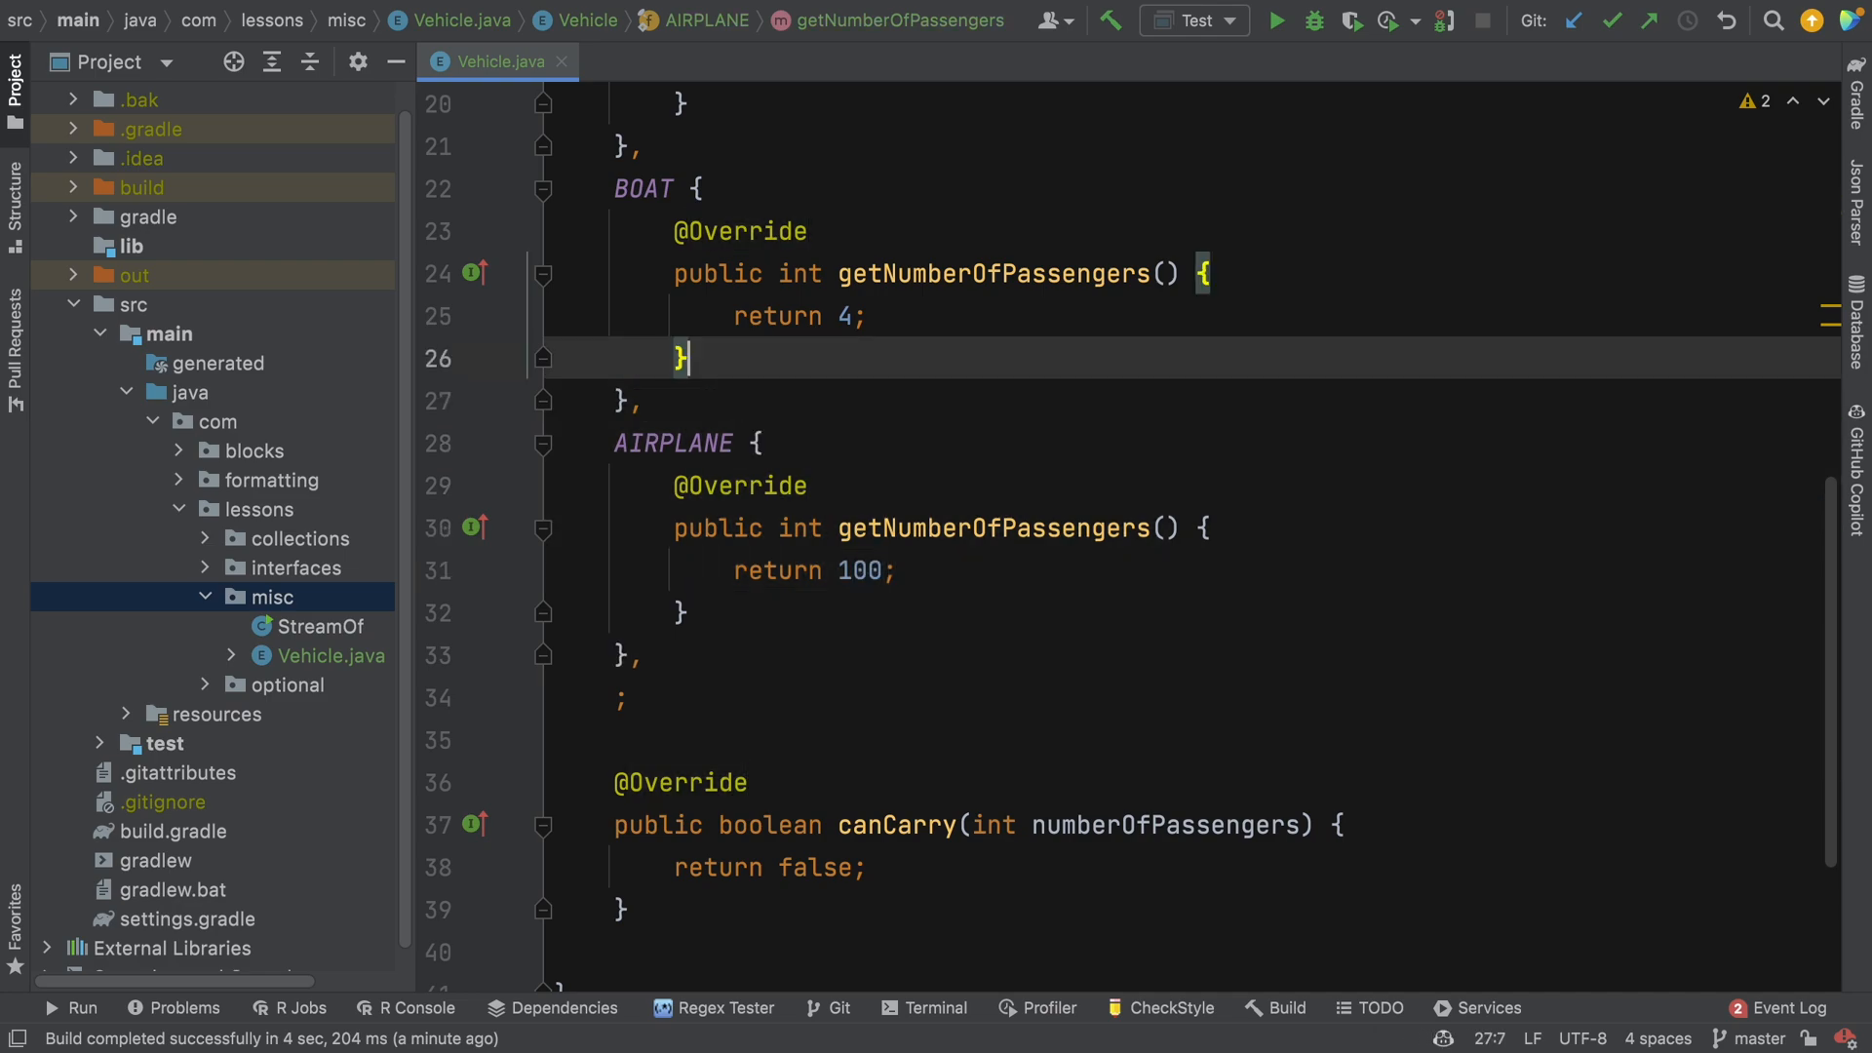
{"action": "type", "text": "10"}
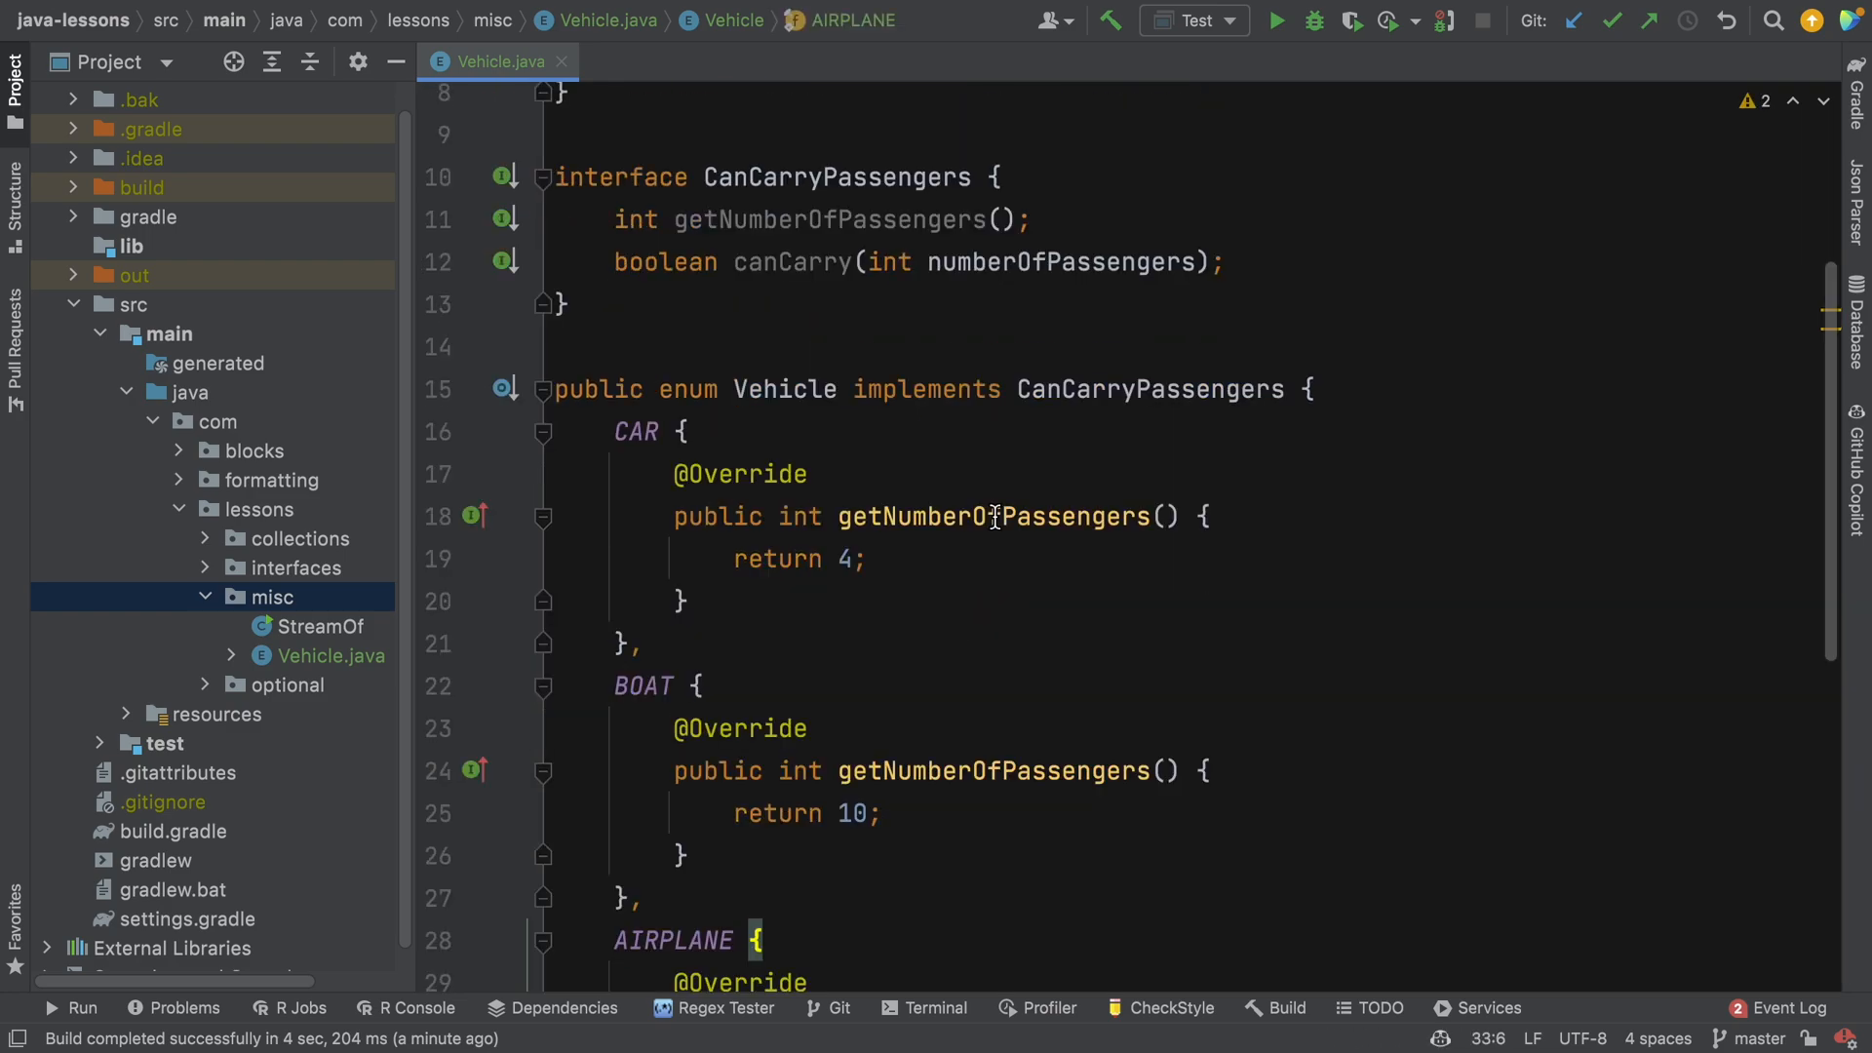
{"action": "mouse_move", "coordinate": [809, 438]}
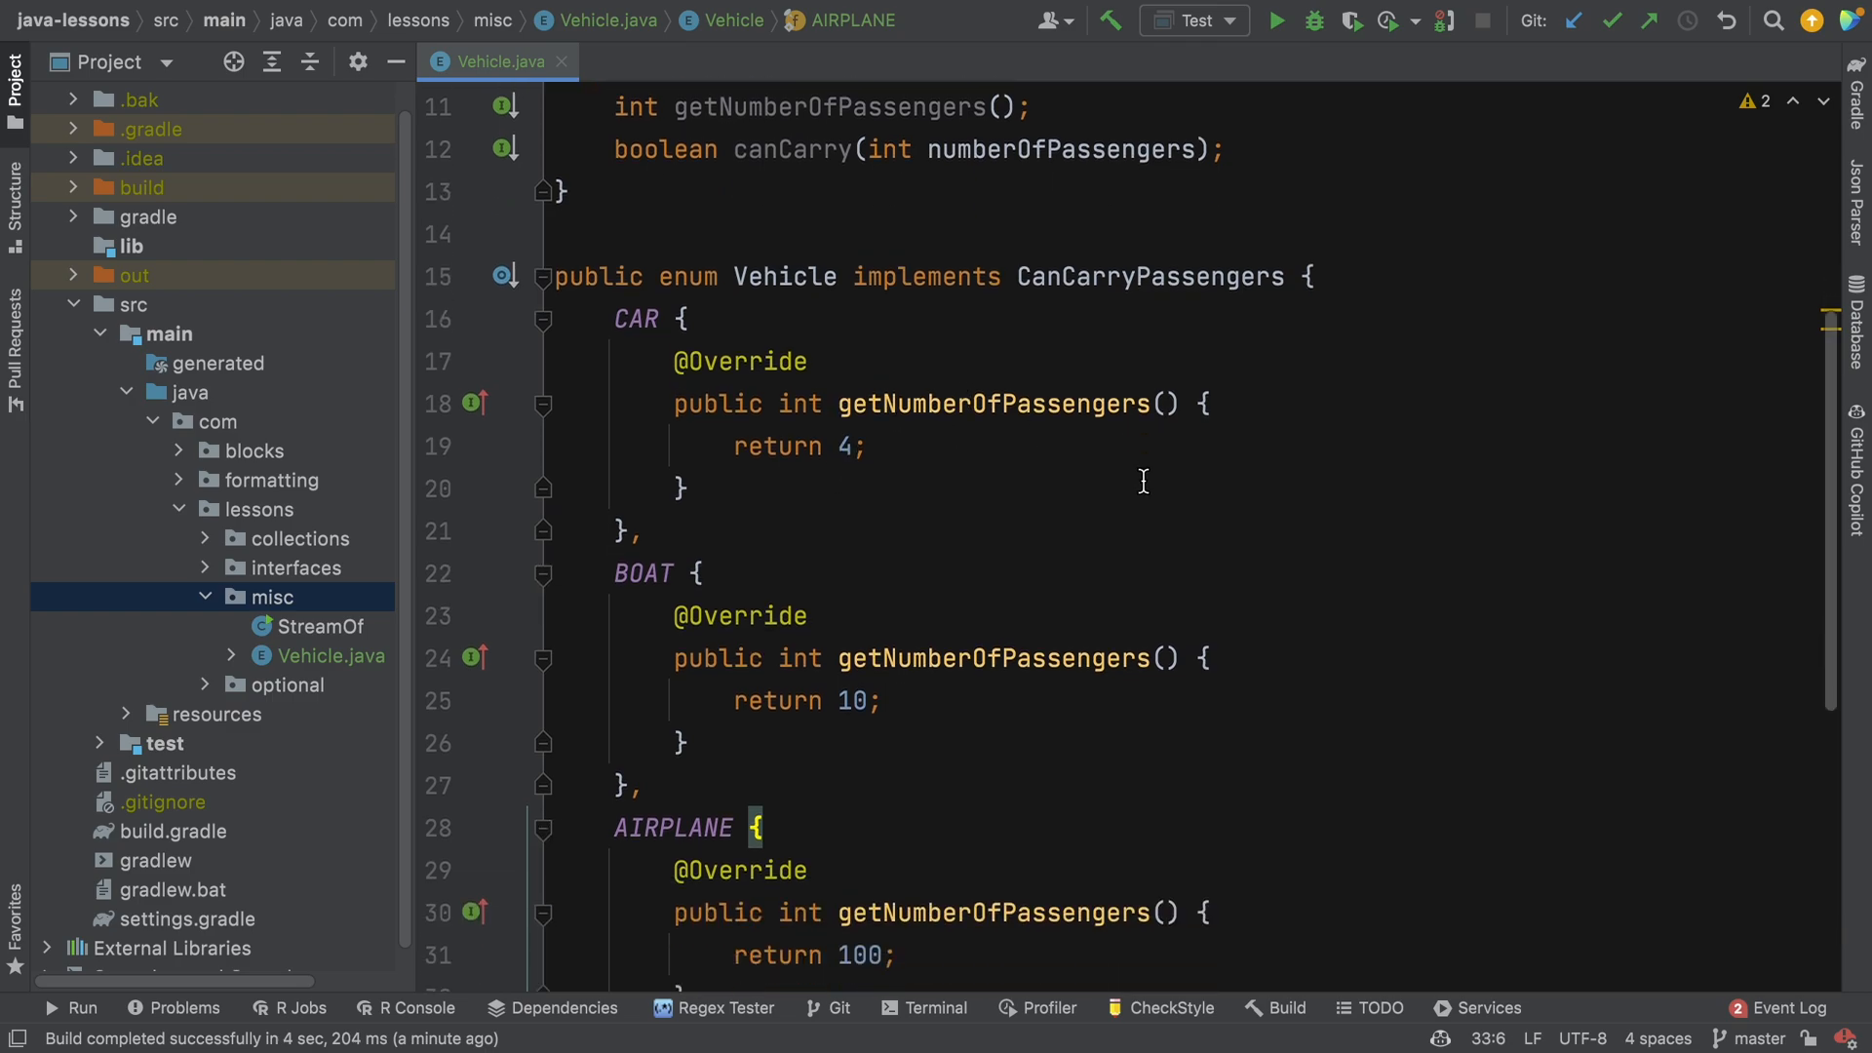
Replace canCarry's false with getNumberOfPassengers() >= numberOfPassengers.
{"action": "scroll", "scroll_direction": "down", "scroll_amount": 3}
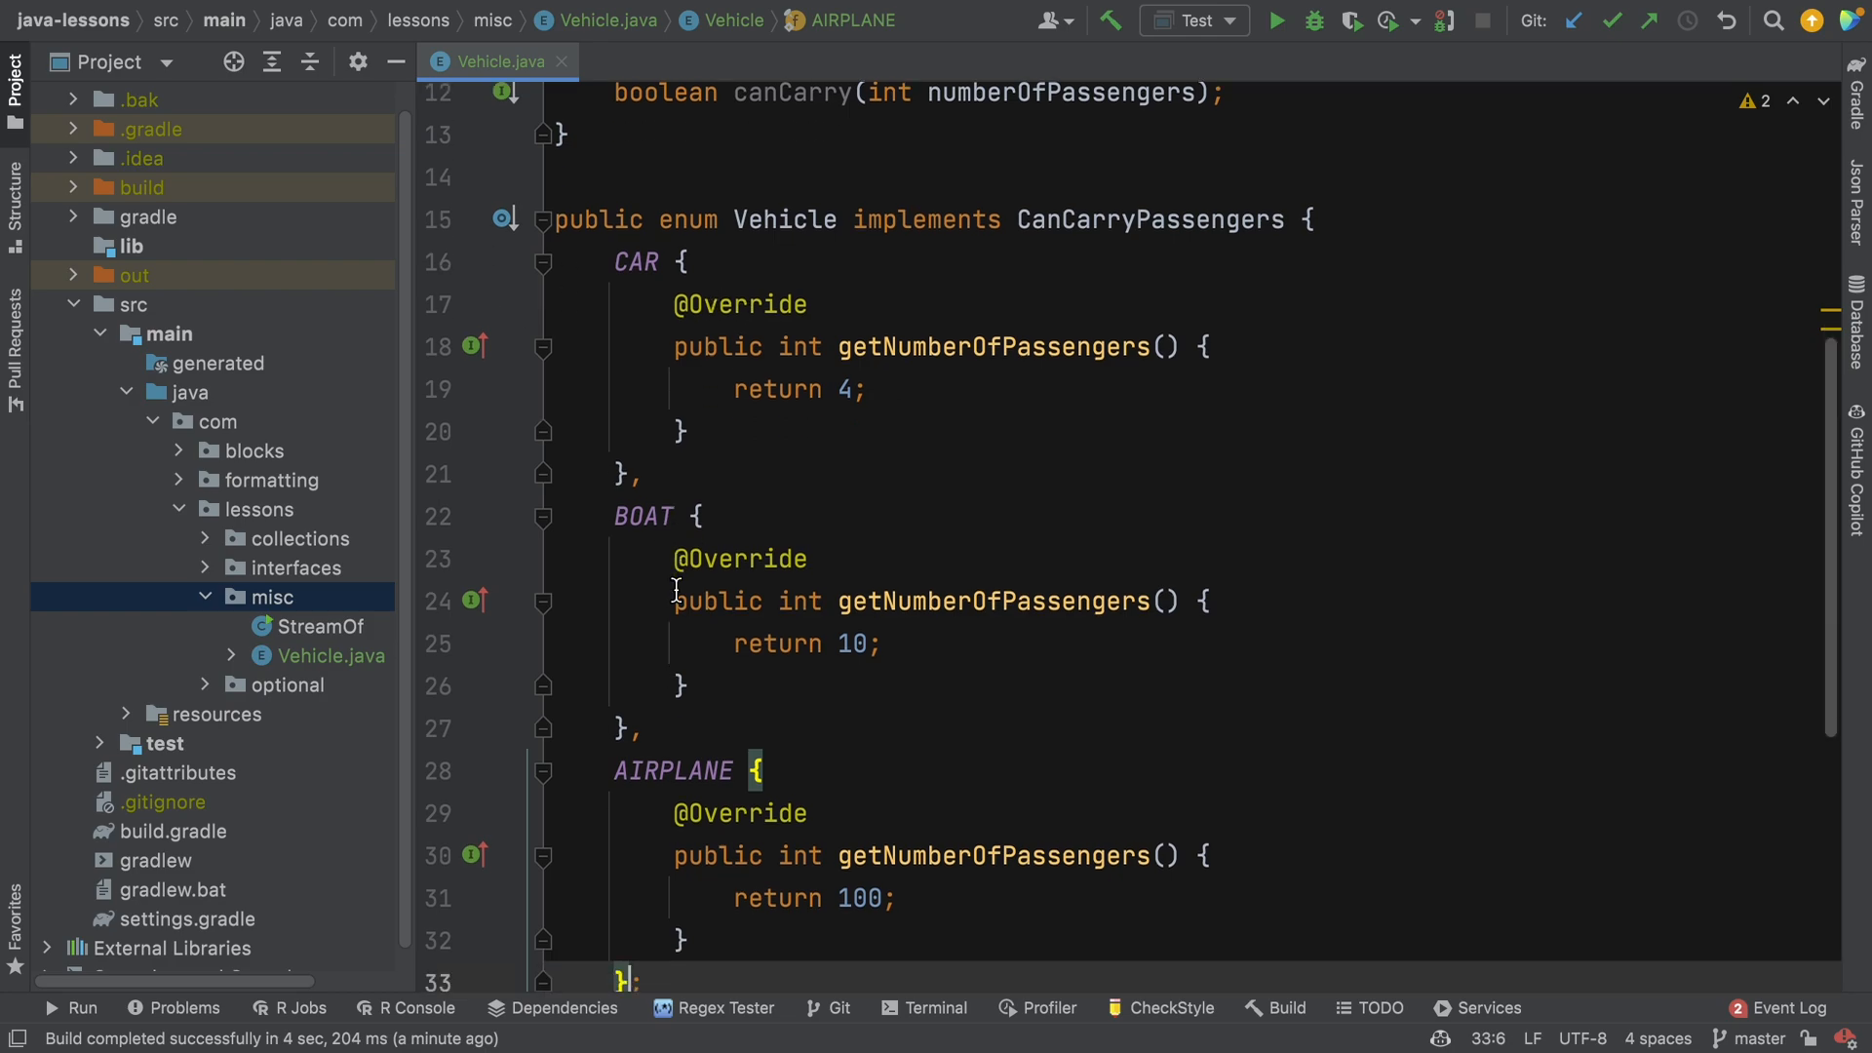
{"action": "scroll", "scroll_direction": "down", "scroll_amount": 3}
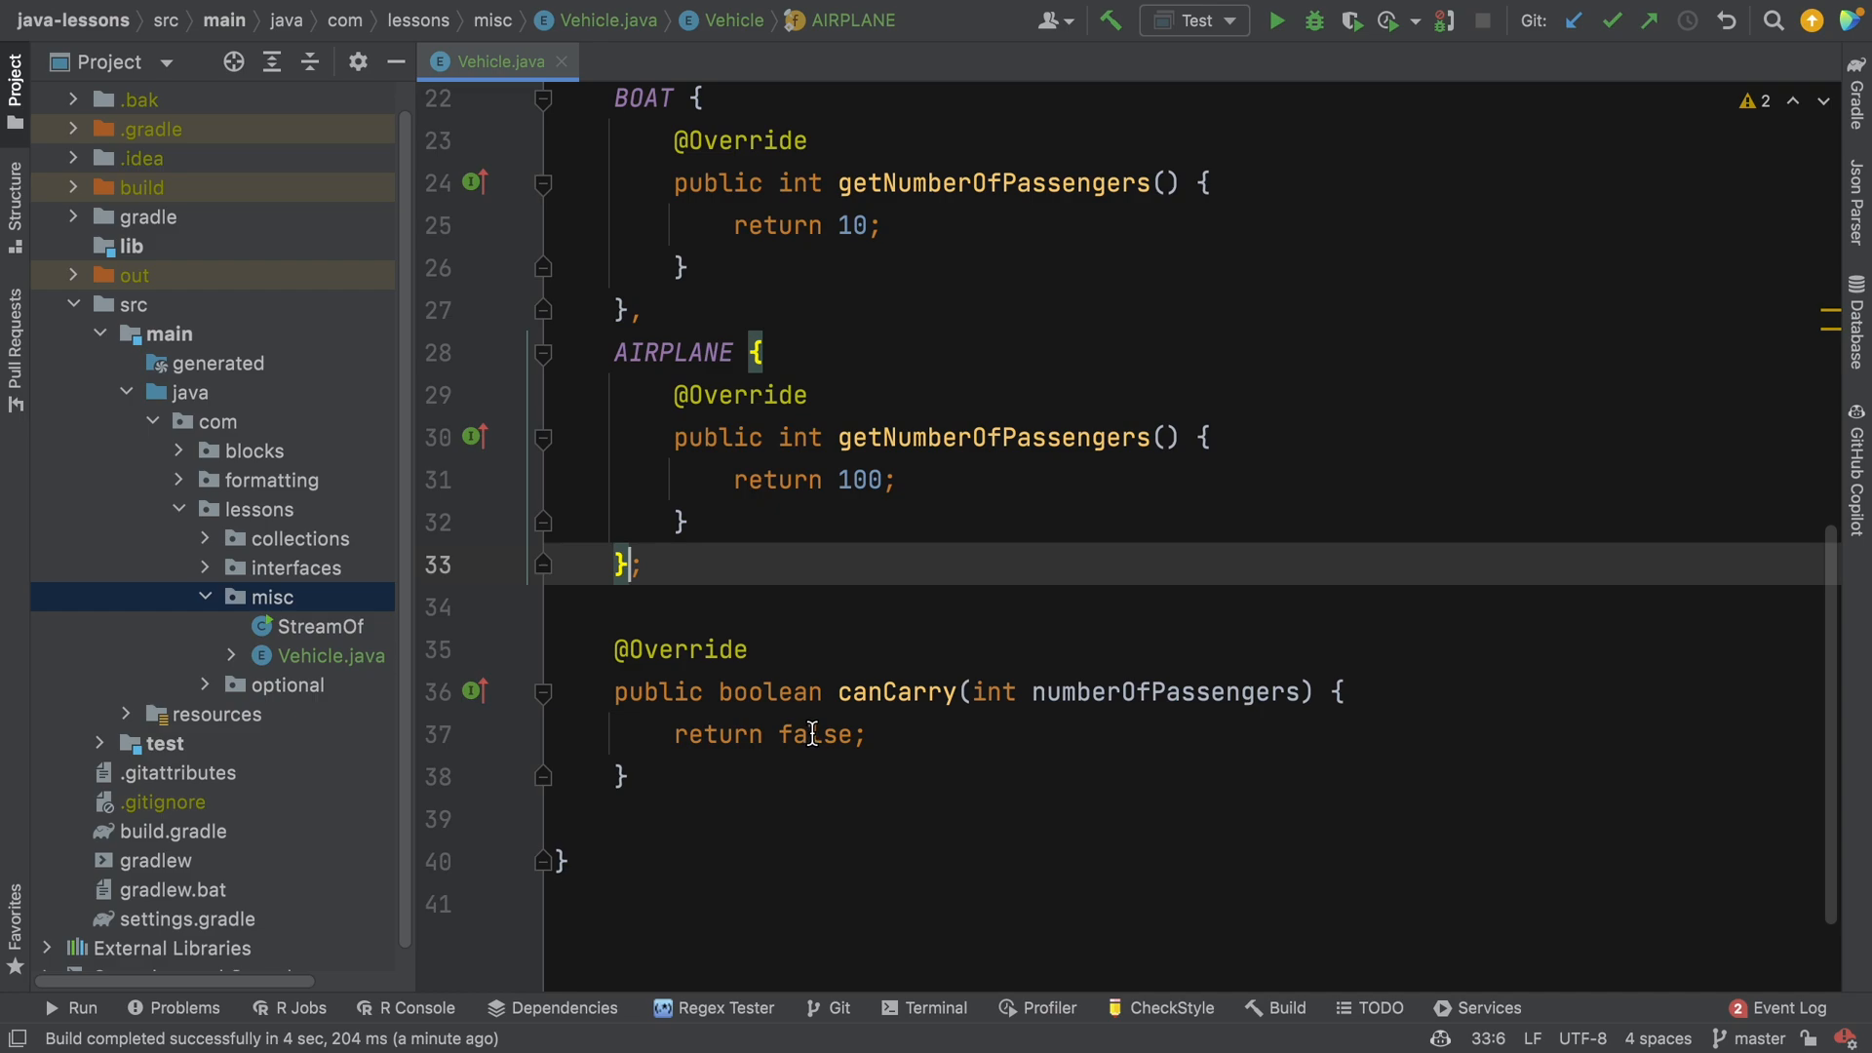
{"action": "double_click", "coordinate": [815, 735]}
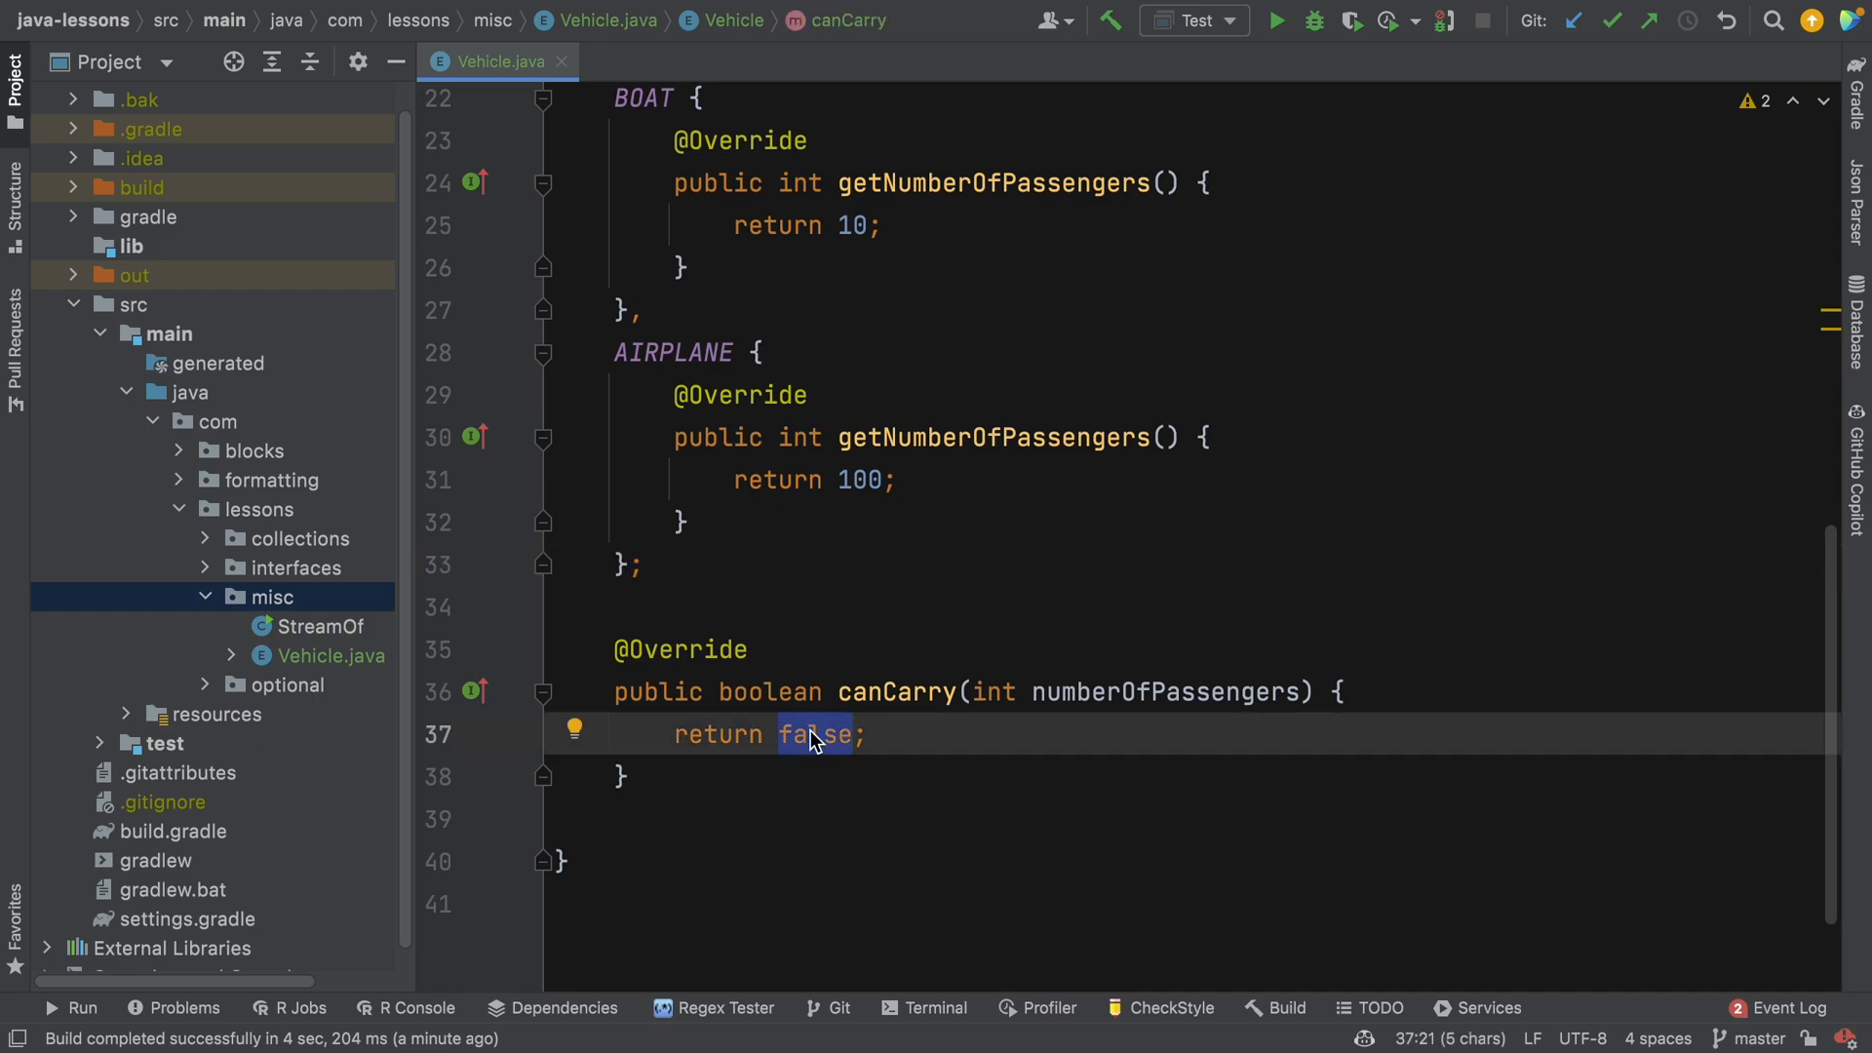
{"action": "type", "text": "getNumberOfPassengers() >= numberOfPassengers"}
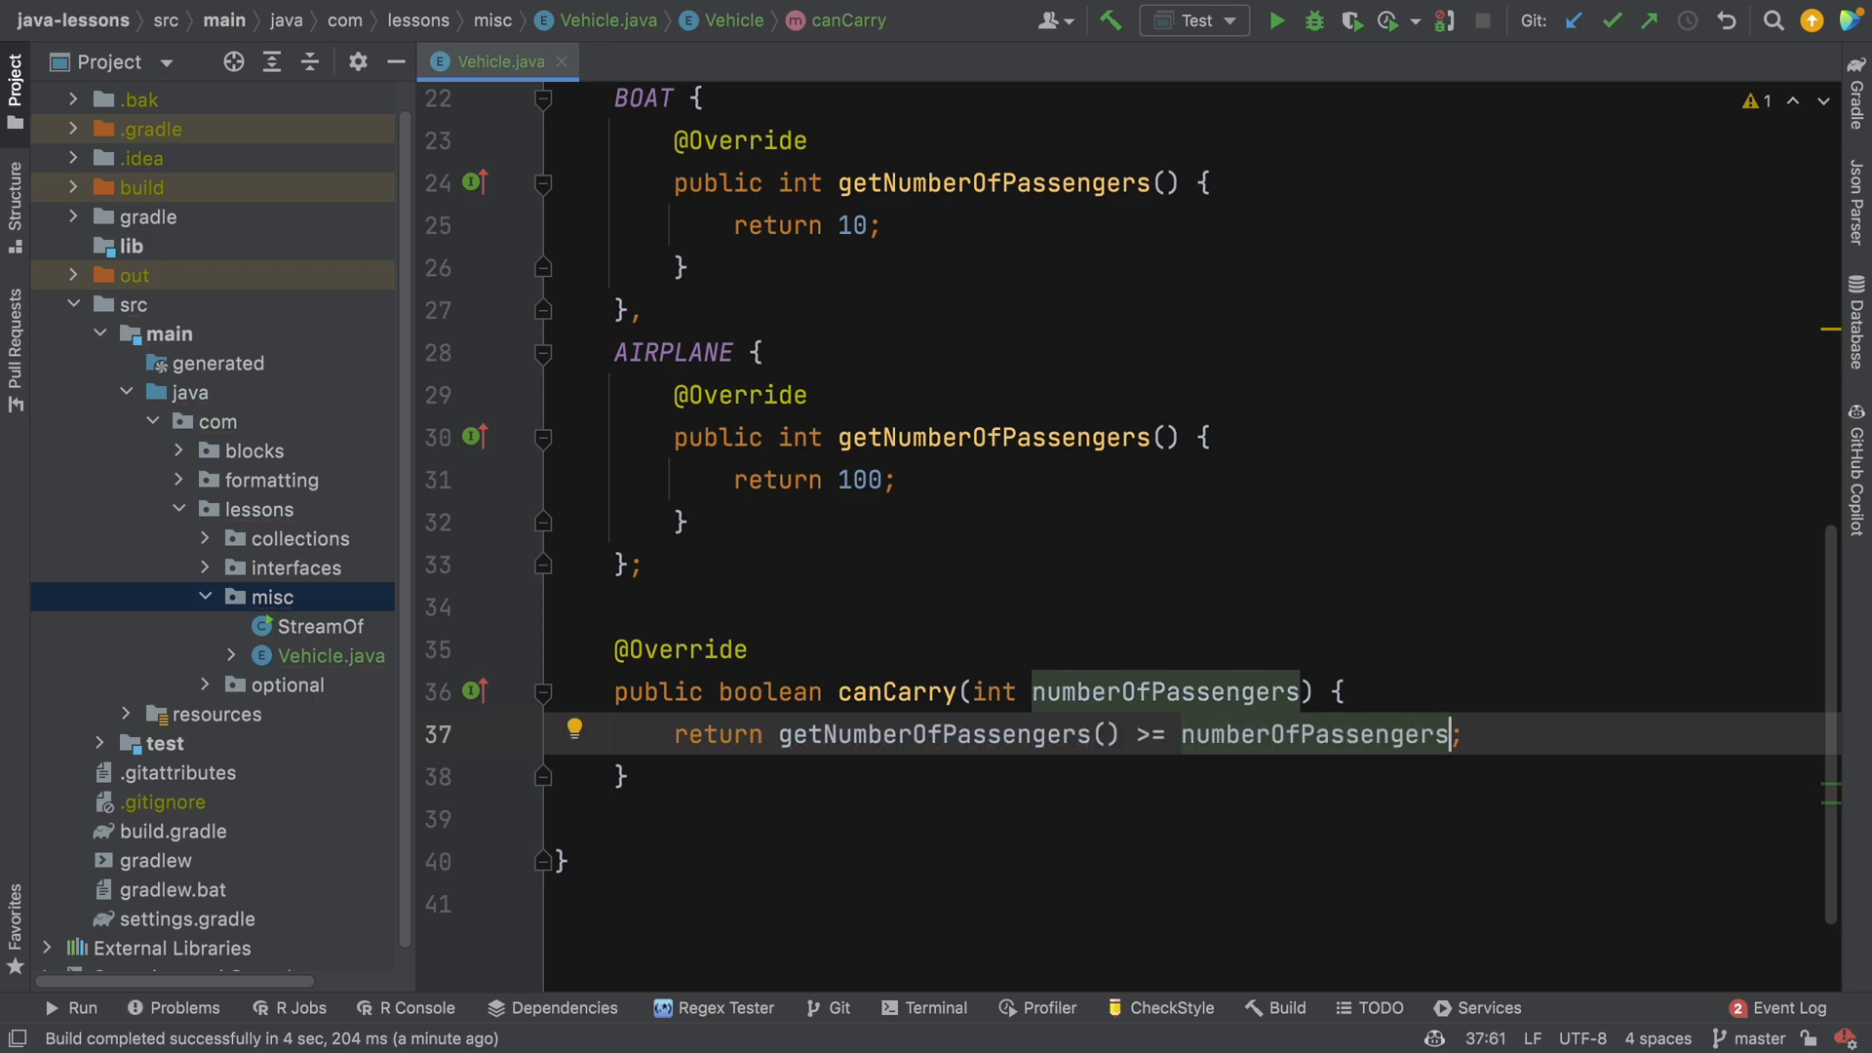
{"action": "mouse_move", "coordinate": [158, 125]}
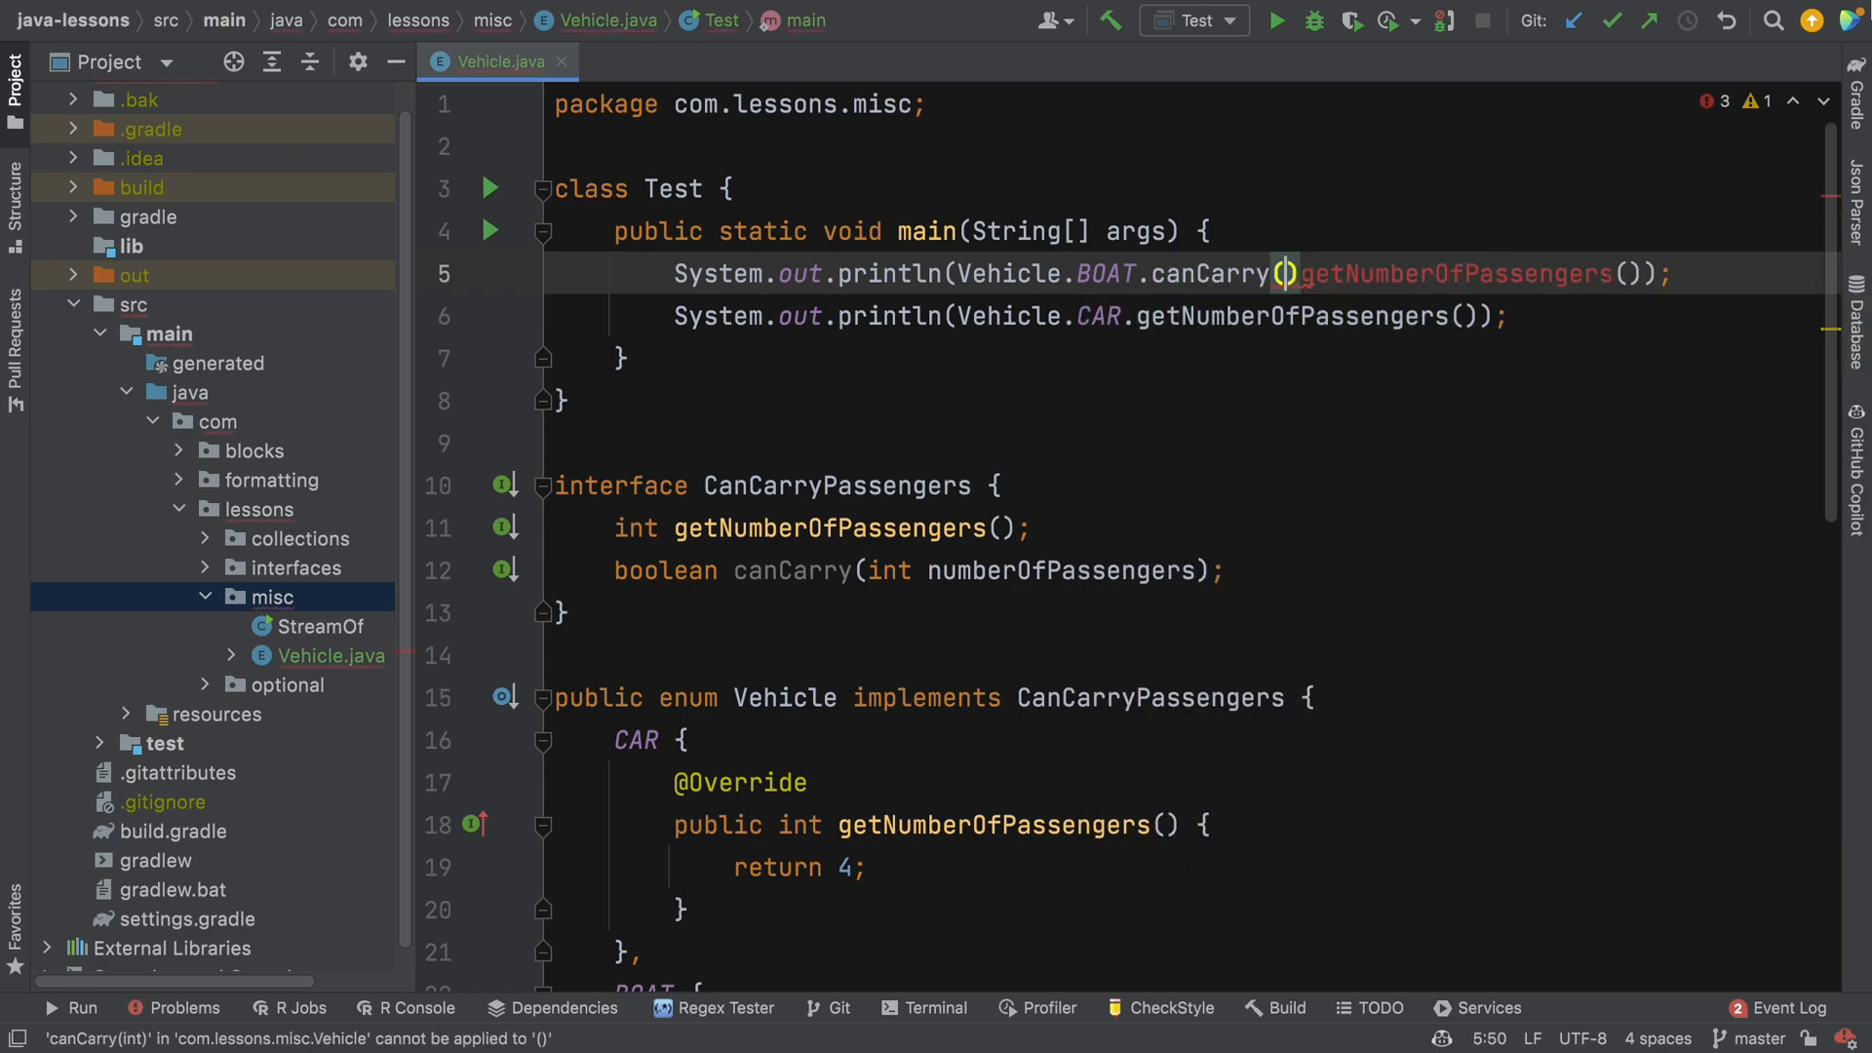
Change the println lines to BOAT.canCarry(20), CAR.canCarry(1) and a duplicated CAR.canCarry(99).
{"action": "type", "text": "20"}
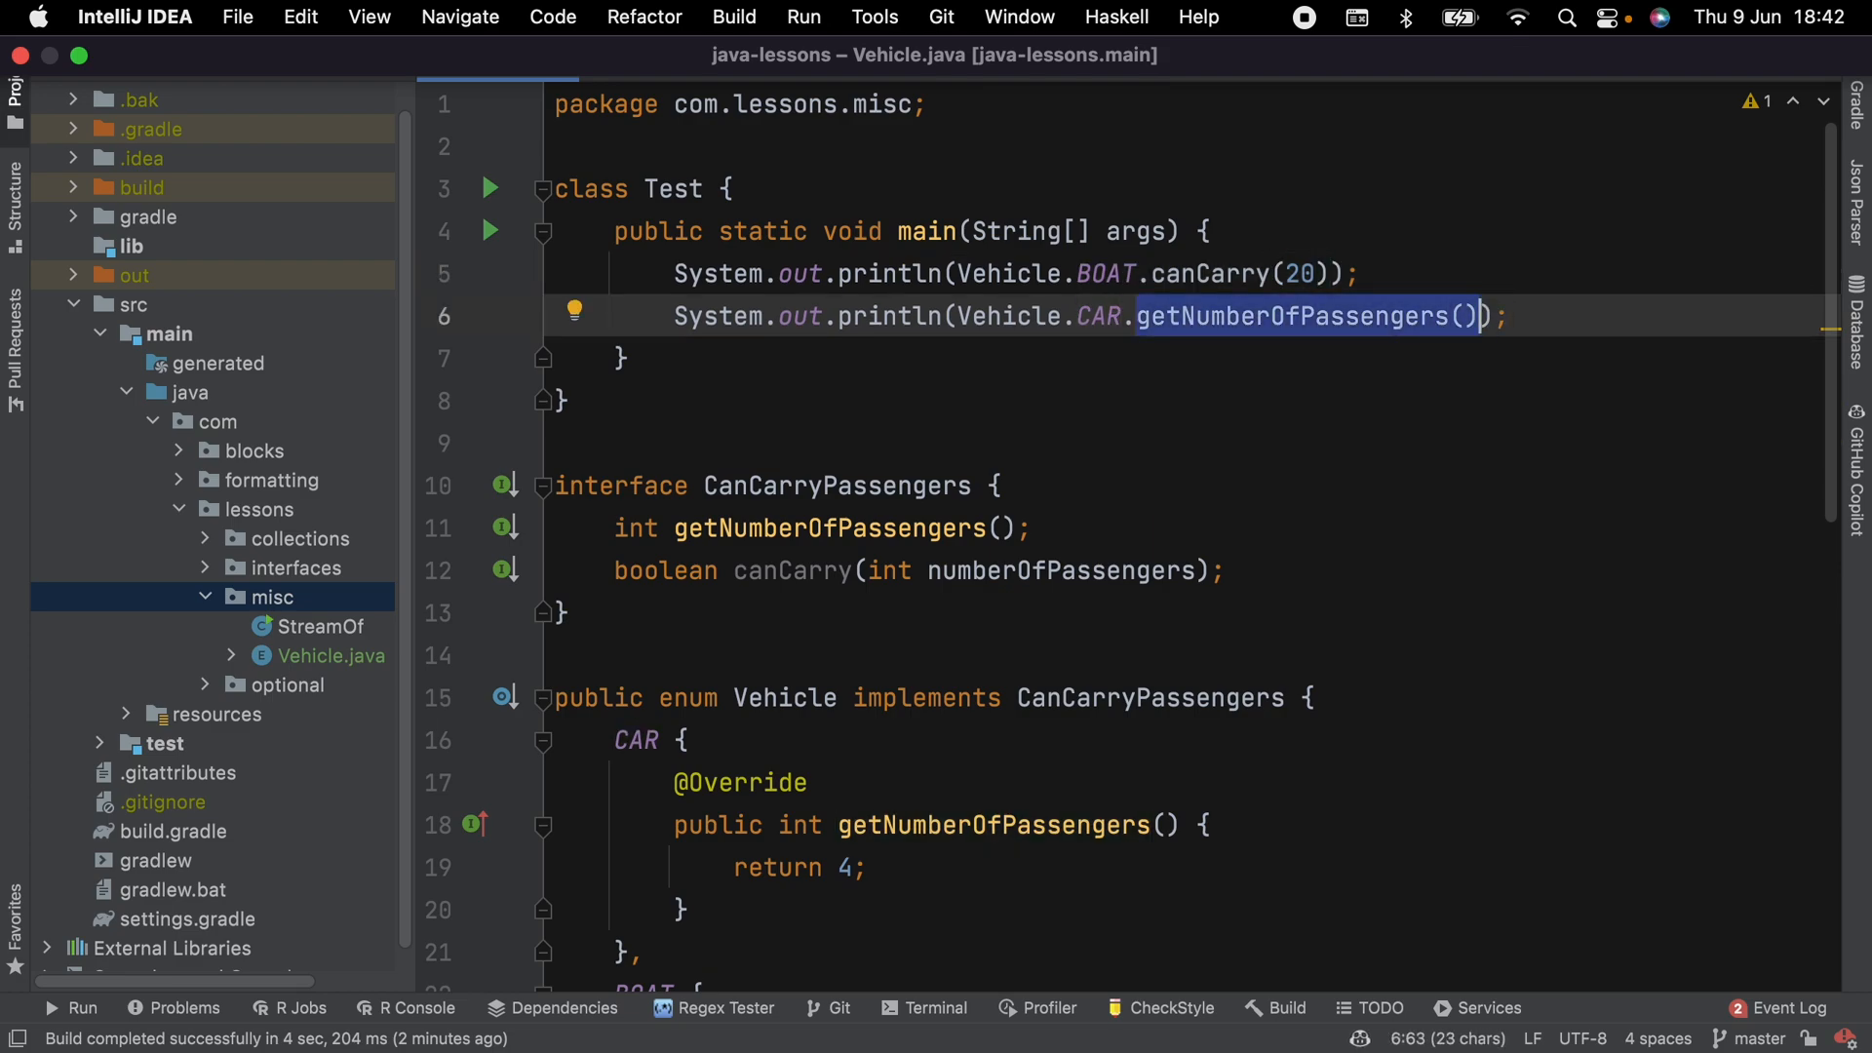
{"action": "type", "text": "canCarry(20)"}
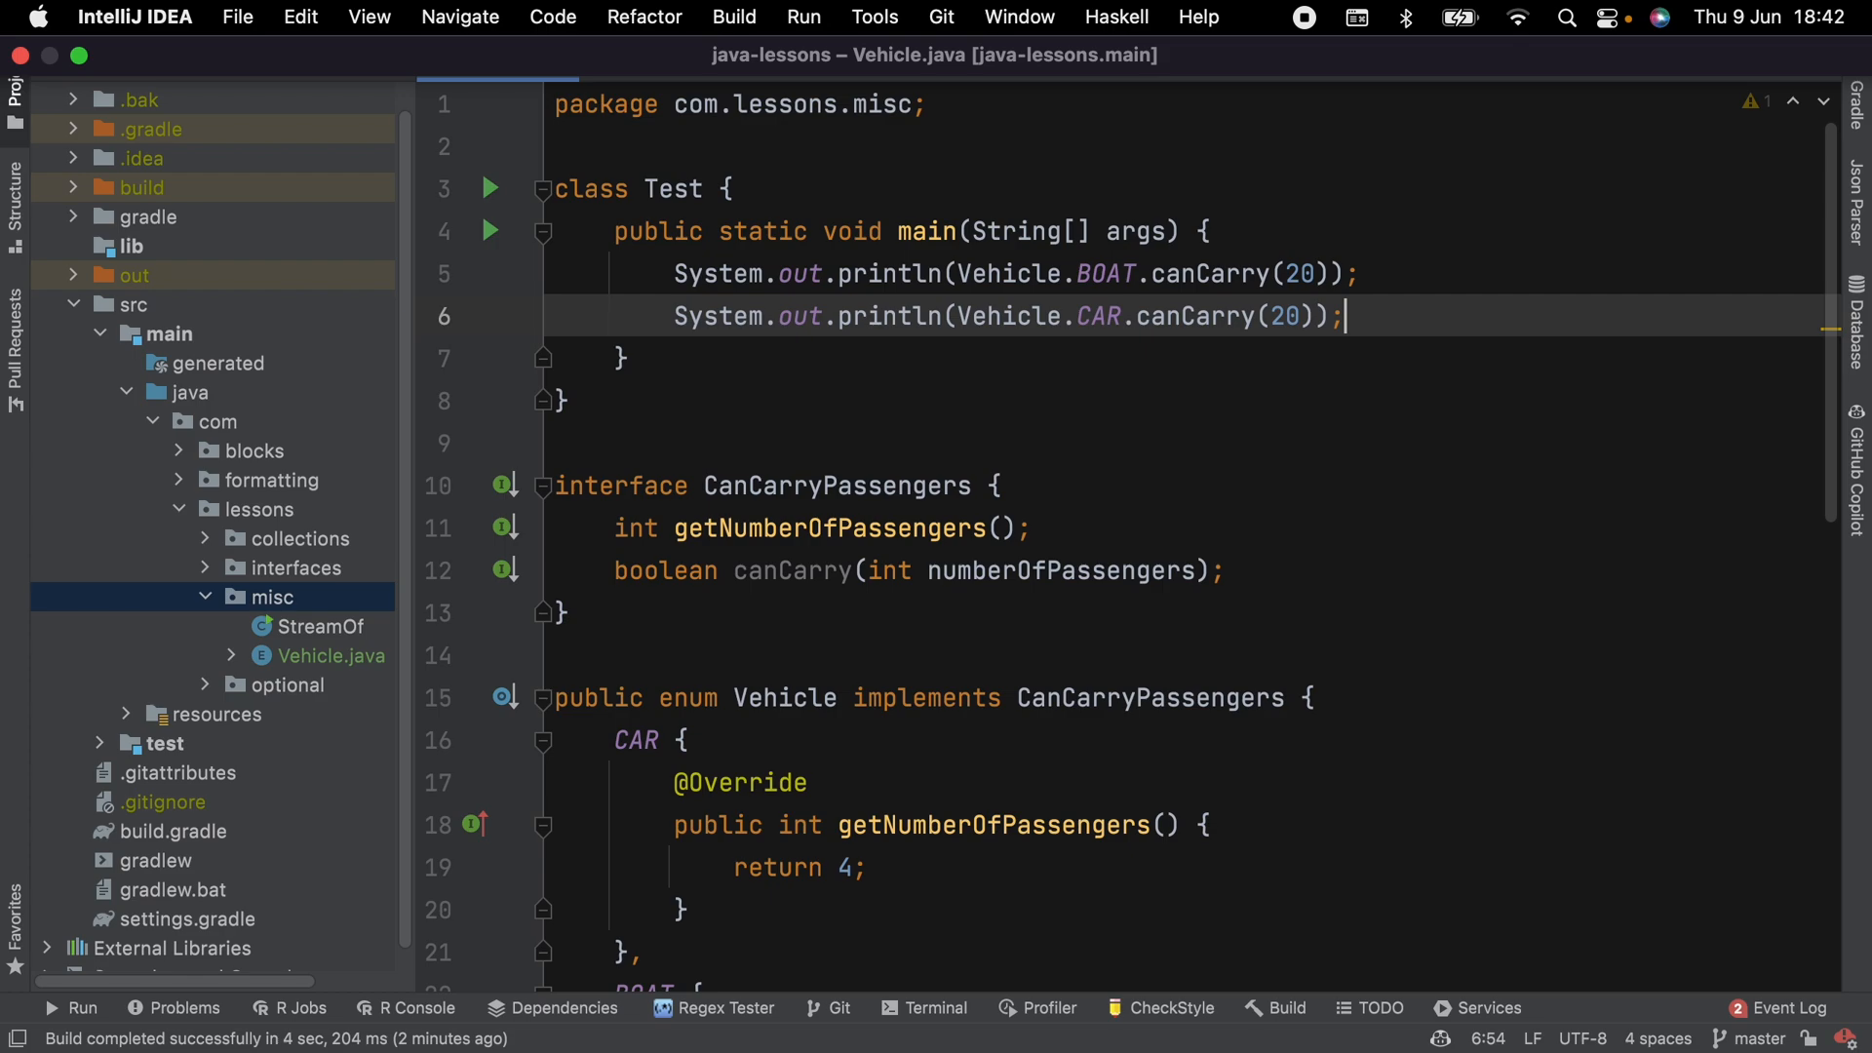
{"action": "double_click", "coordinate": [1287, 316]}
{"action": "type", "text": "999"}
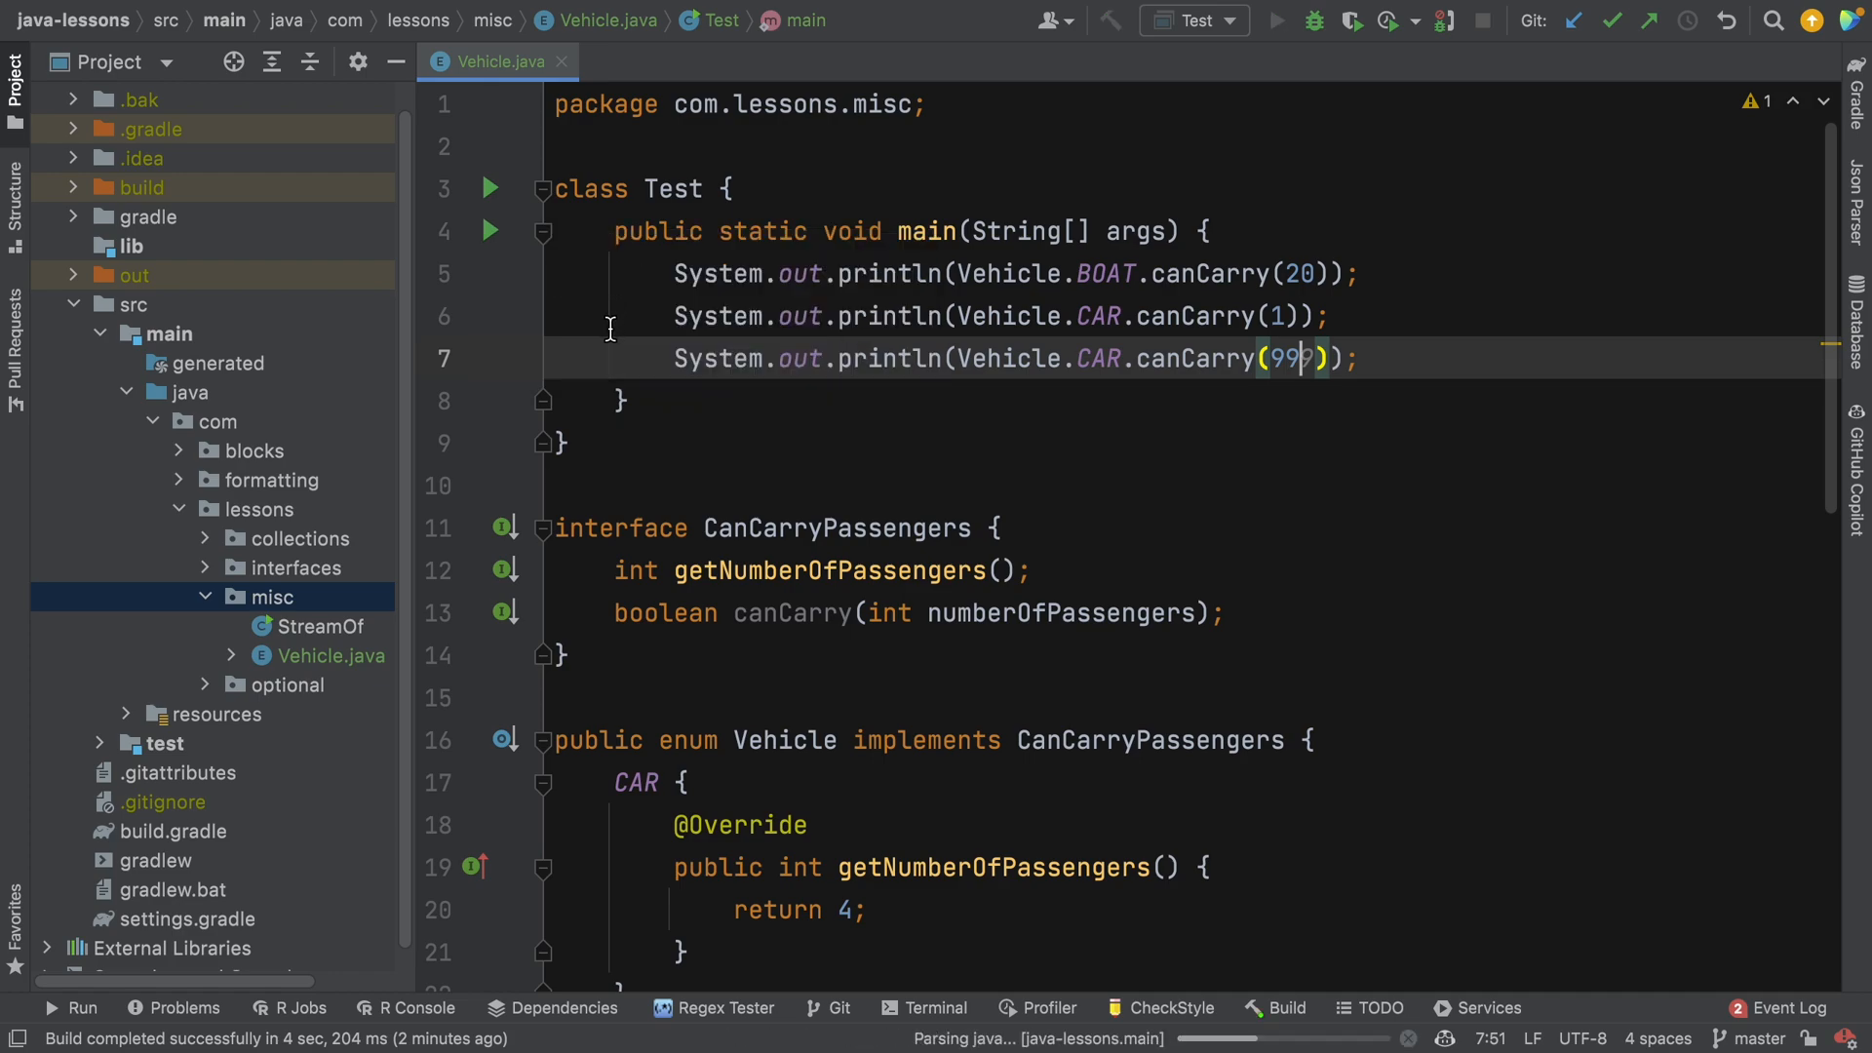
Run Test and view the console output false, true, false.
{"action": "left_click", "coordinate": [1275, 20]}
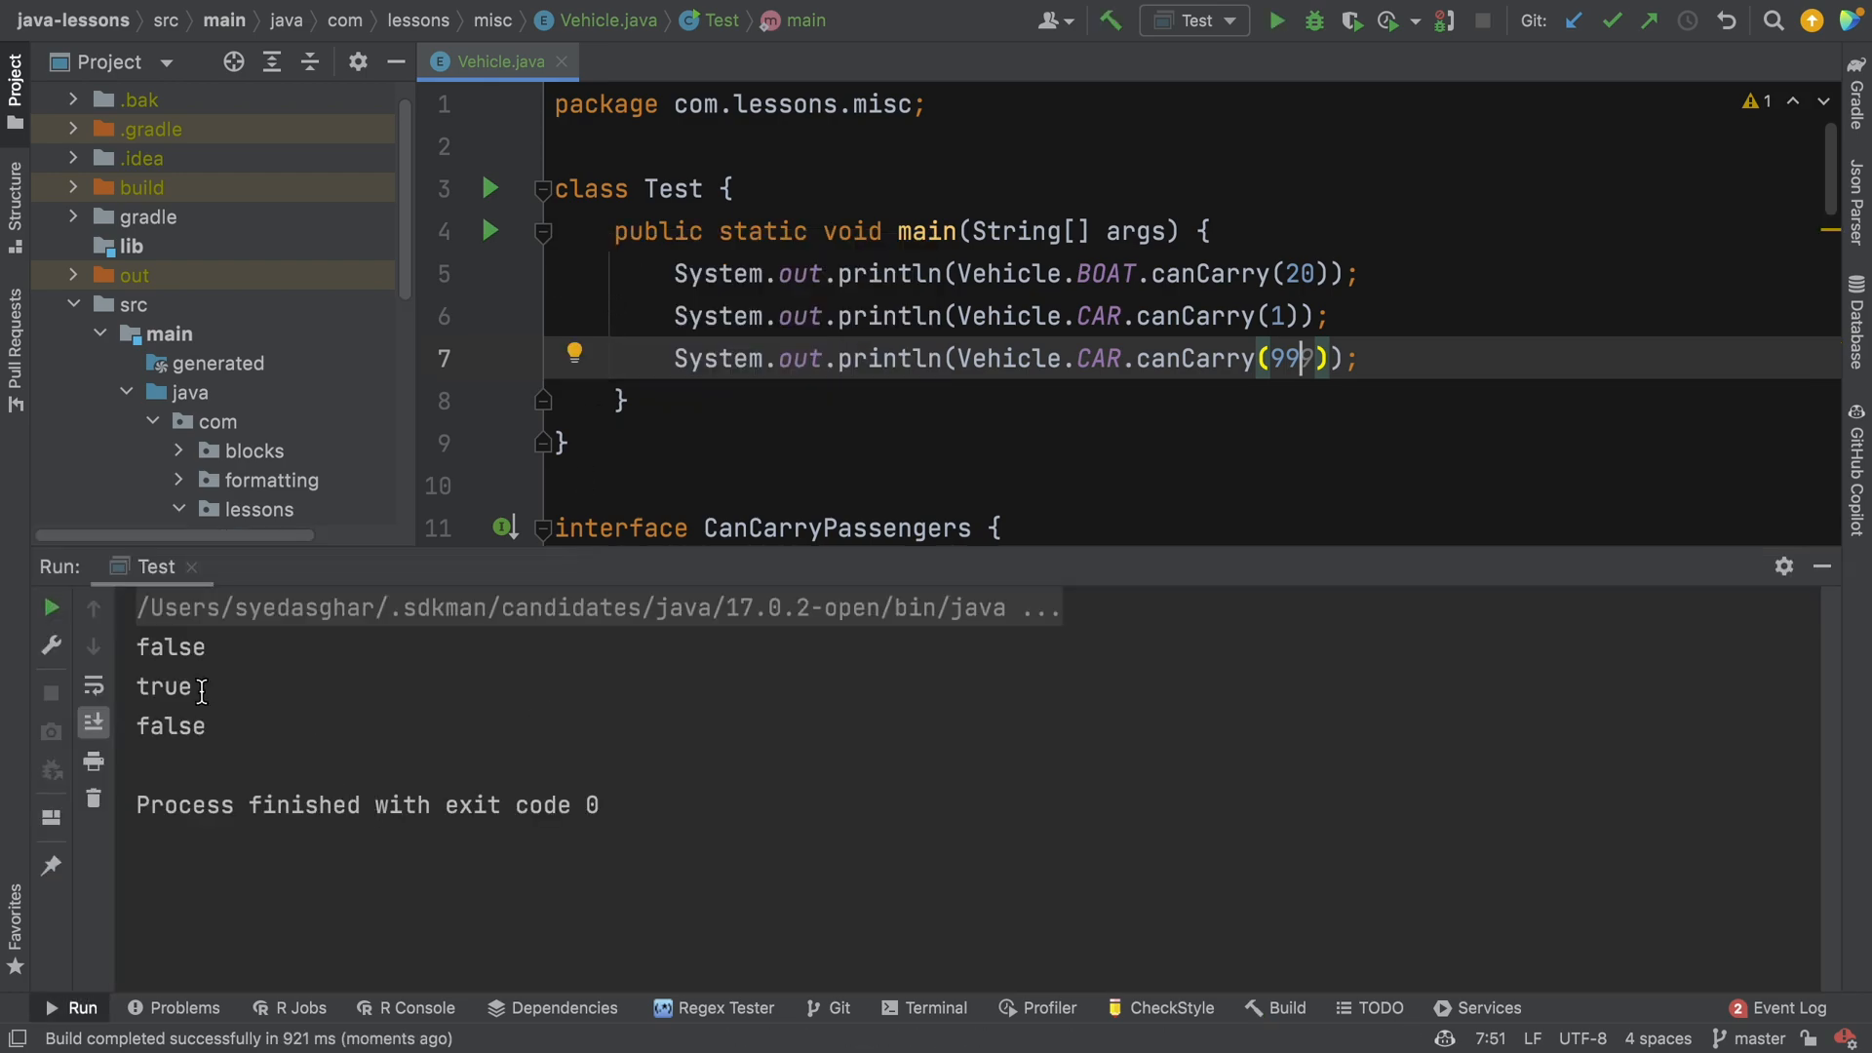
{"action": "scroll", "scroll_direction": "down", "scroll_amount": 3}
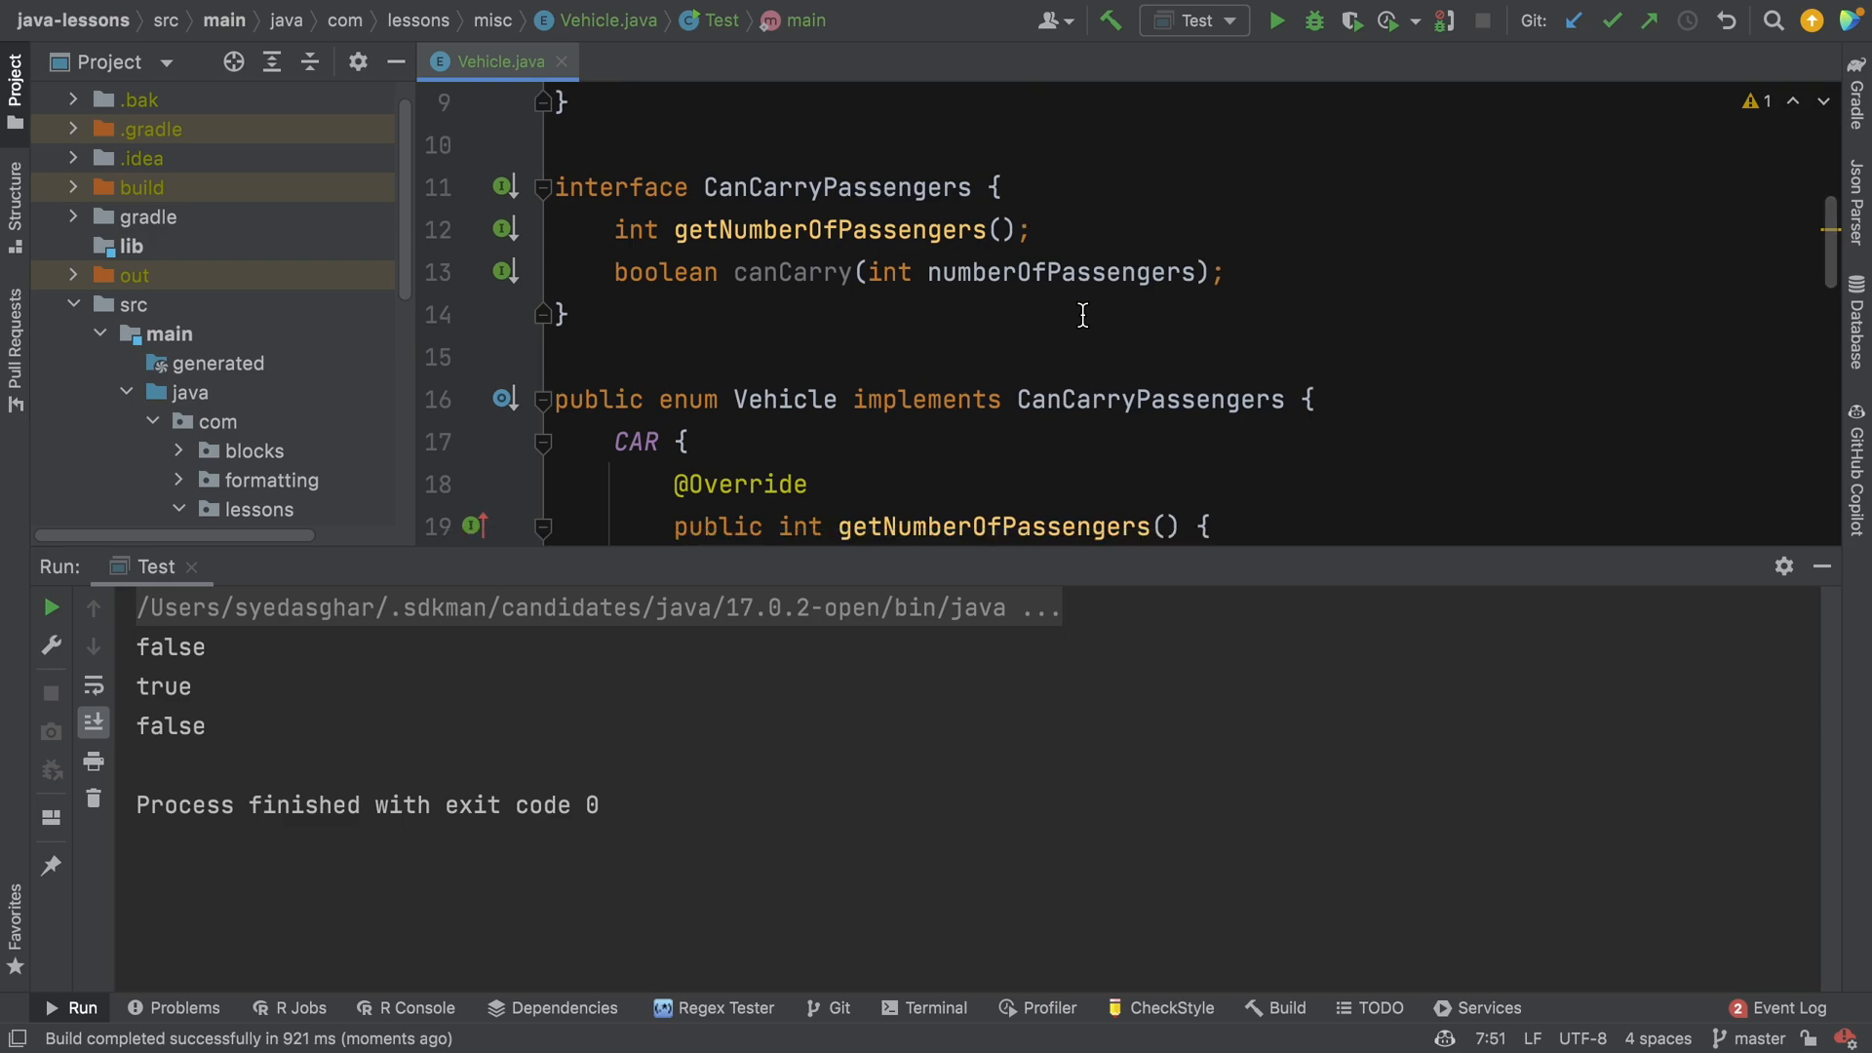
{"action": "scroll", "scroll_direction": "down", "scroll_amount": 3}
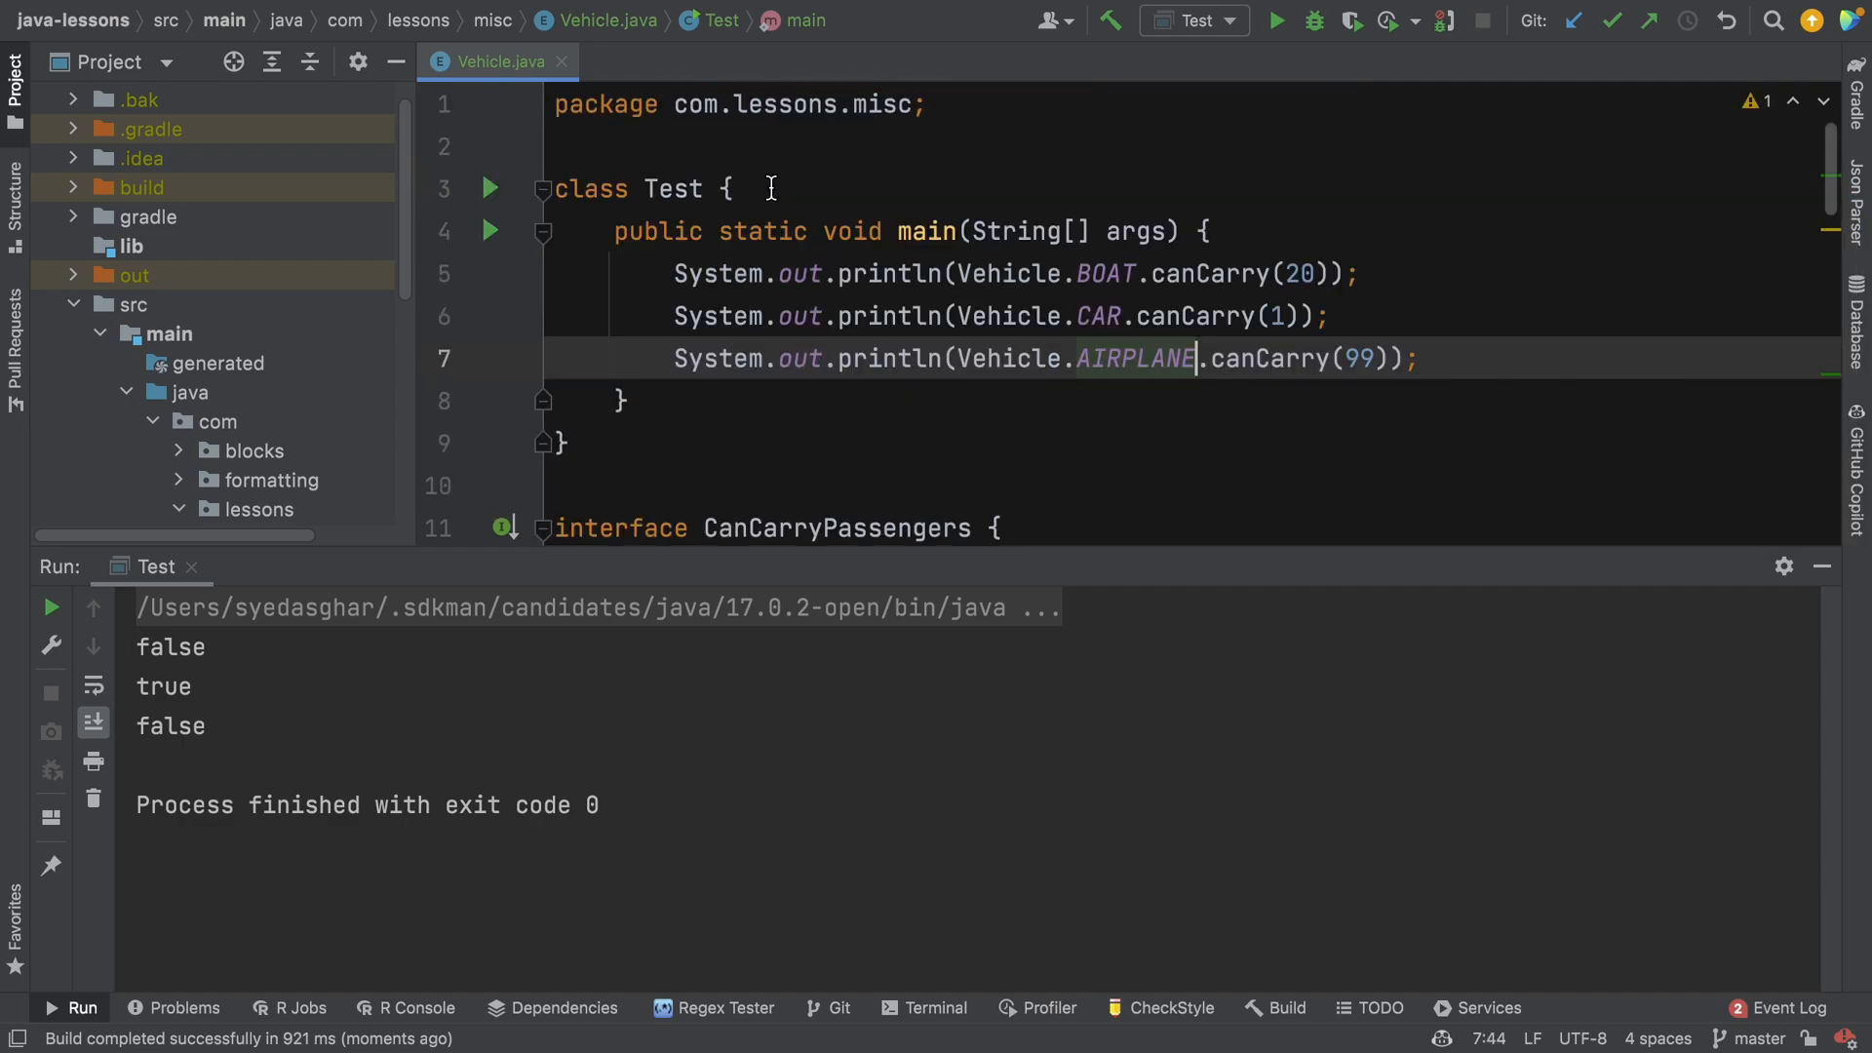
Rerun Test.main() from the gutter with the AIRPLANE.canCarry(99) check.
{"action": "left_click", "coordinate": [490, 230]}
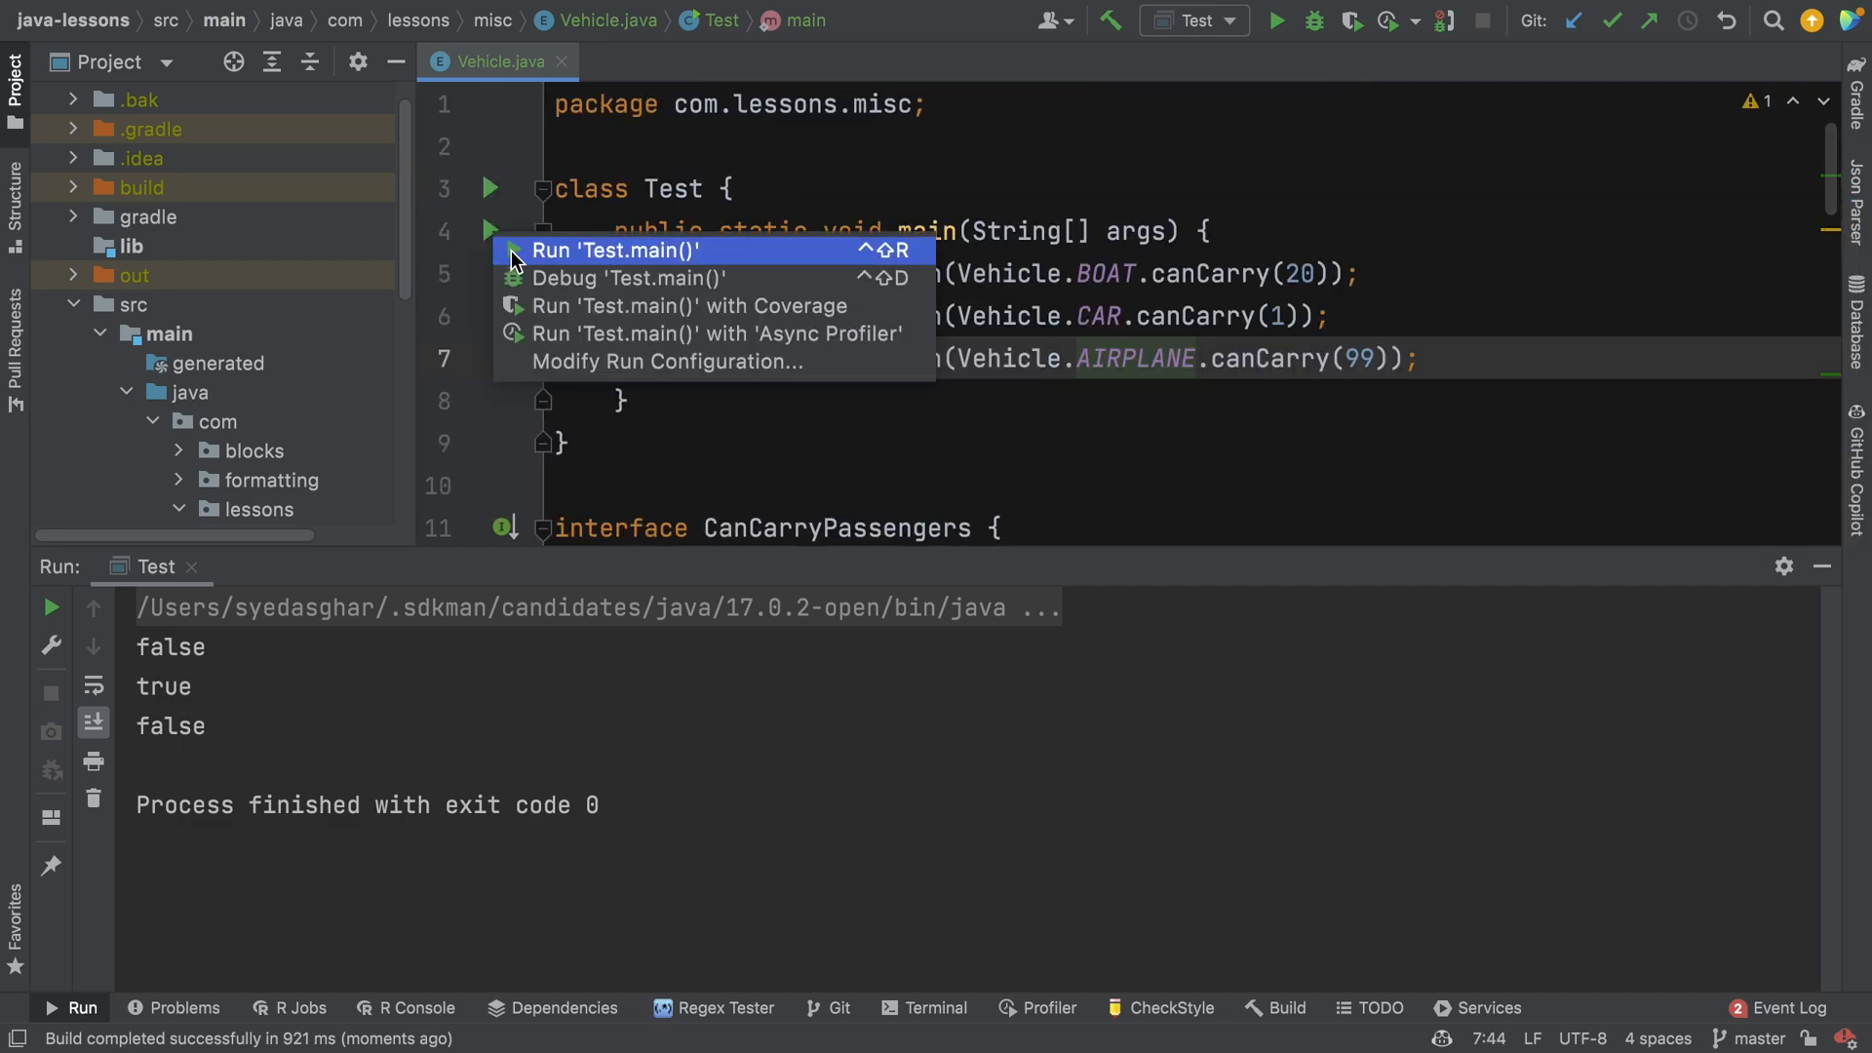
{"action": "left_click", "coordinate": [616, 249]}
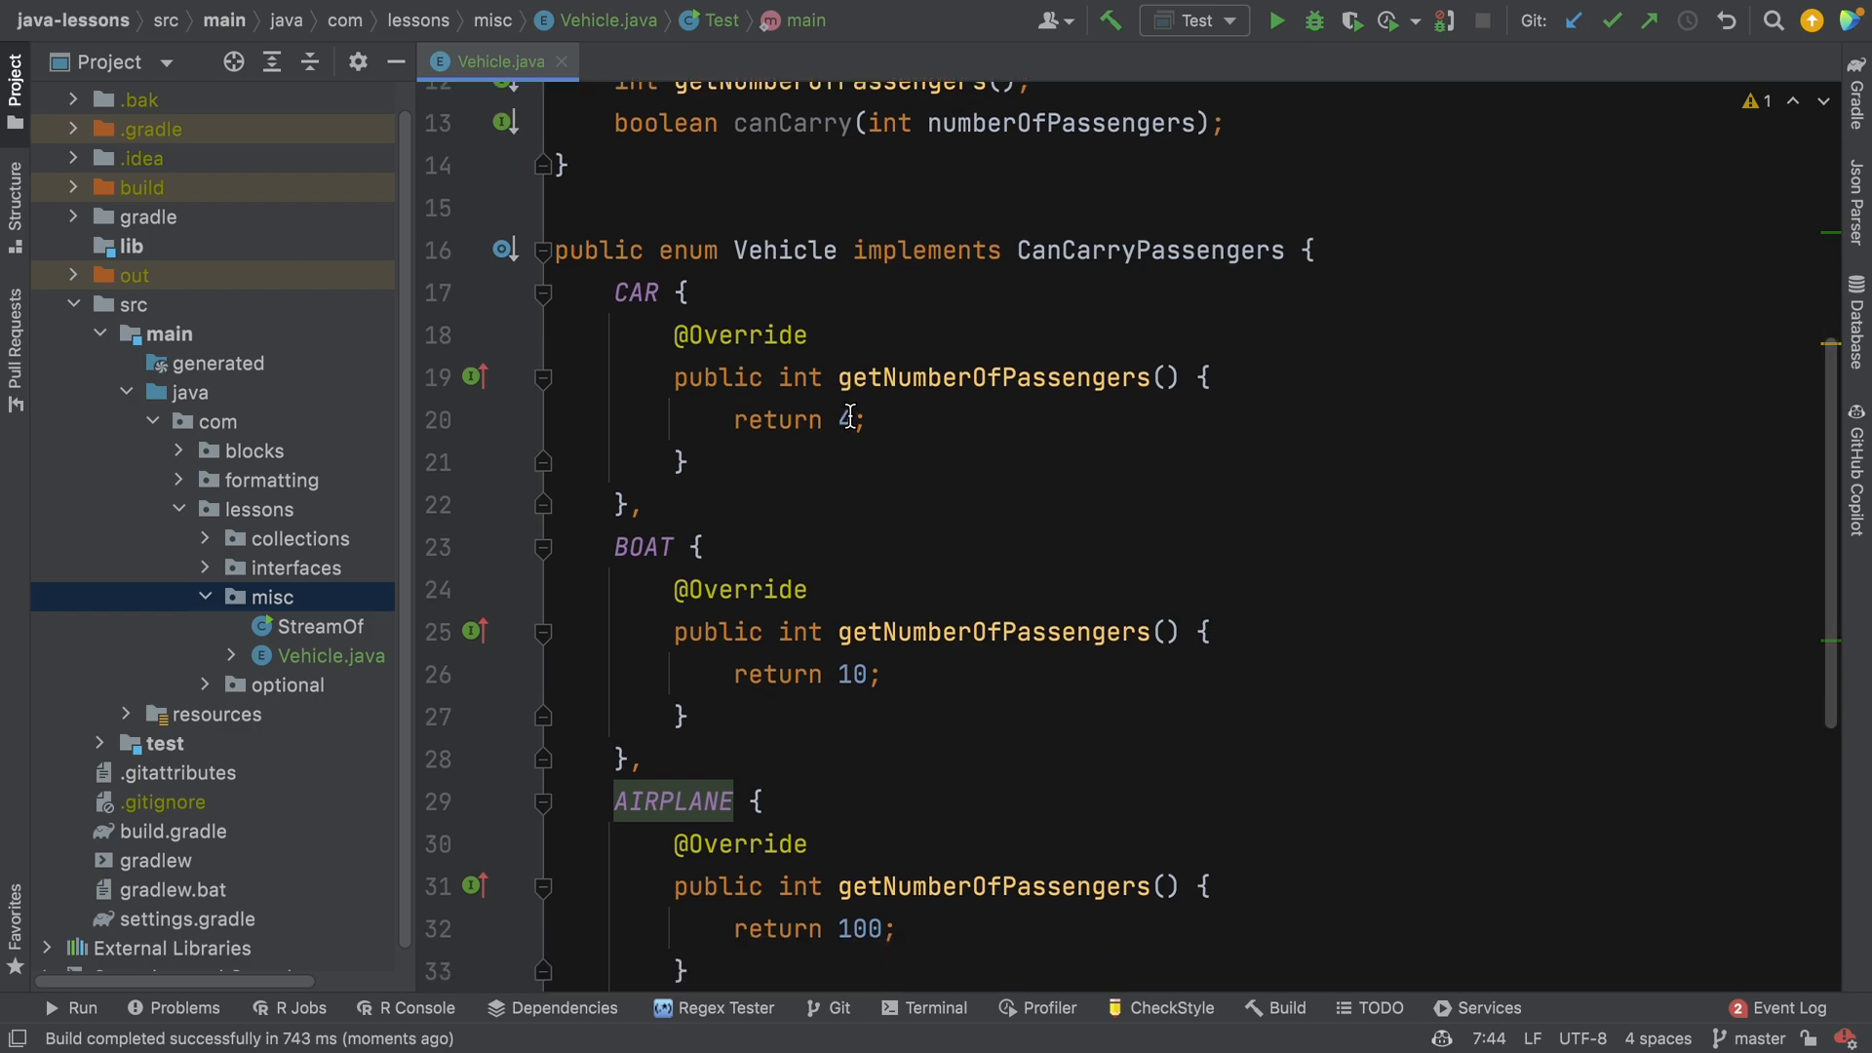
{"action": "scroll", "scroll_direction": "down", "scroll_amount": 3}
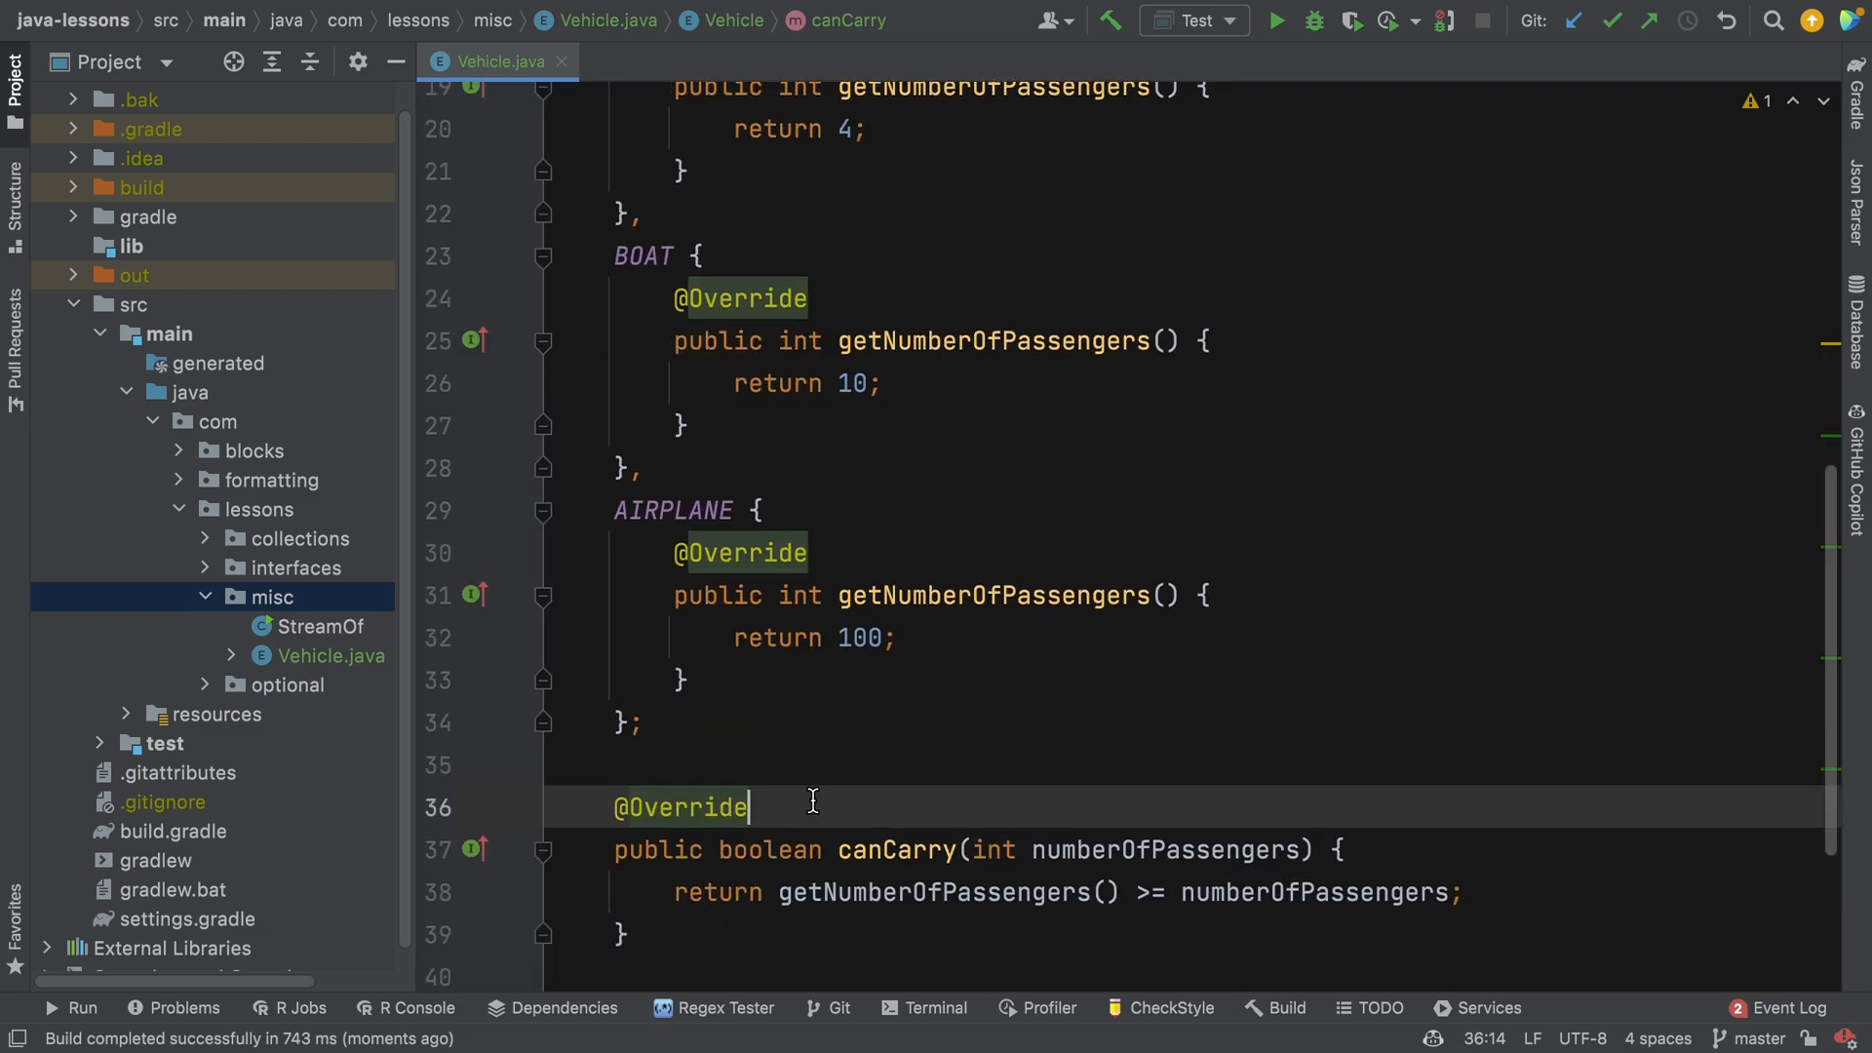
{"action": "scroll", "scroll_direction": "down", "scroll_amount": 3}
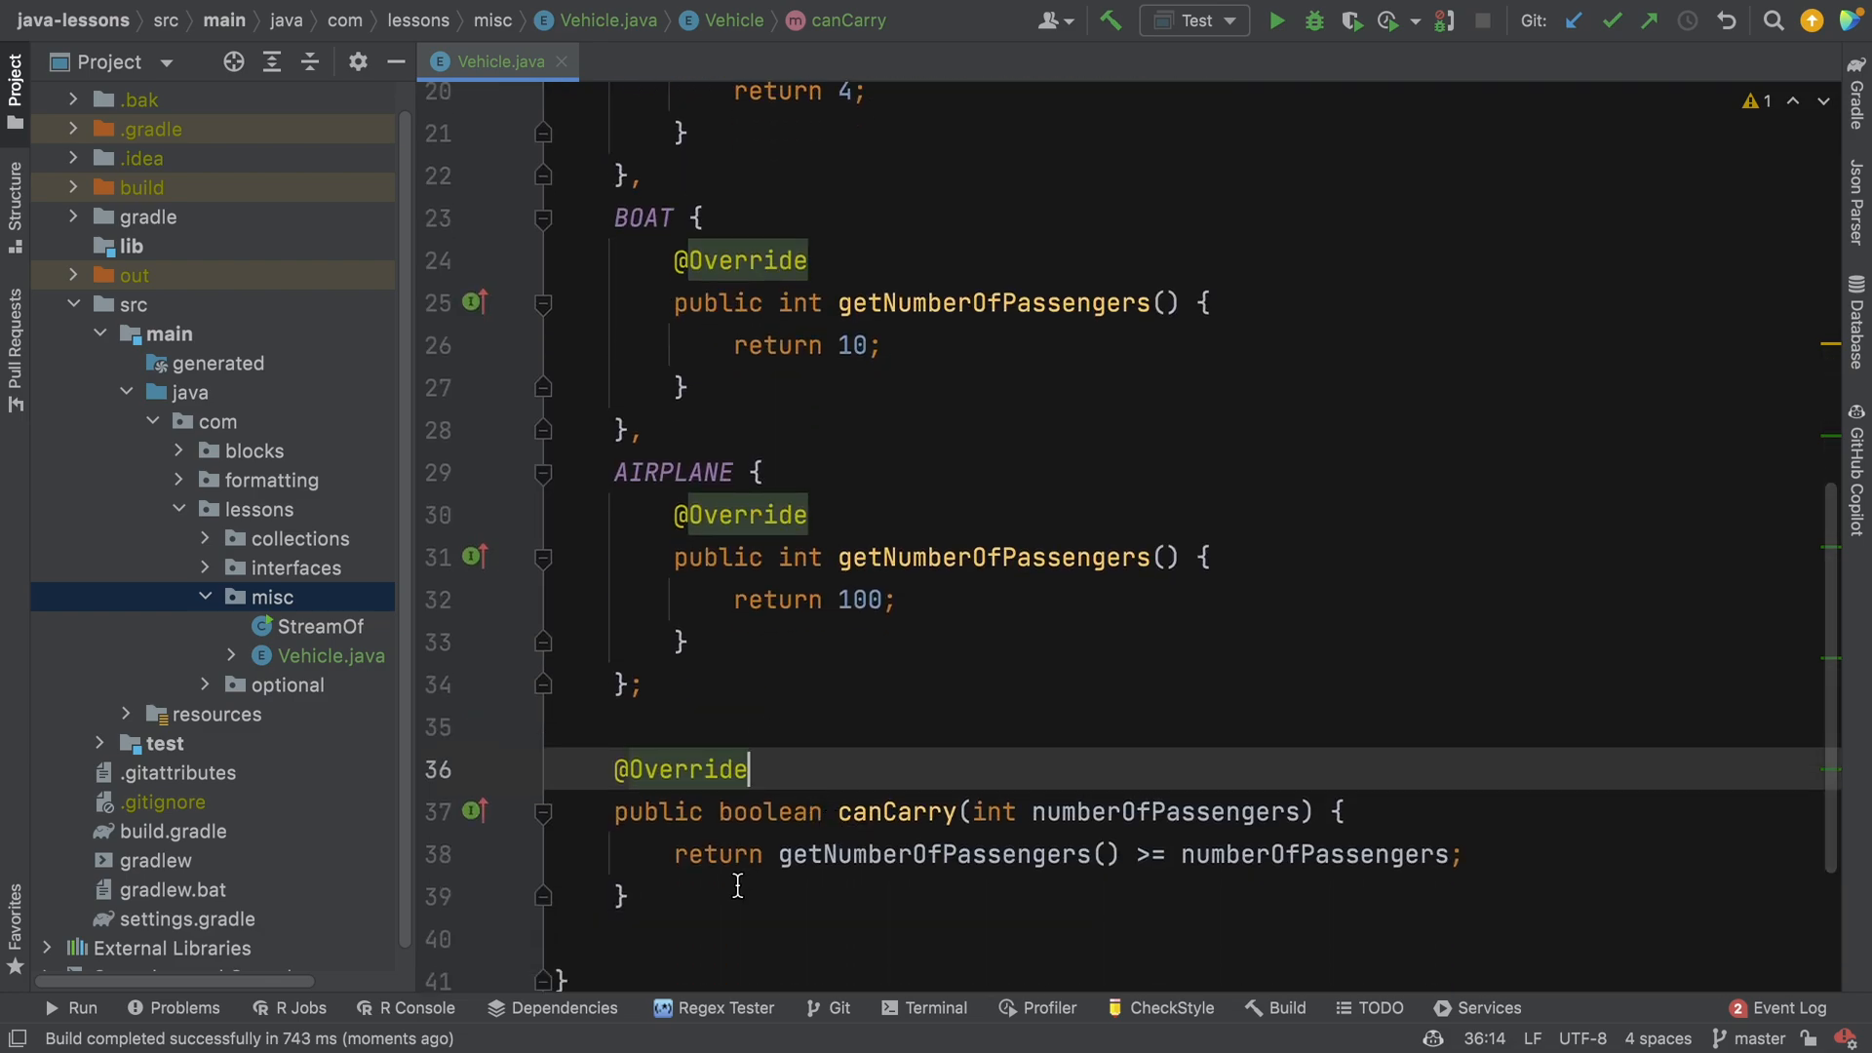
{"action": "left_click", "coordinate": [932, 811]}
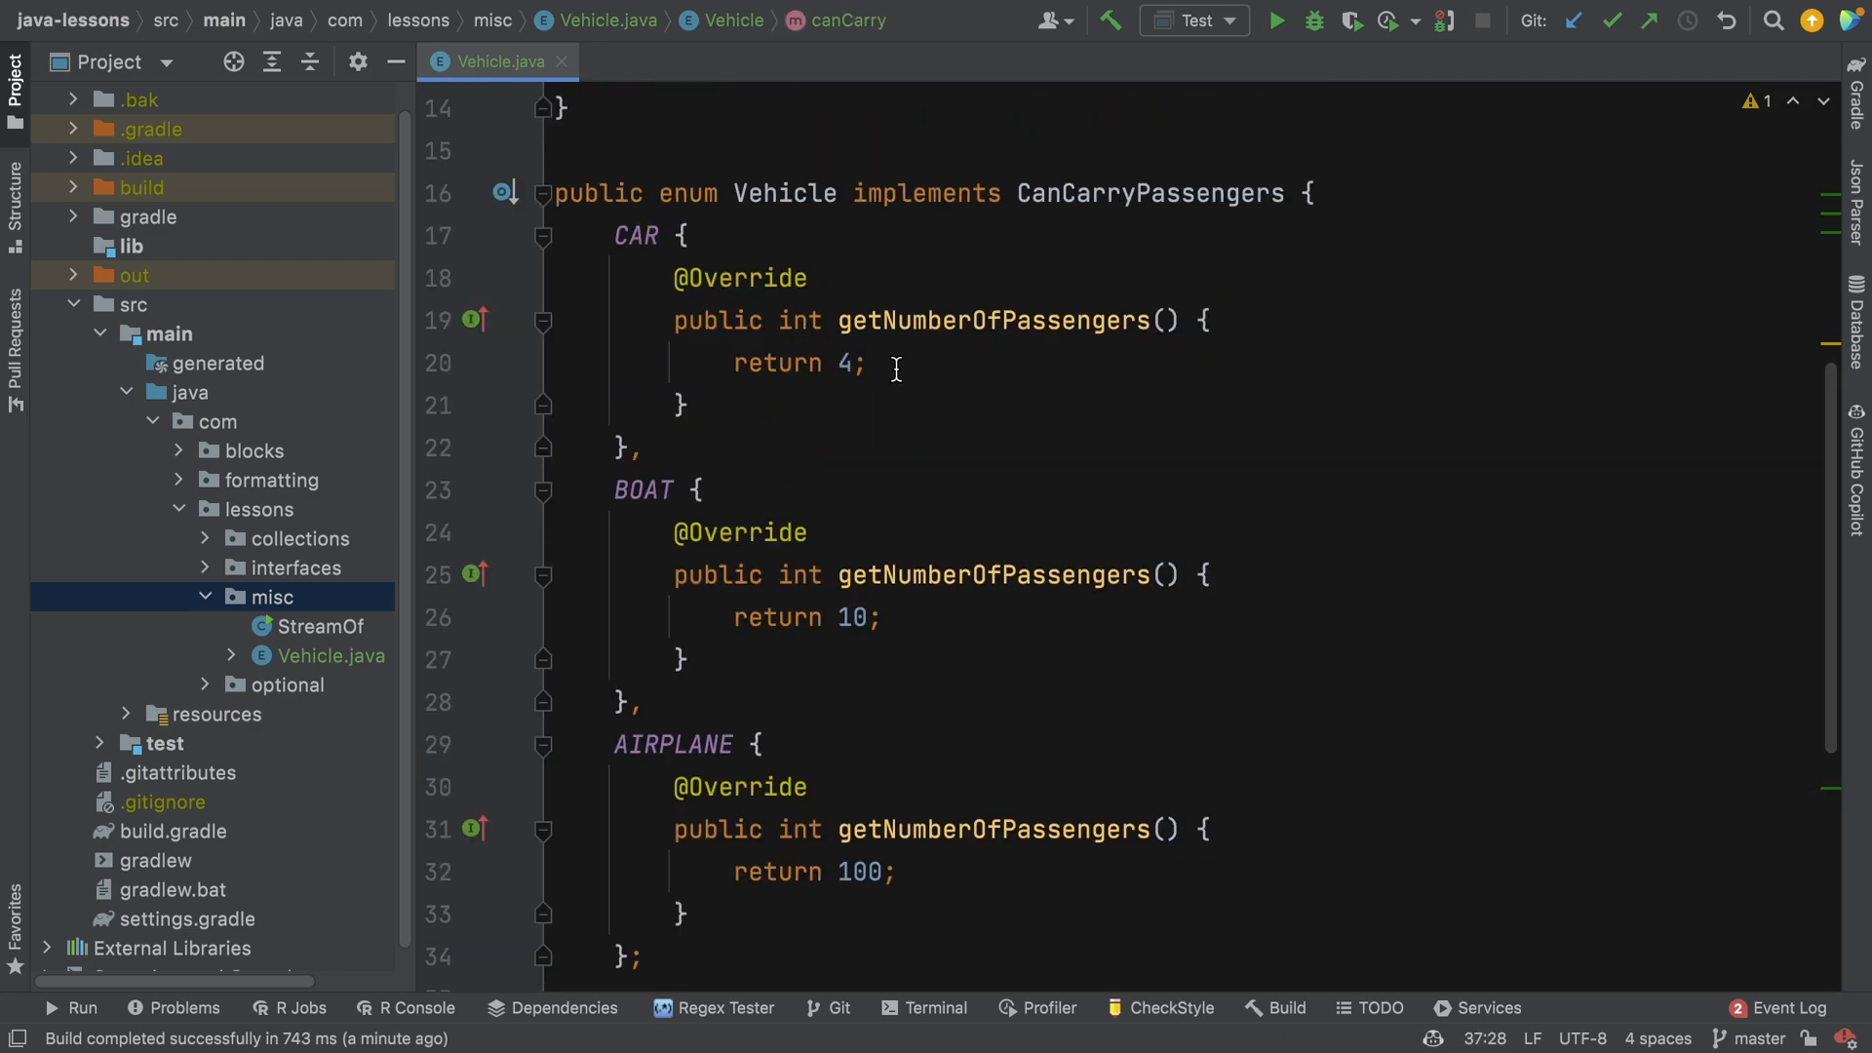
{"action": "left_click_drag", "start_coordinate": [673, 277], "coordinate": [686, 405]}
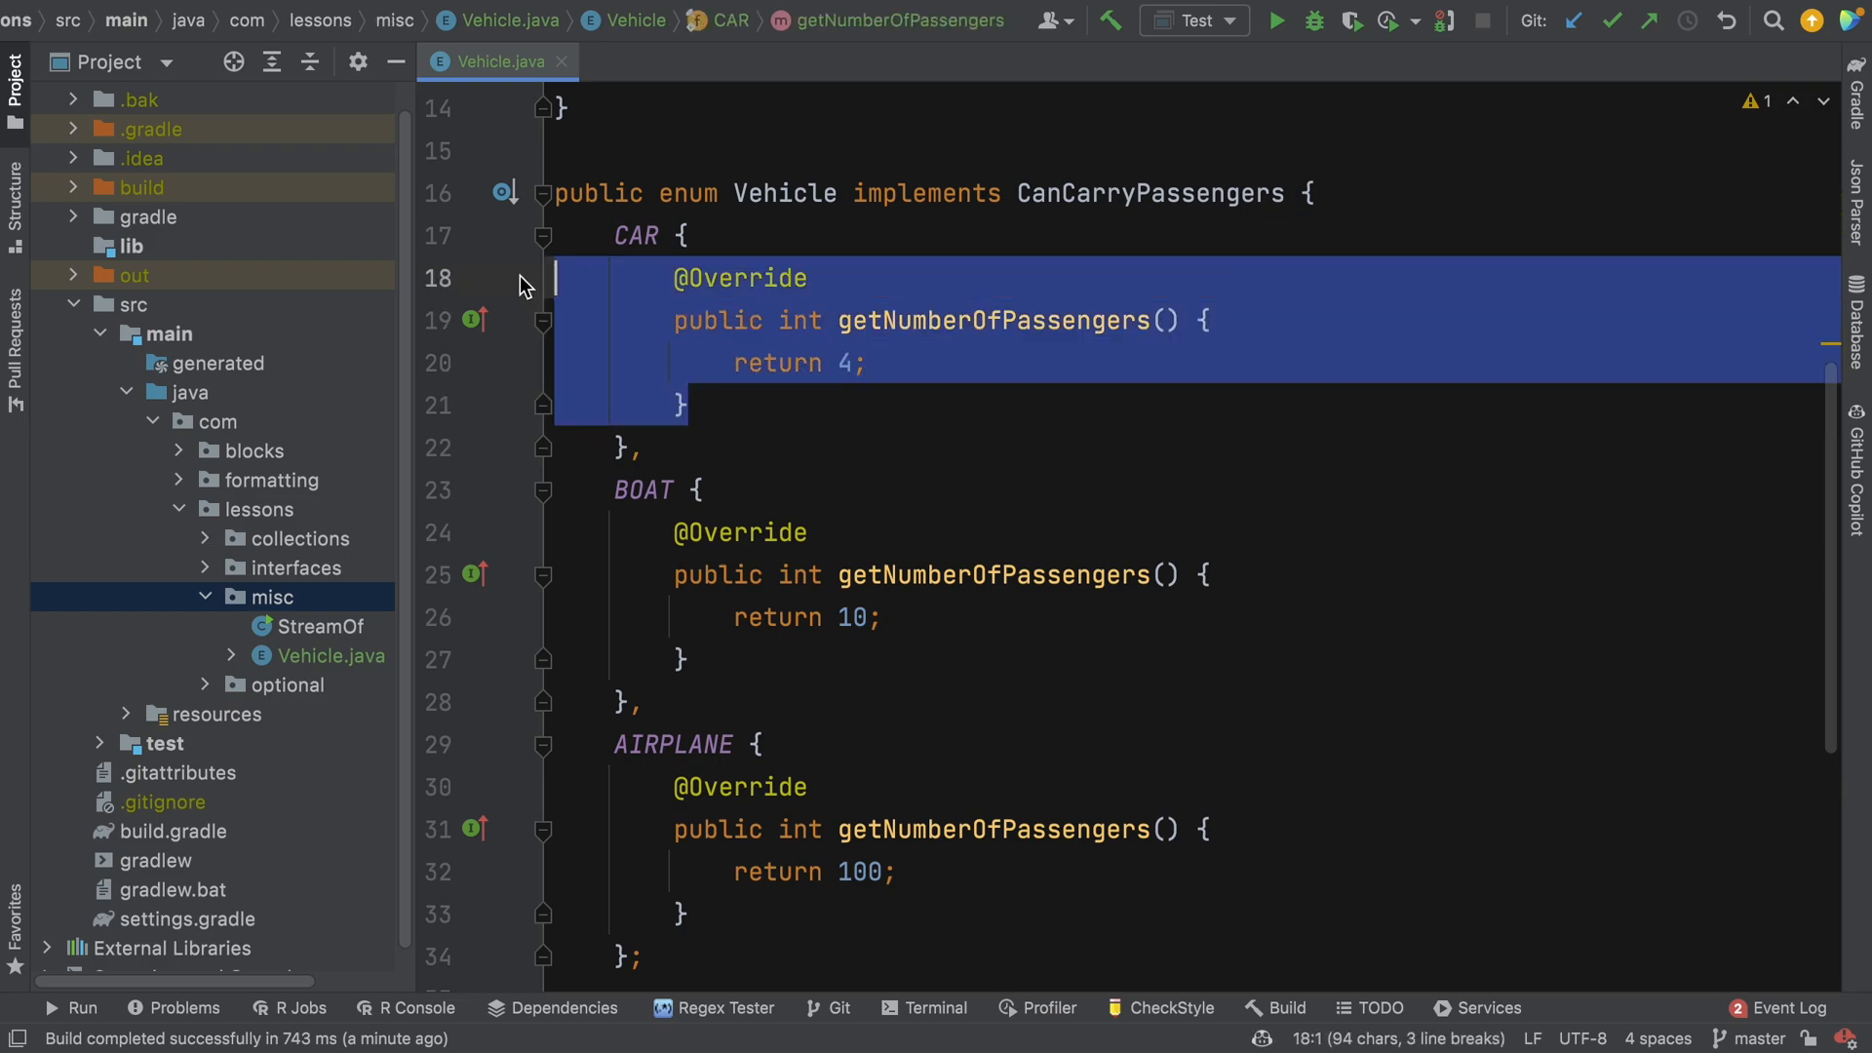